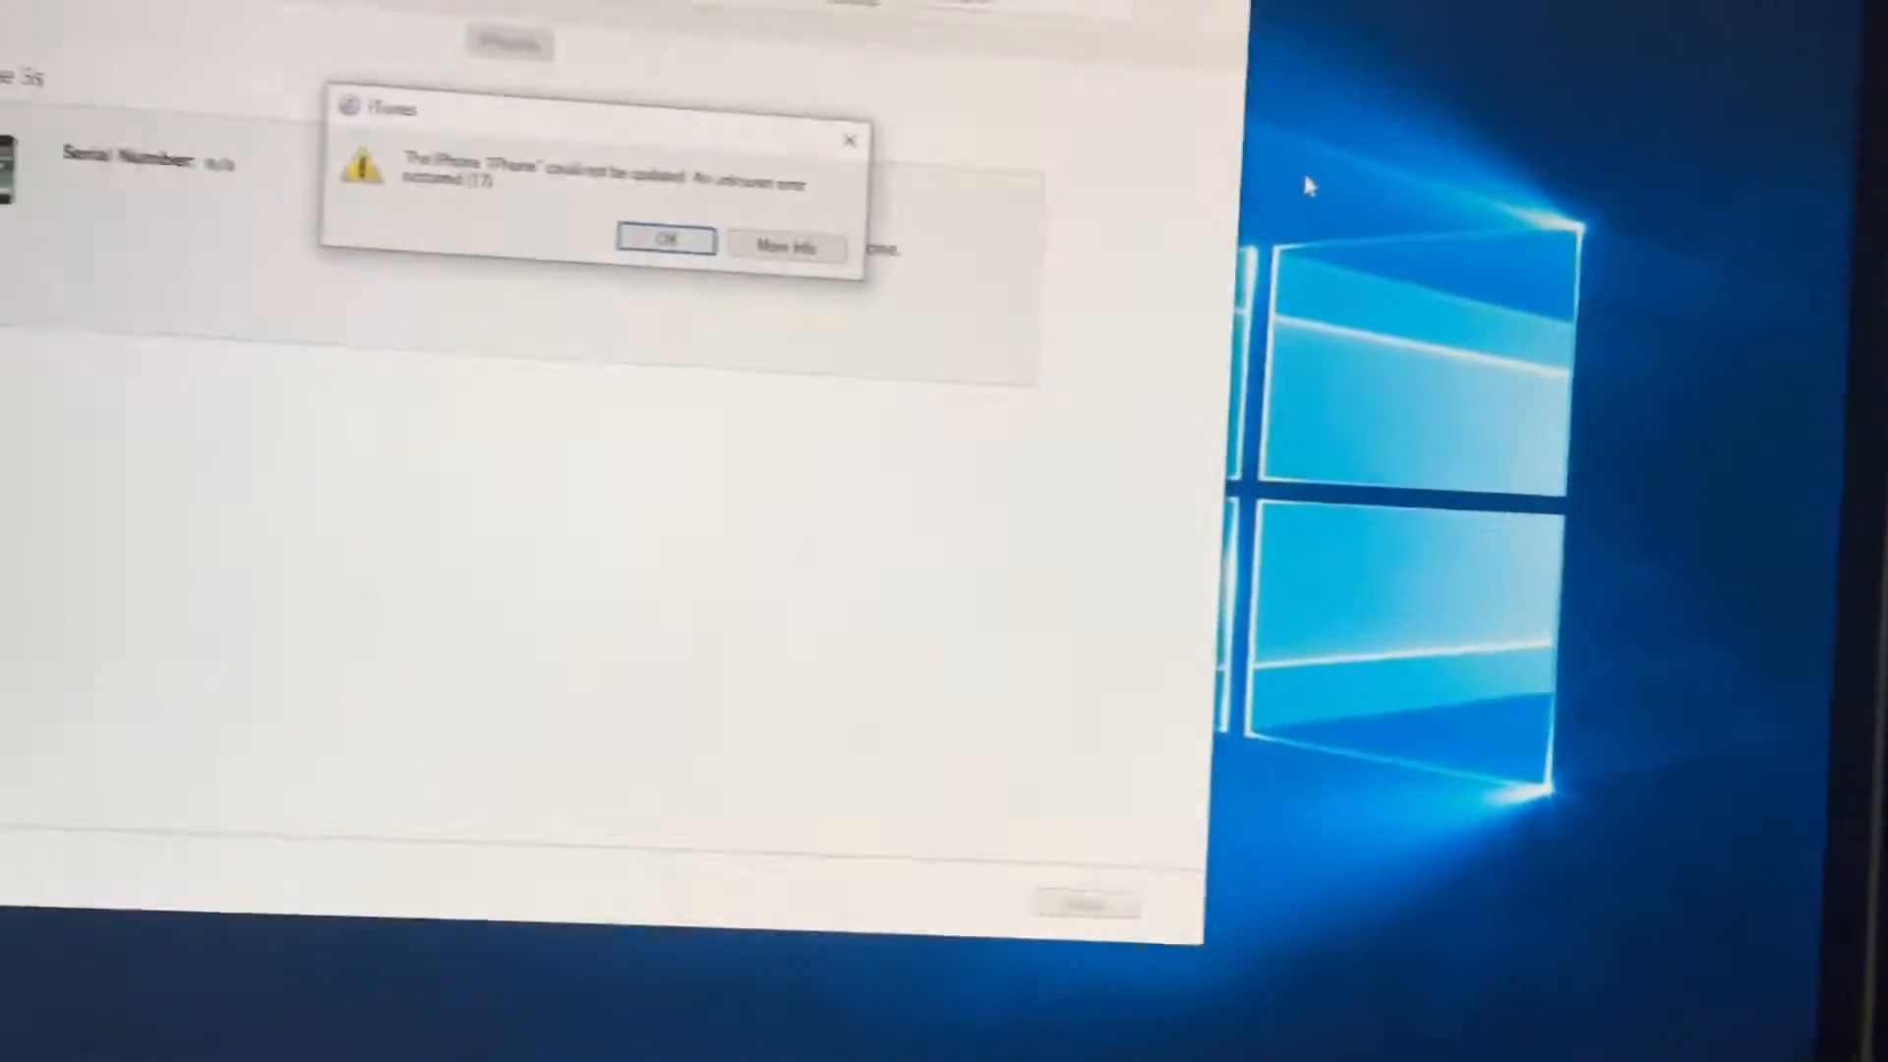
Dismiss the iTunes 'iPhone could not be updated, unknown error' alert with OK.
left_click(665, 240)
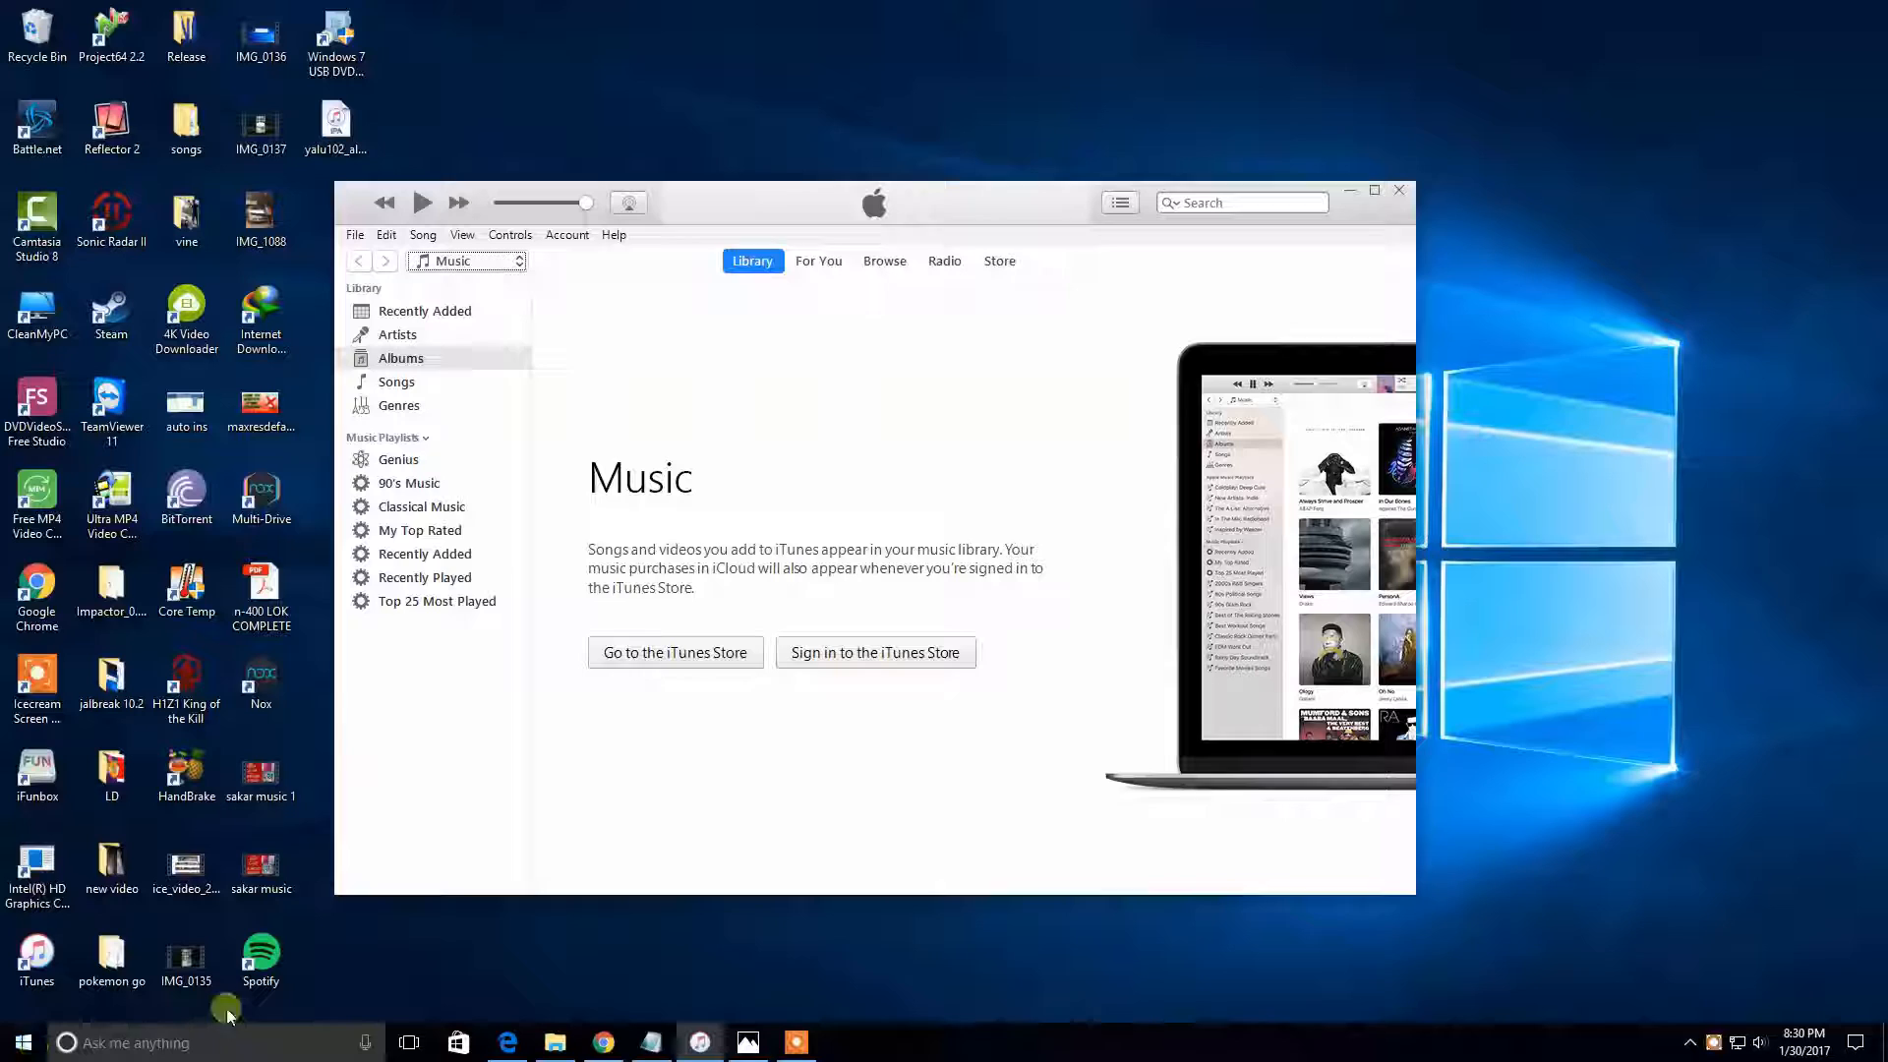
Search the Start menu for 'no' and launch Notepad from Best match.
left_click(17, 1041)
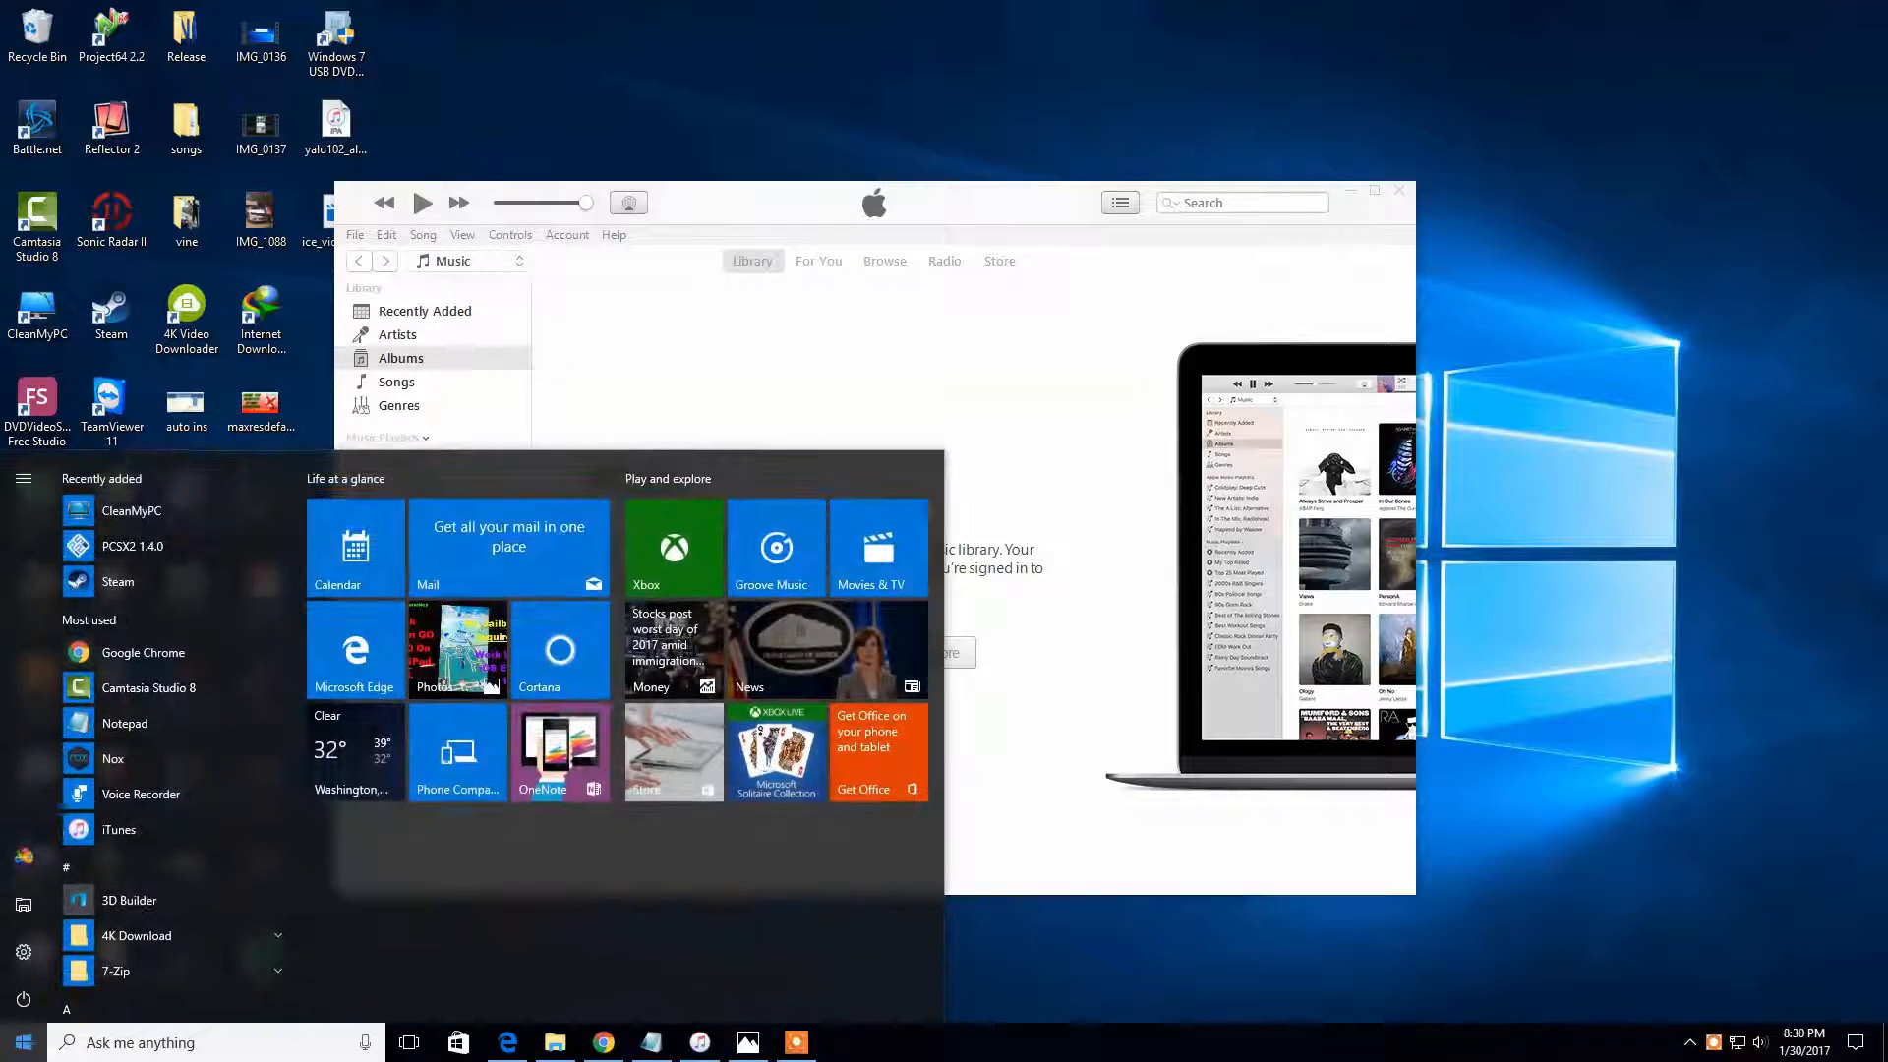
type("no")
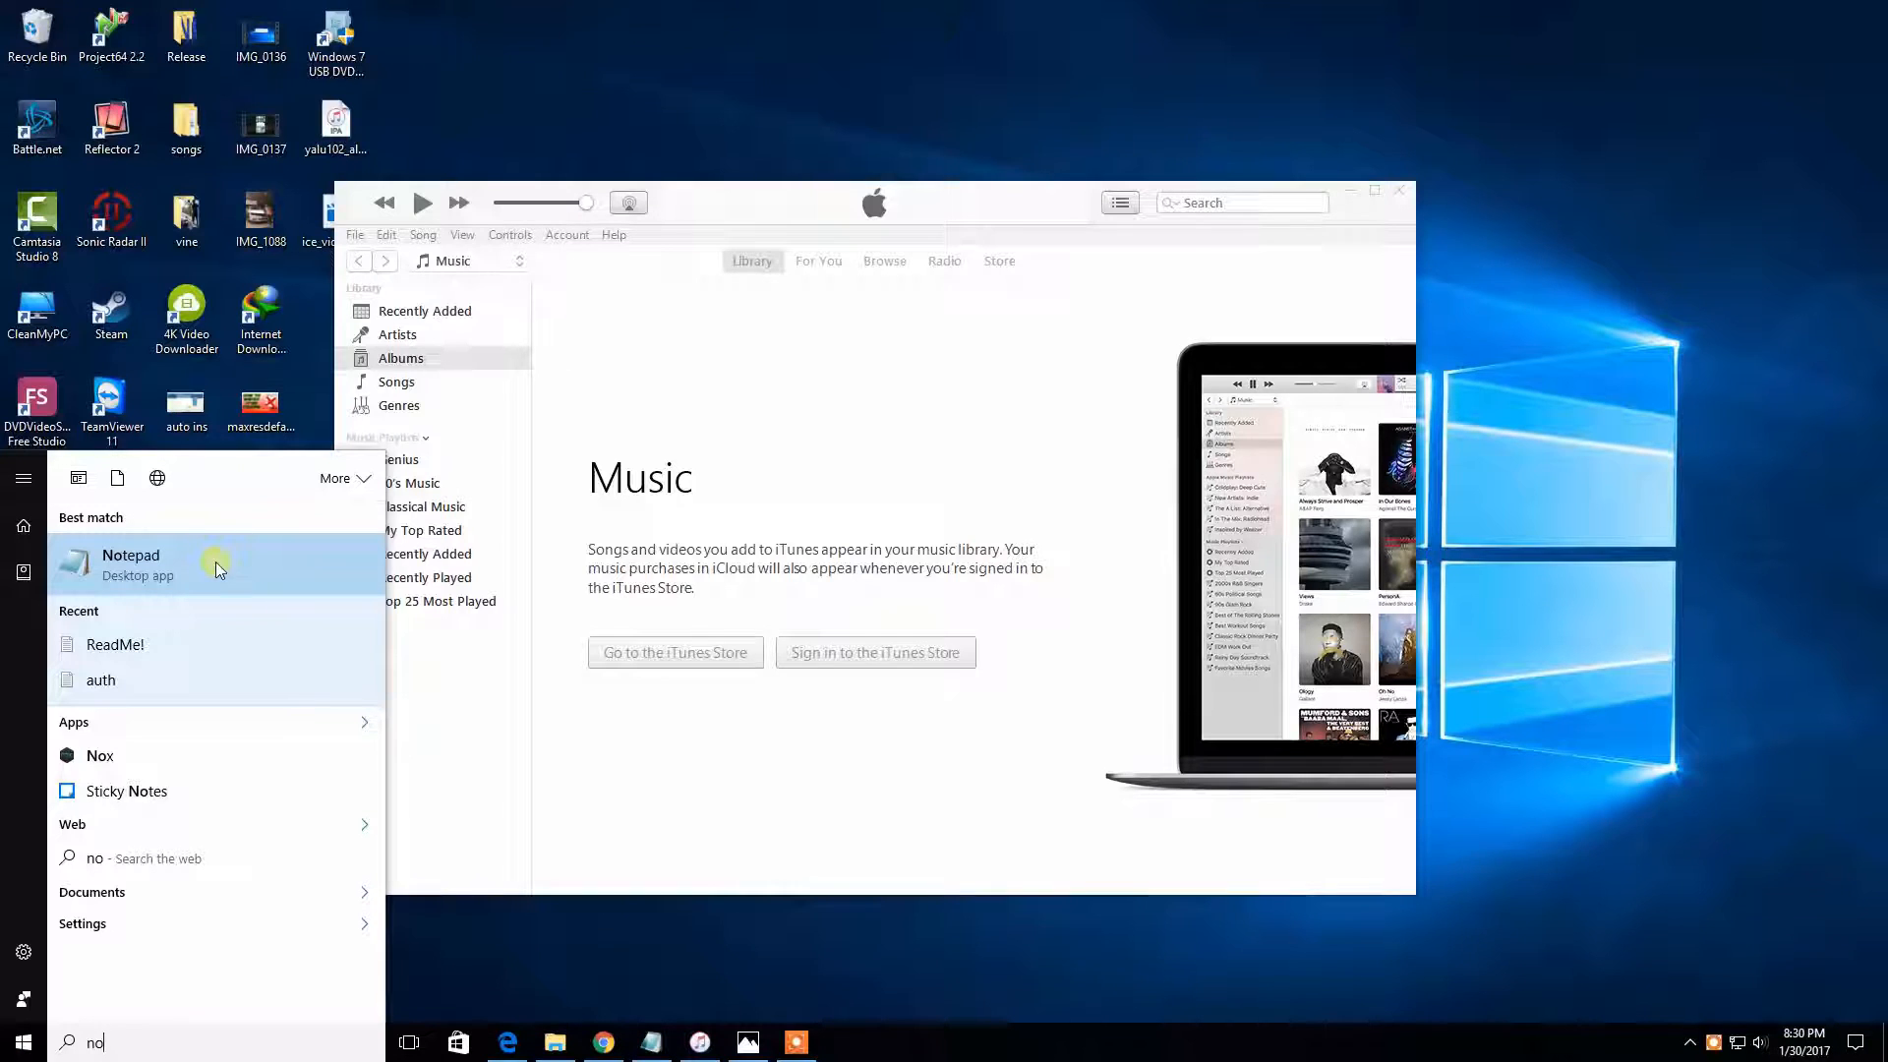
right_click(130, 564)
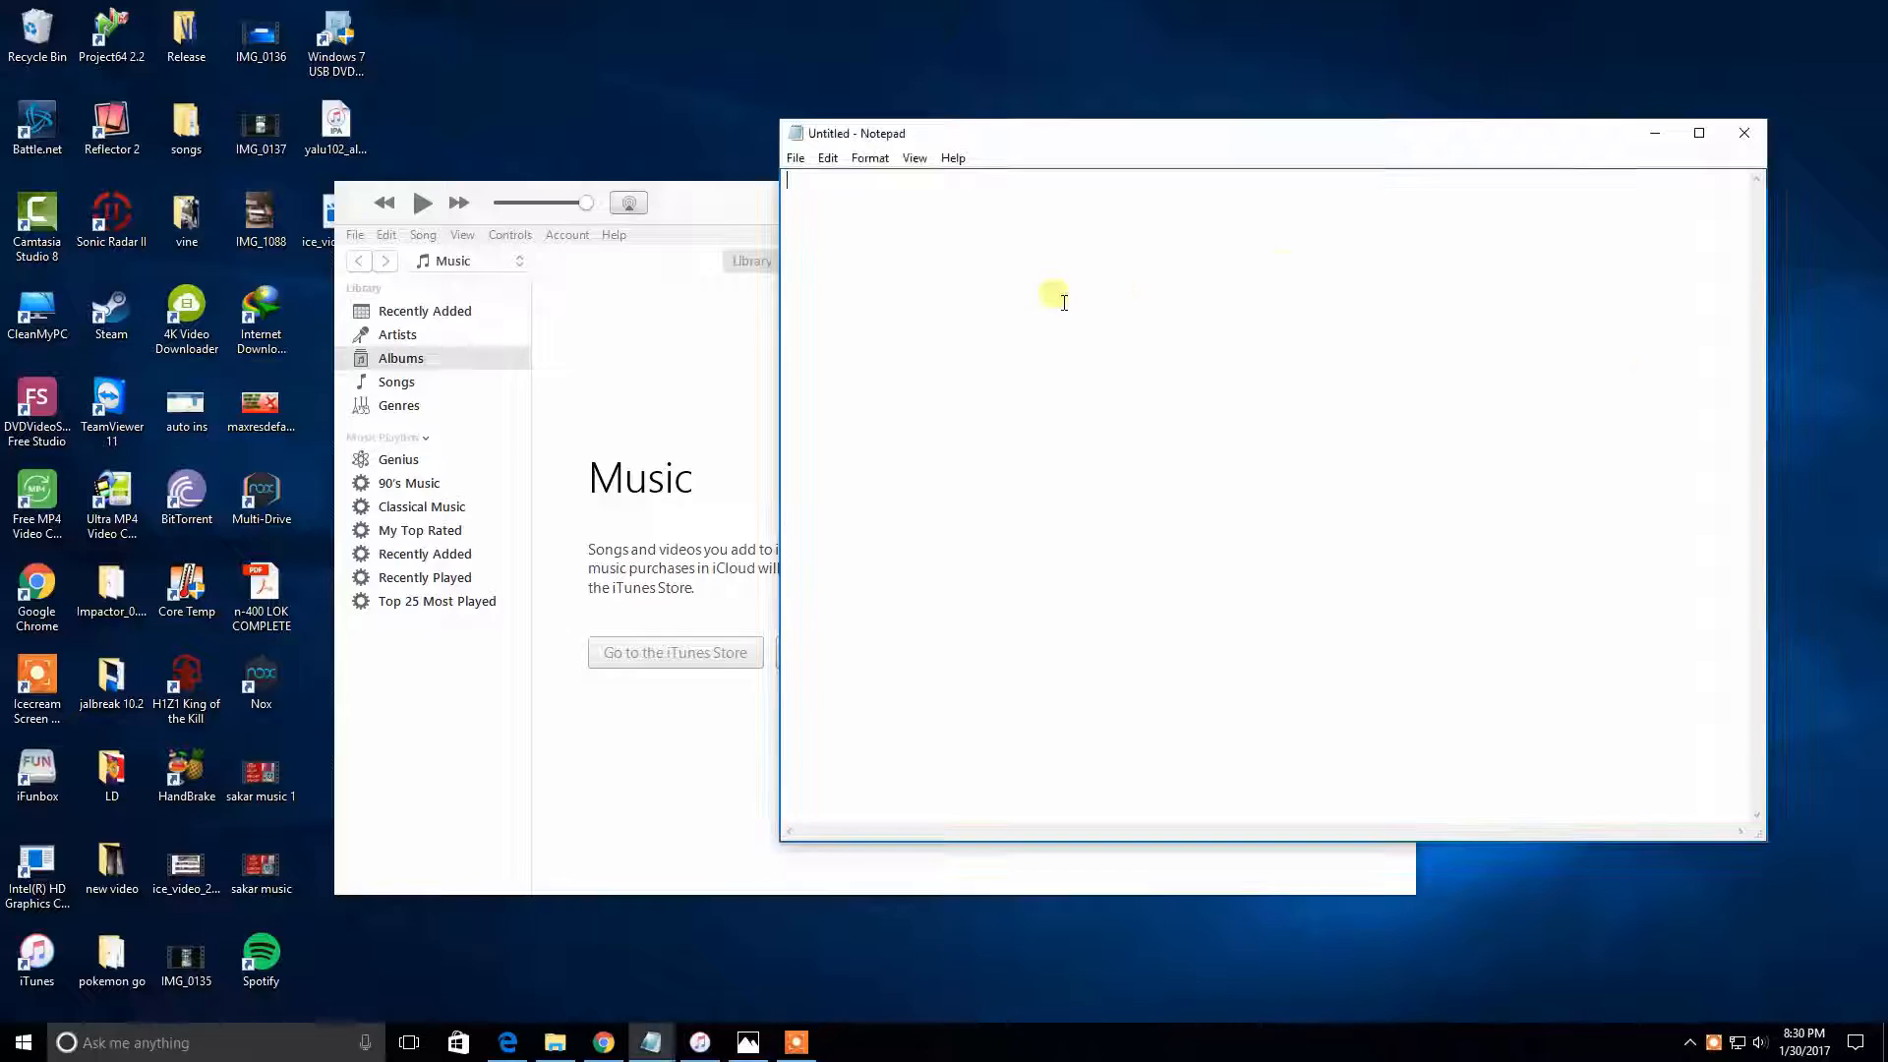
In Notepad's Open dialog, browse to C:\Windows\System32\drivers\etc.
left_click(794, 158)
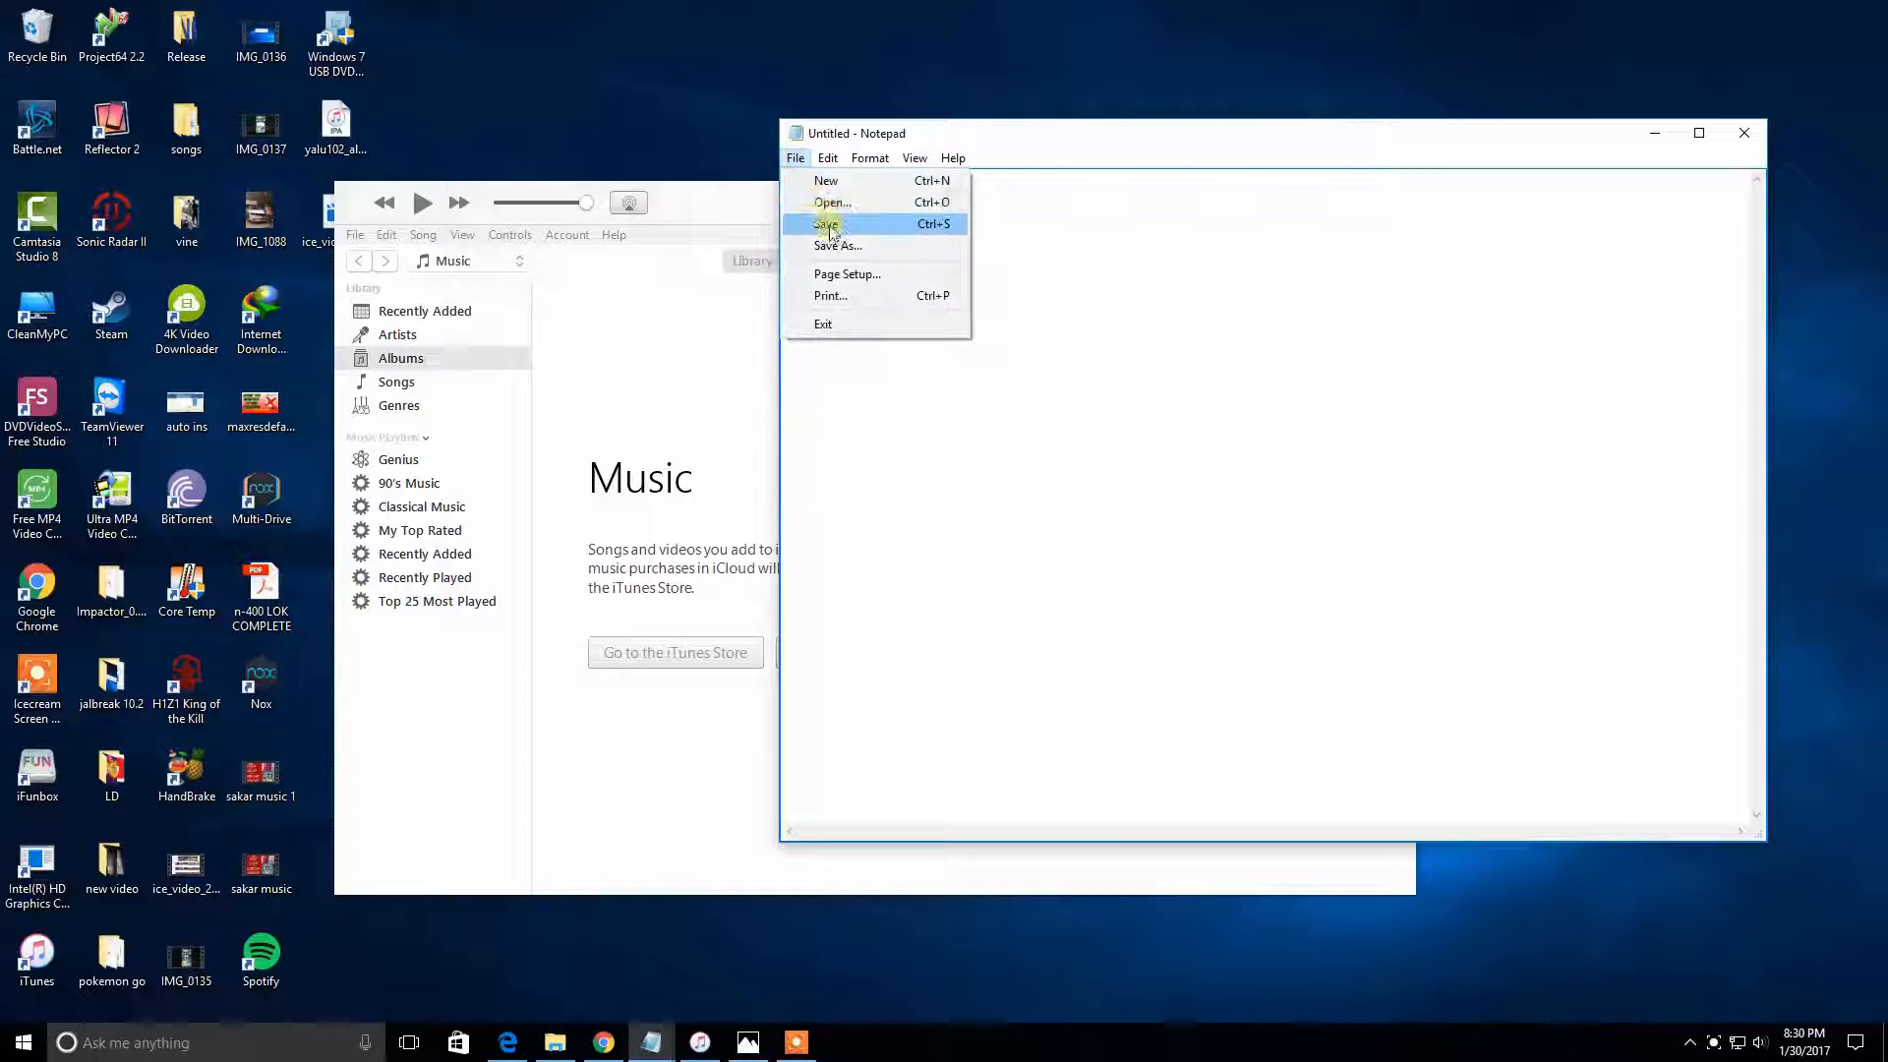
left_click(831, 200)
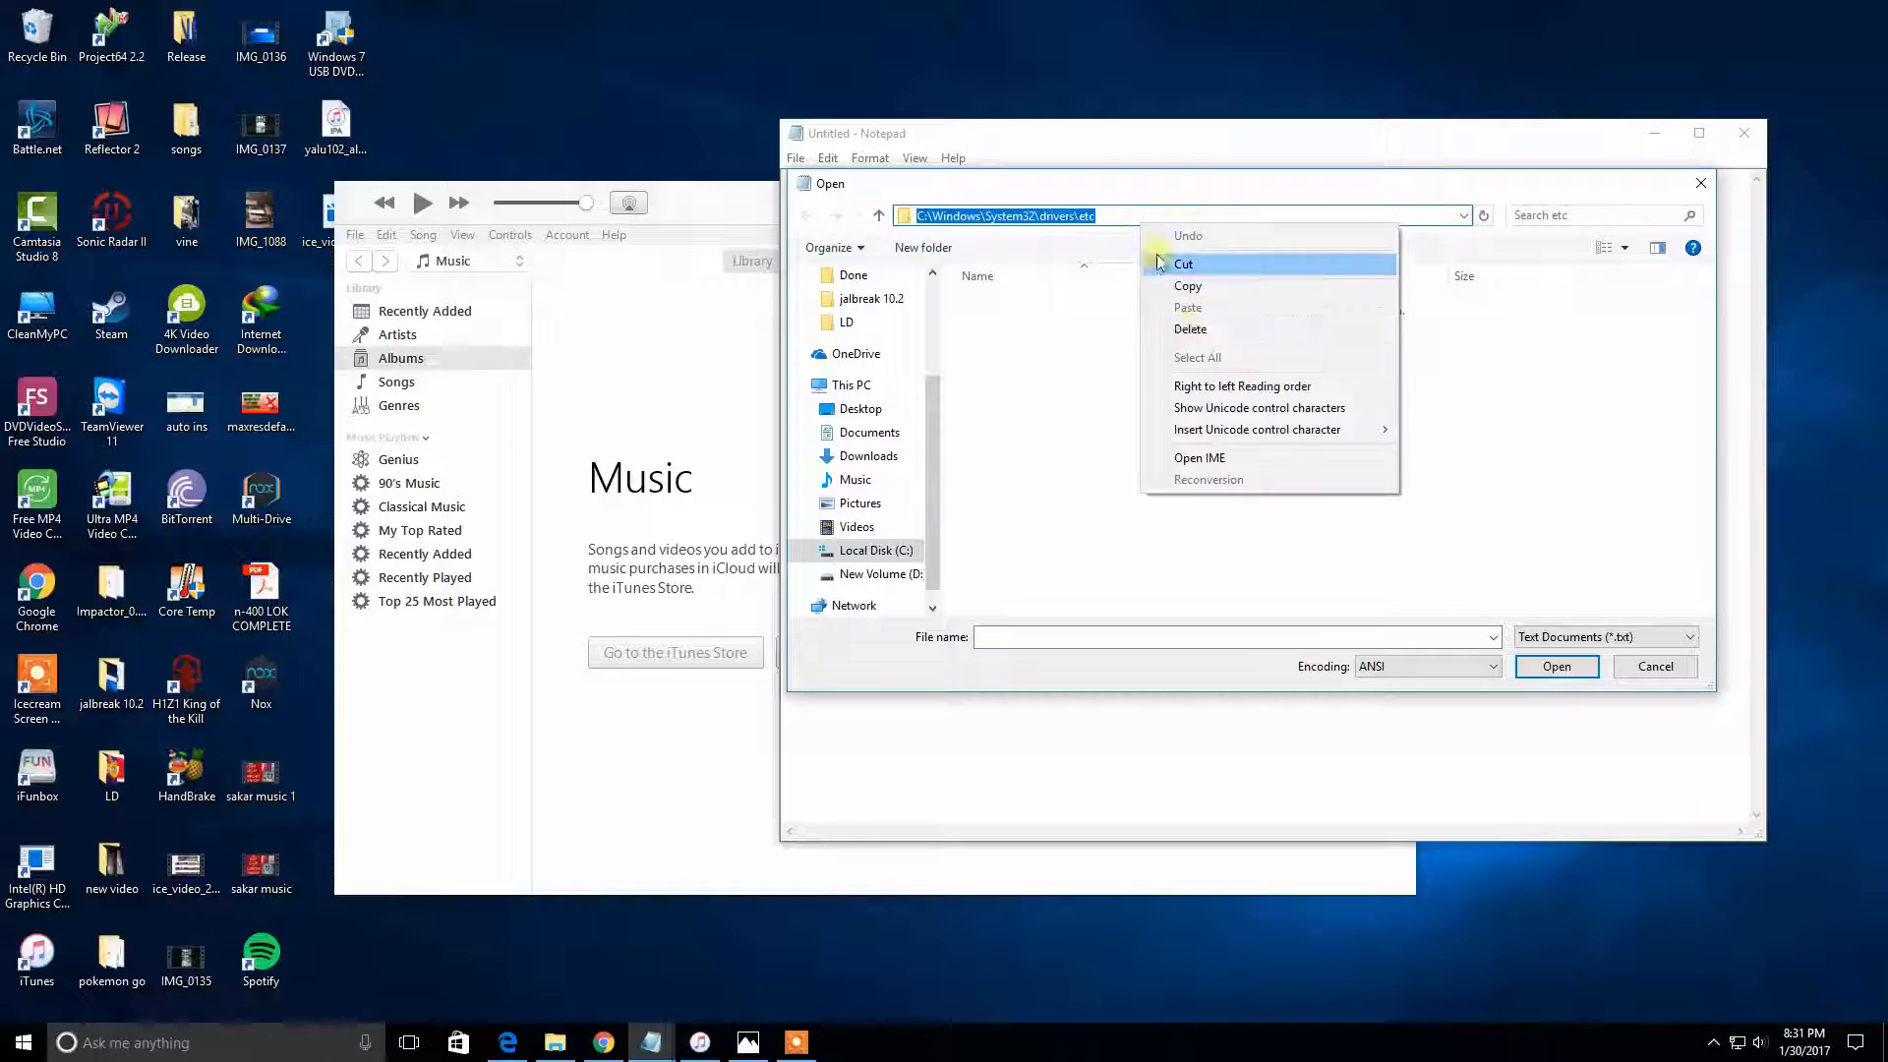
left_click(875, 551)
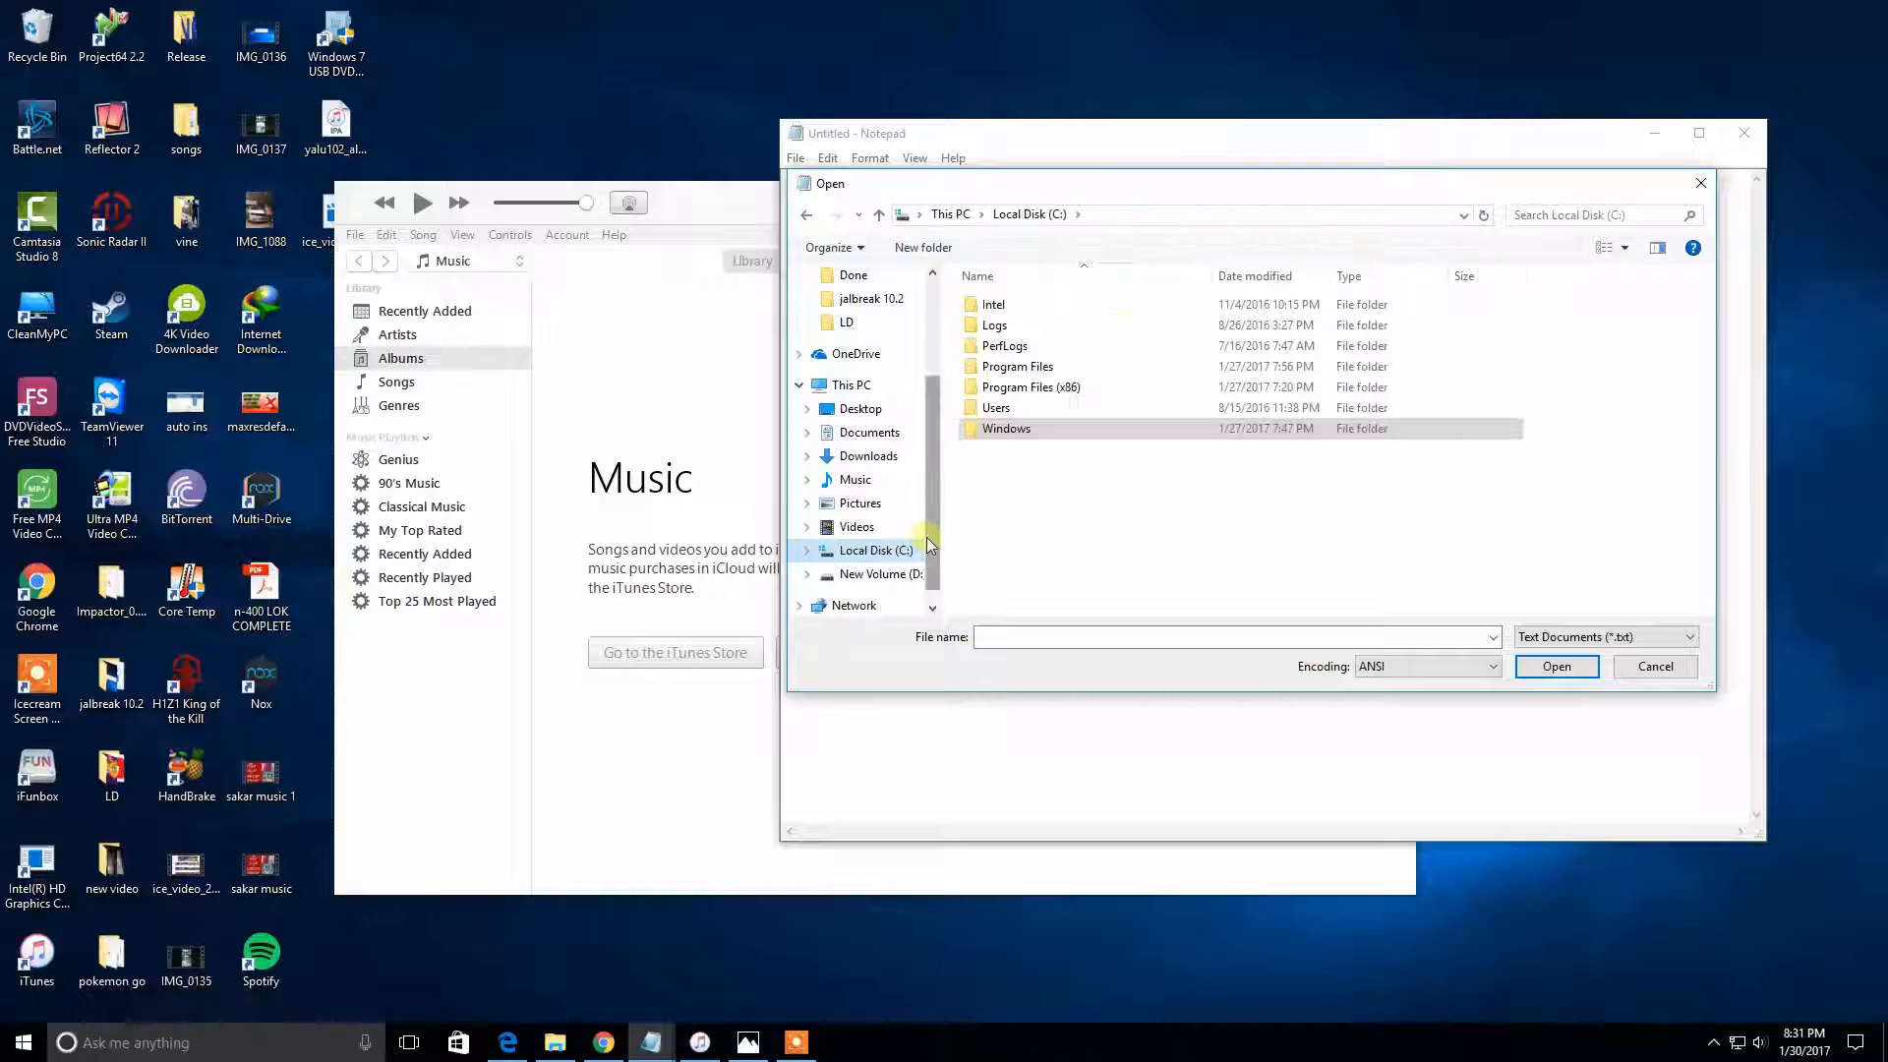
double_click(1005, 428)
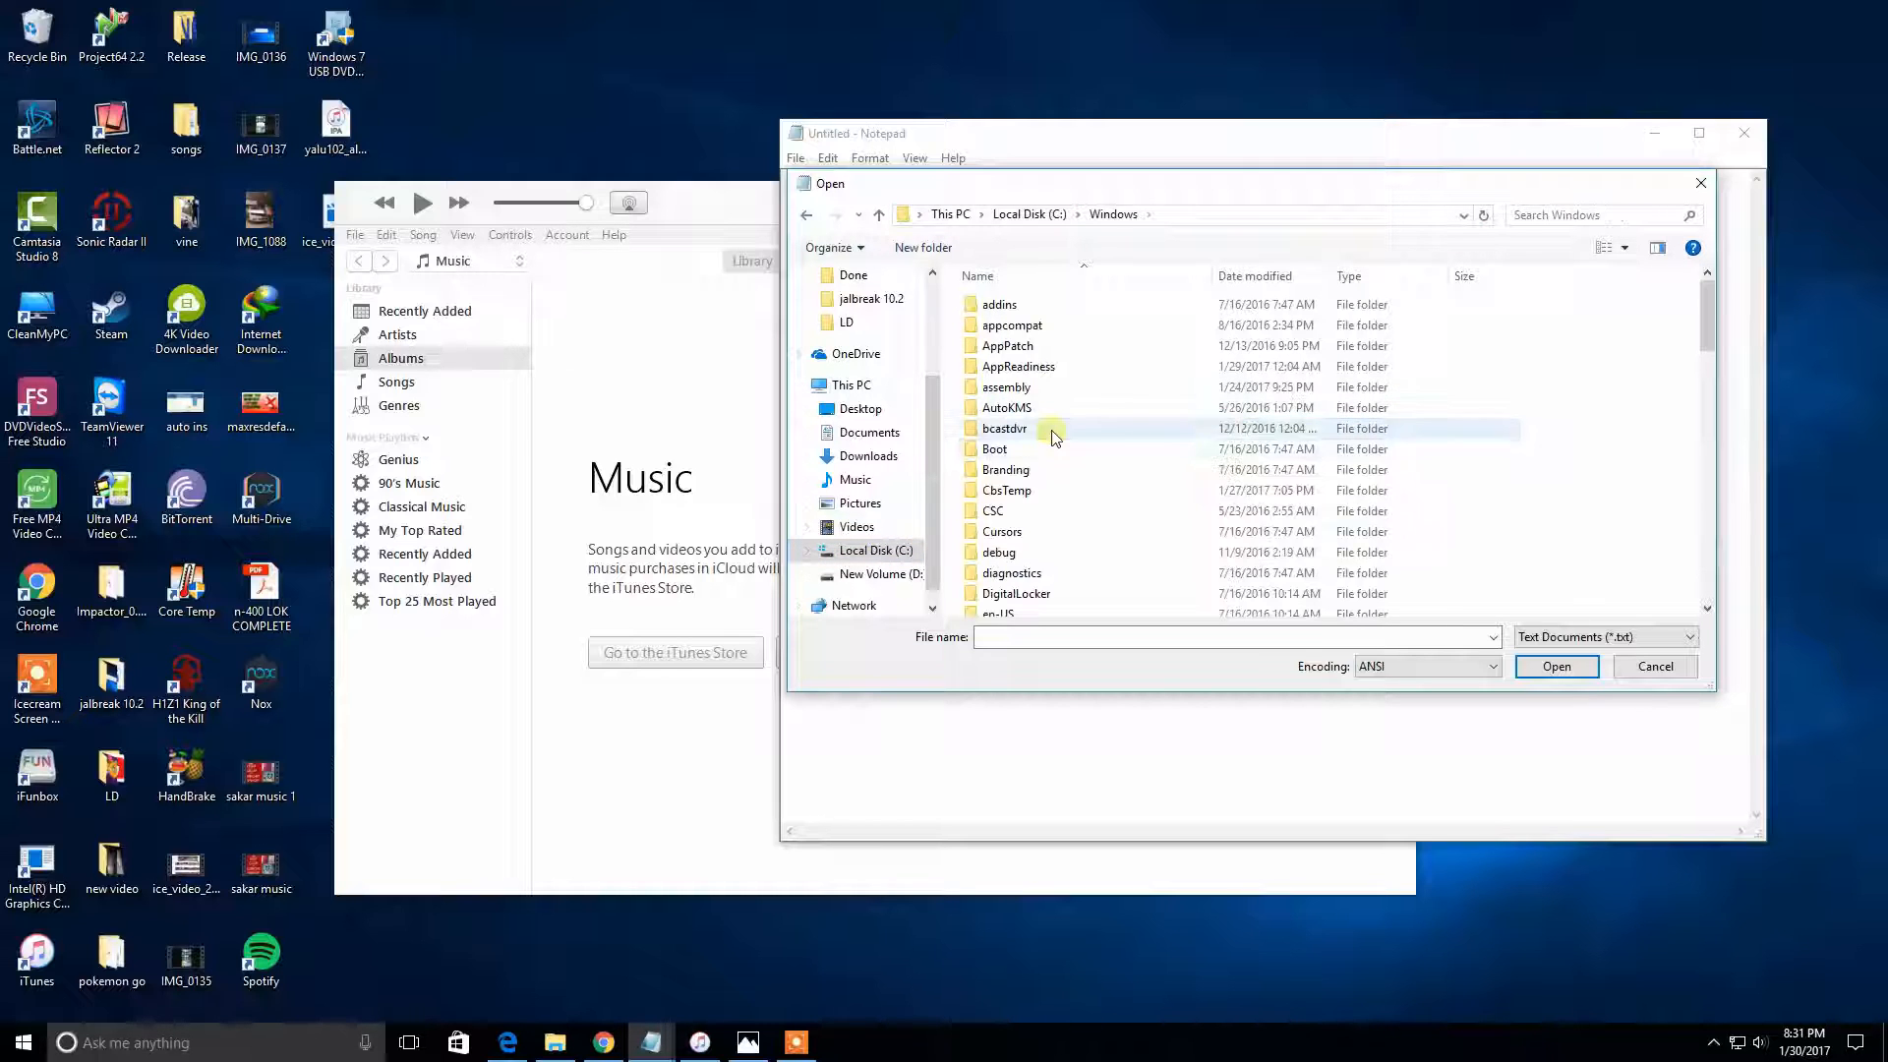
scroll("down", 3)
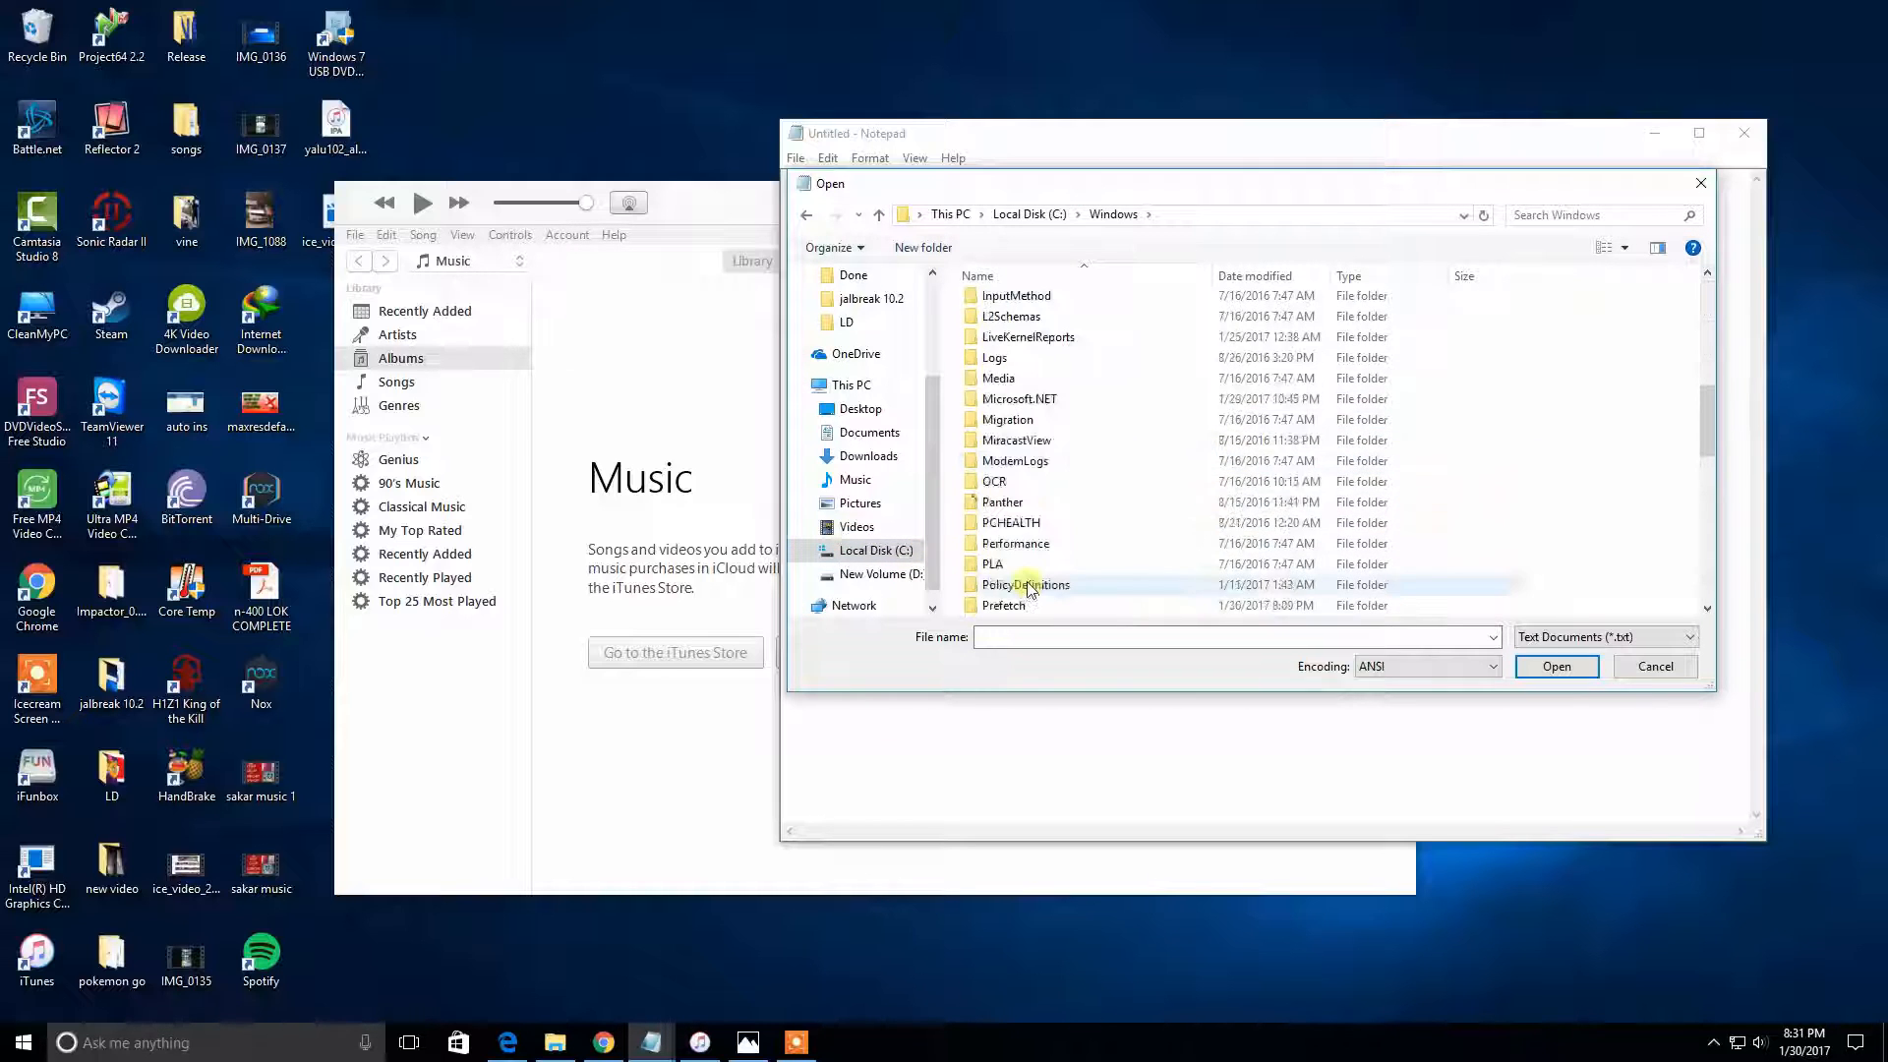
scroll("down", 3)
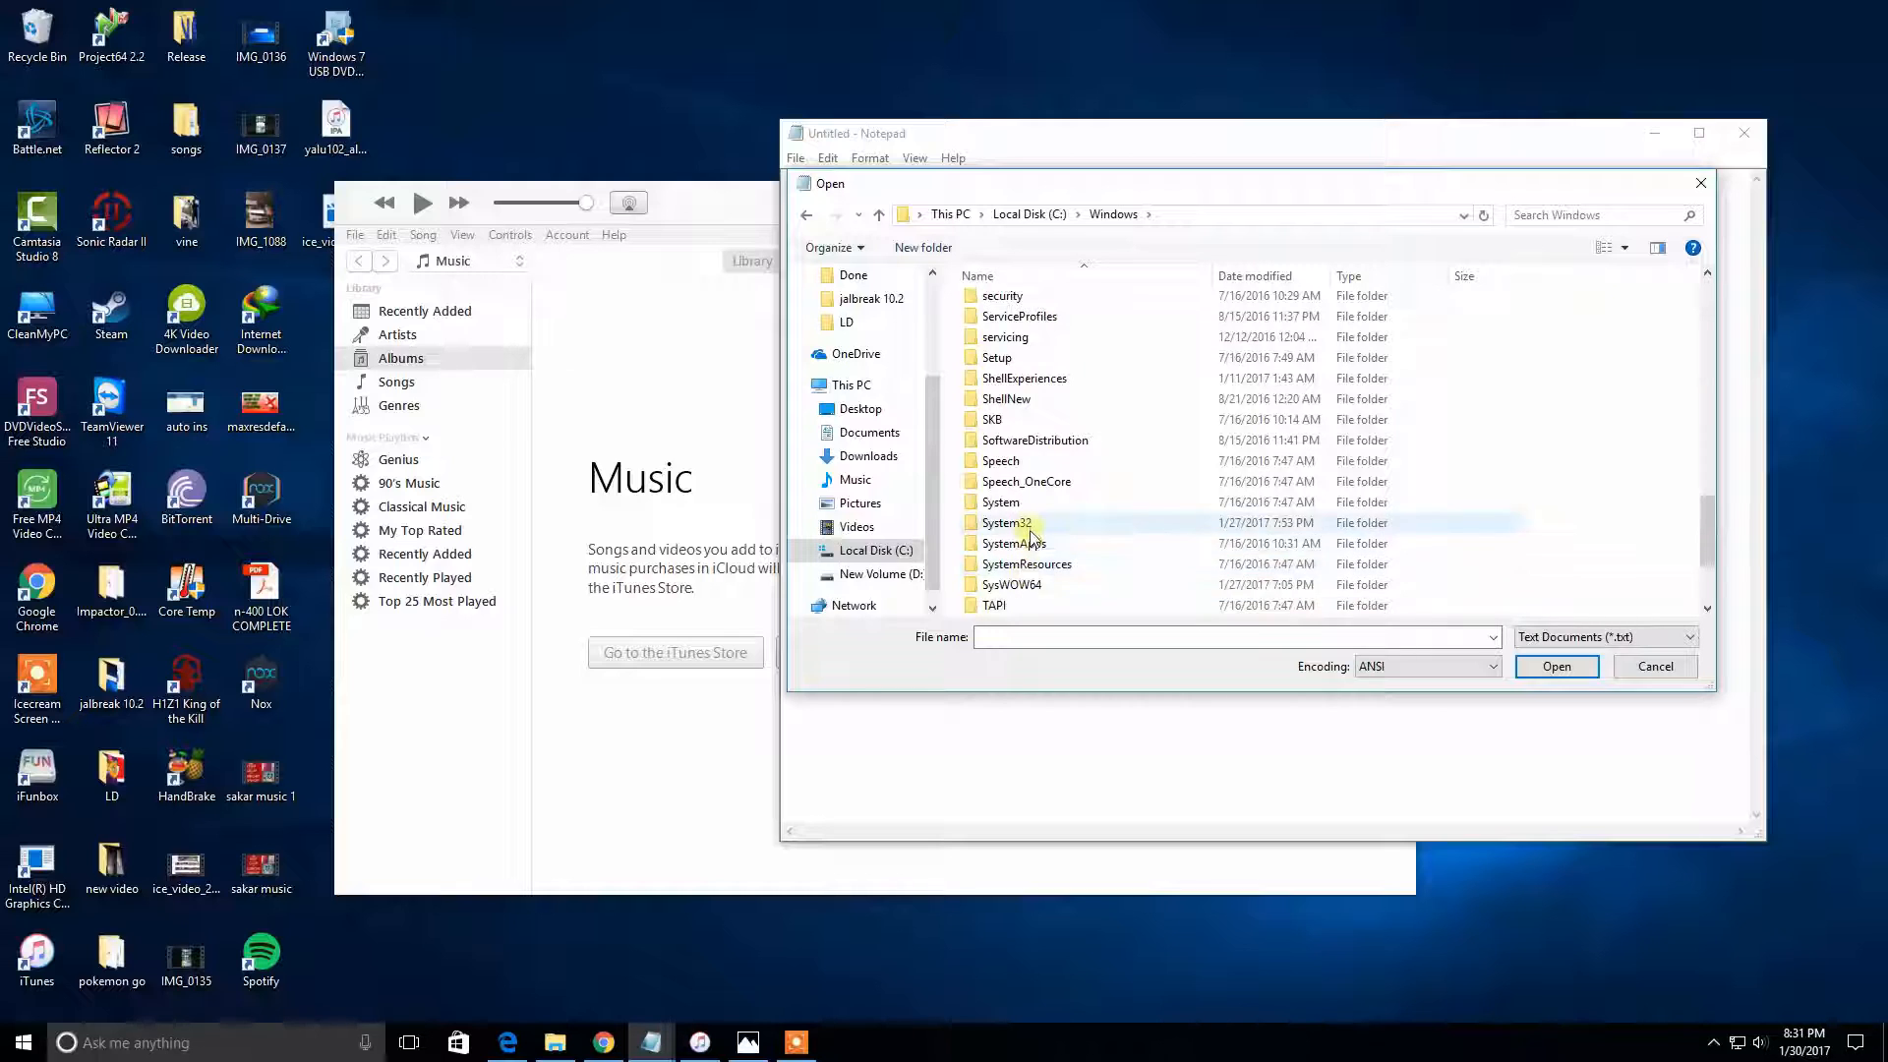
double_click(1005, 521)
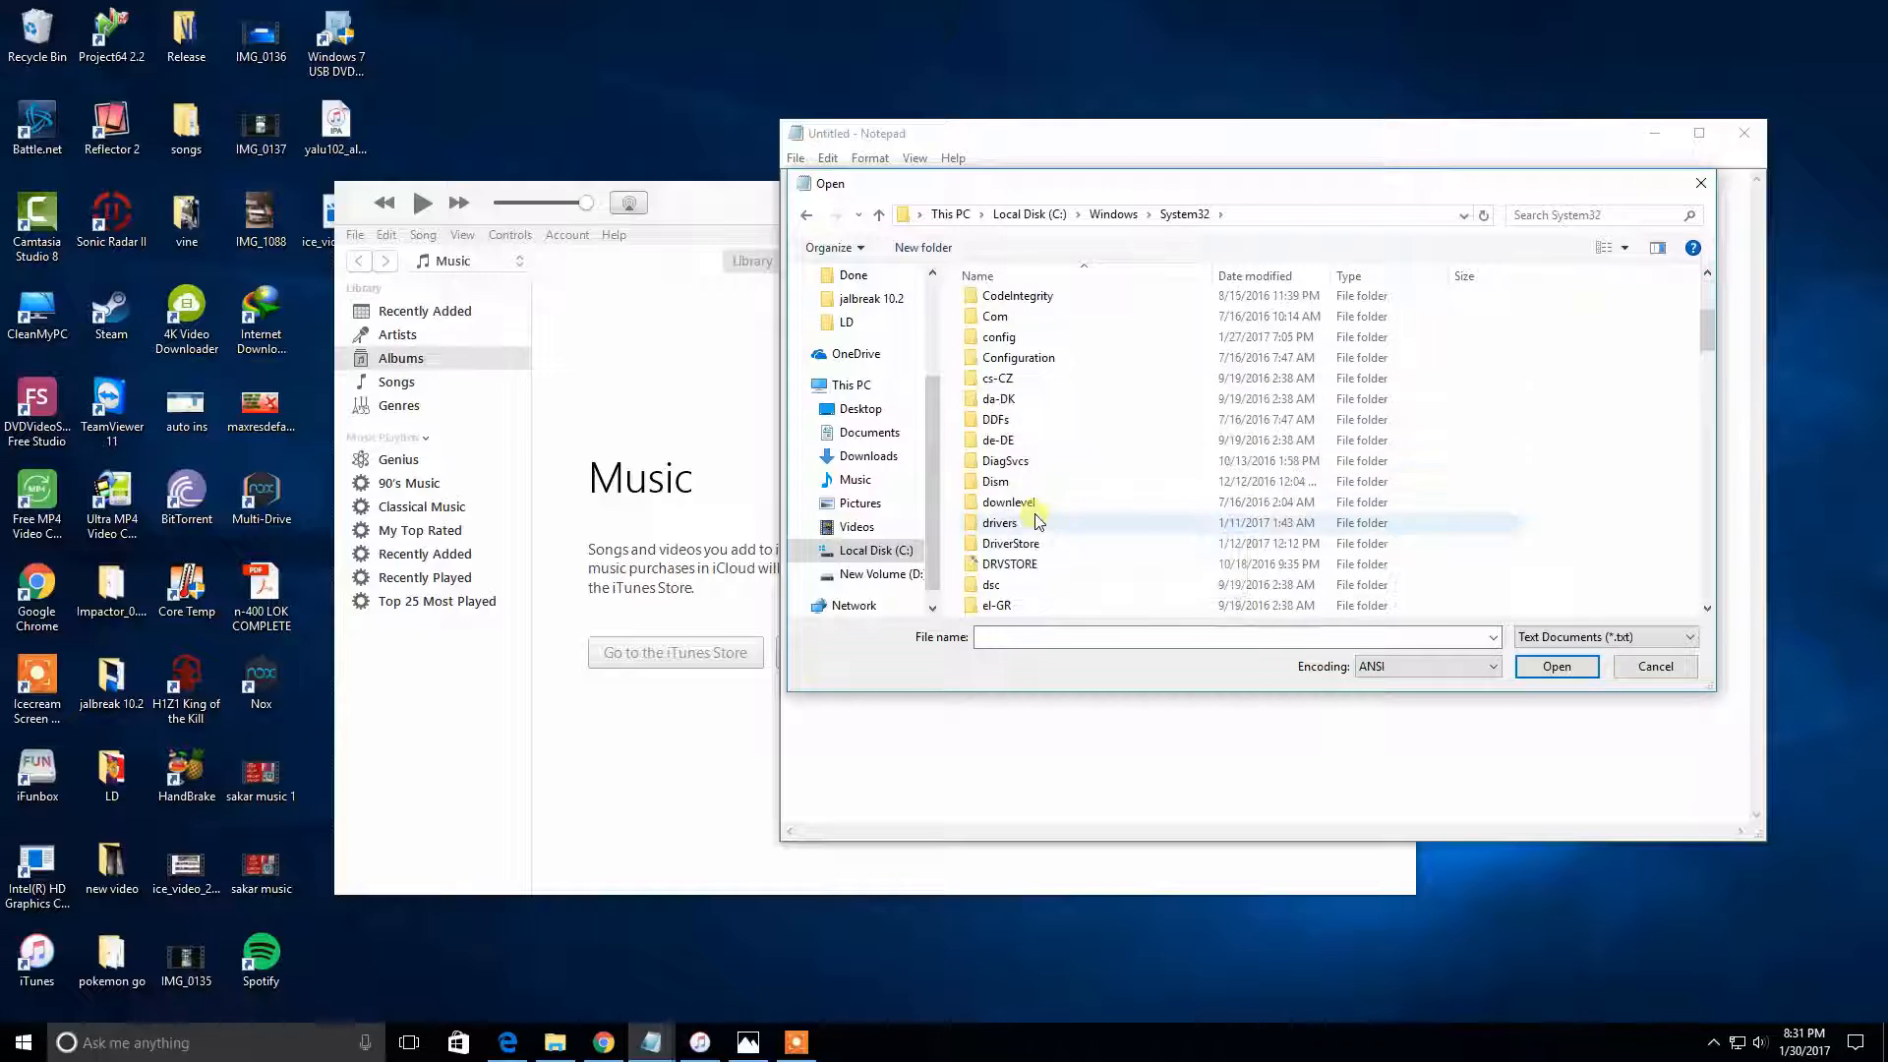
double_click(999, 521)
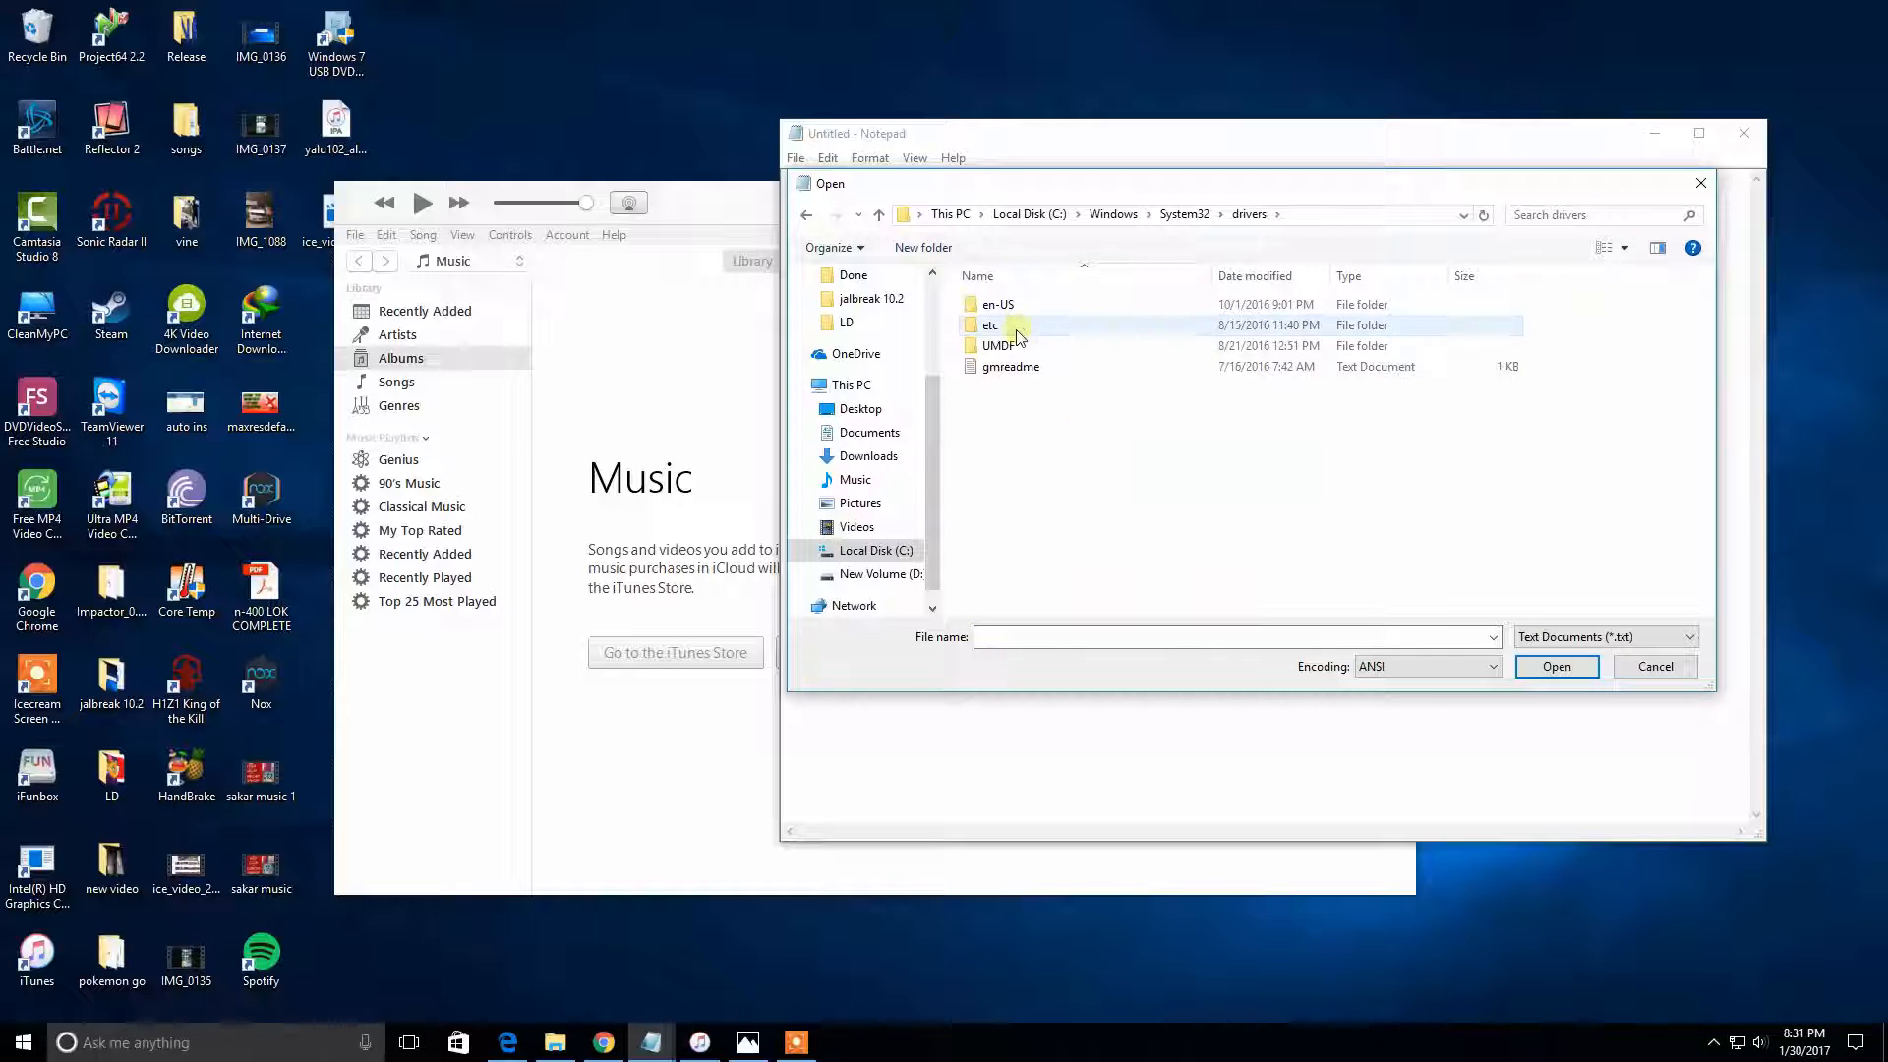
double_click(990, 325)
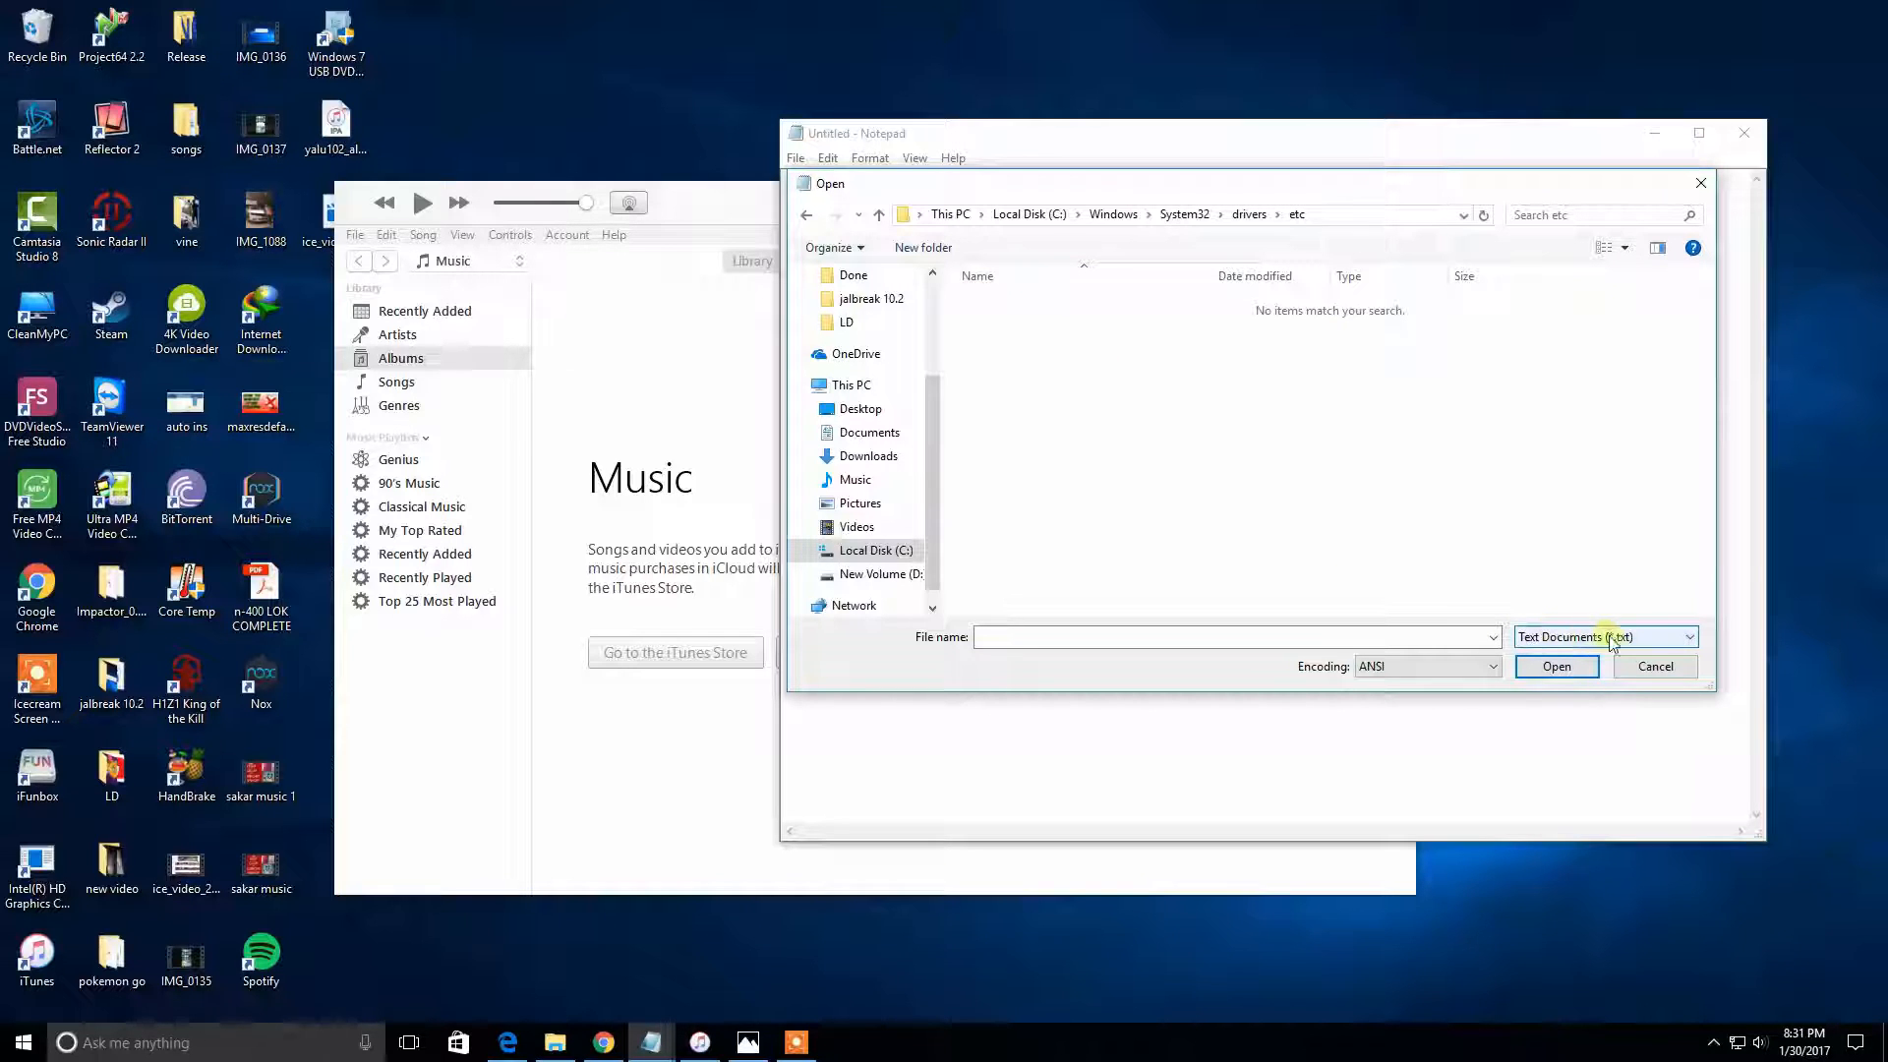
Set the file type filter to All Files and select the hosts file.
left_click(1683, 636)
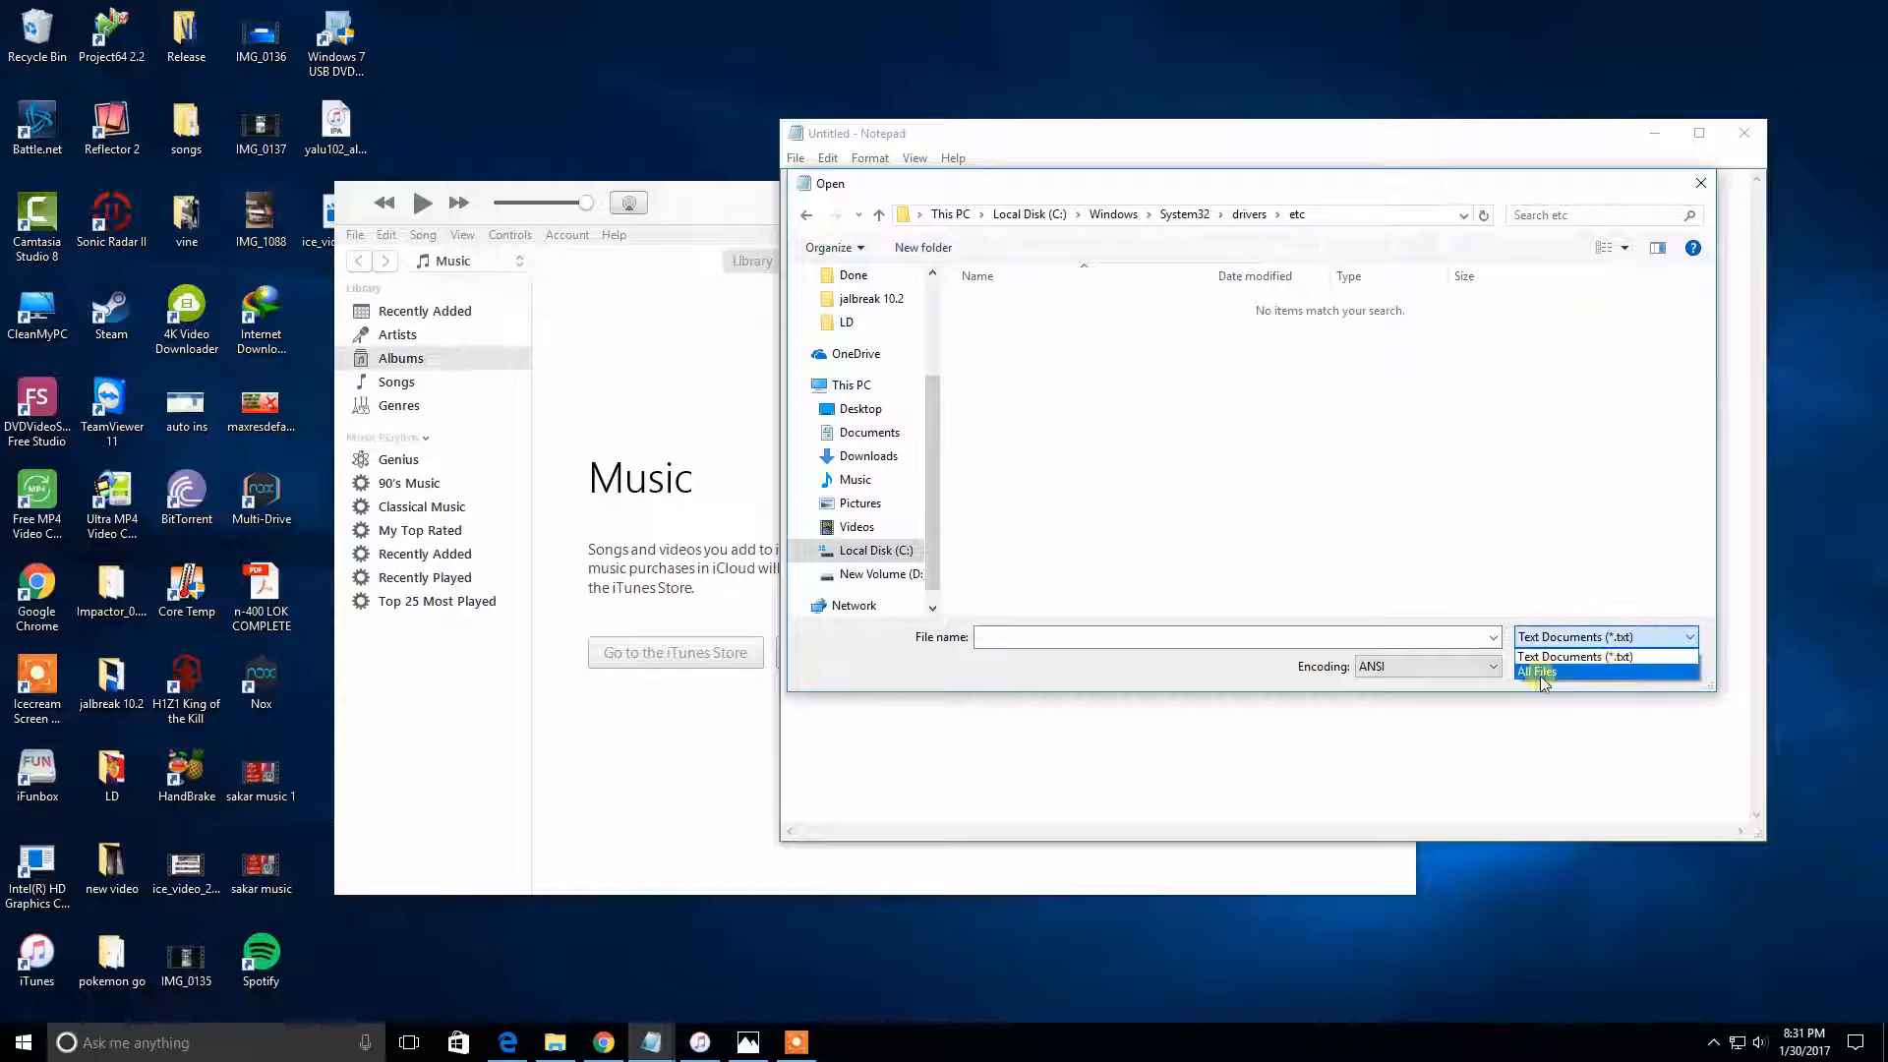
left_click(1538, 670)
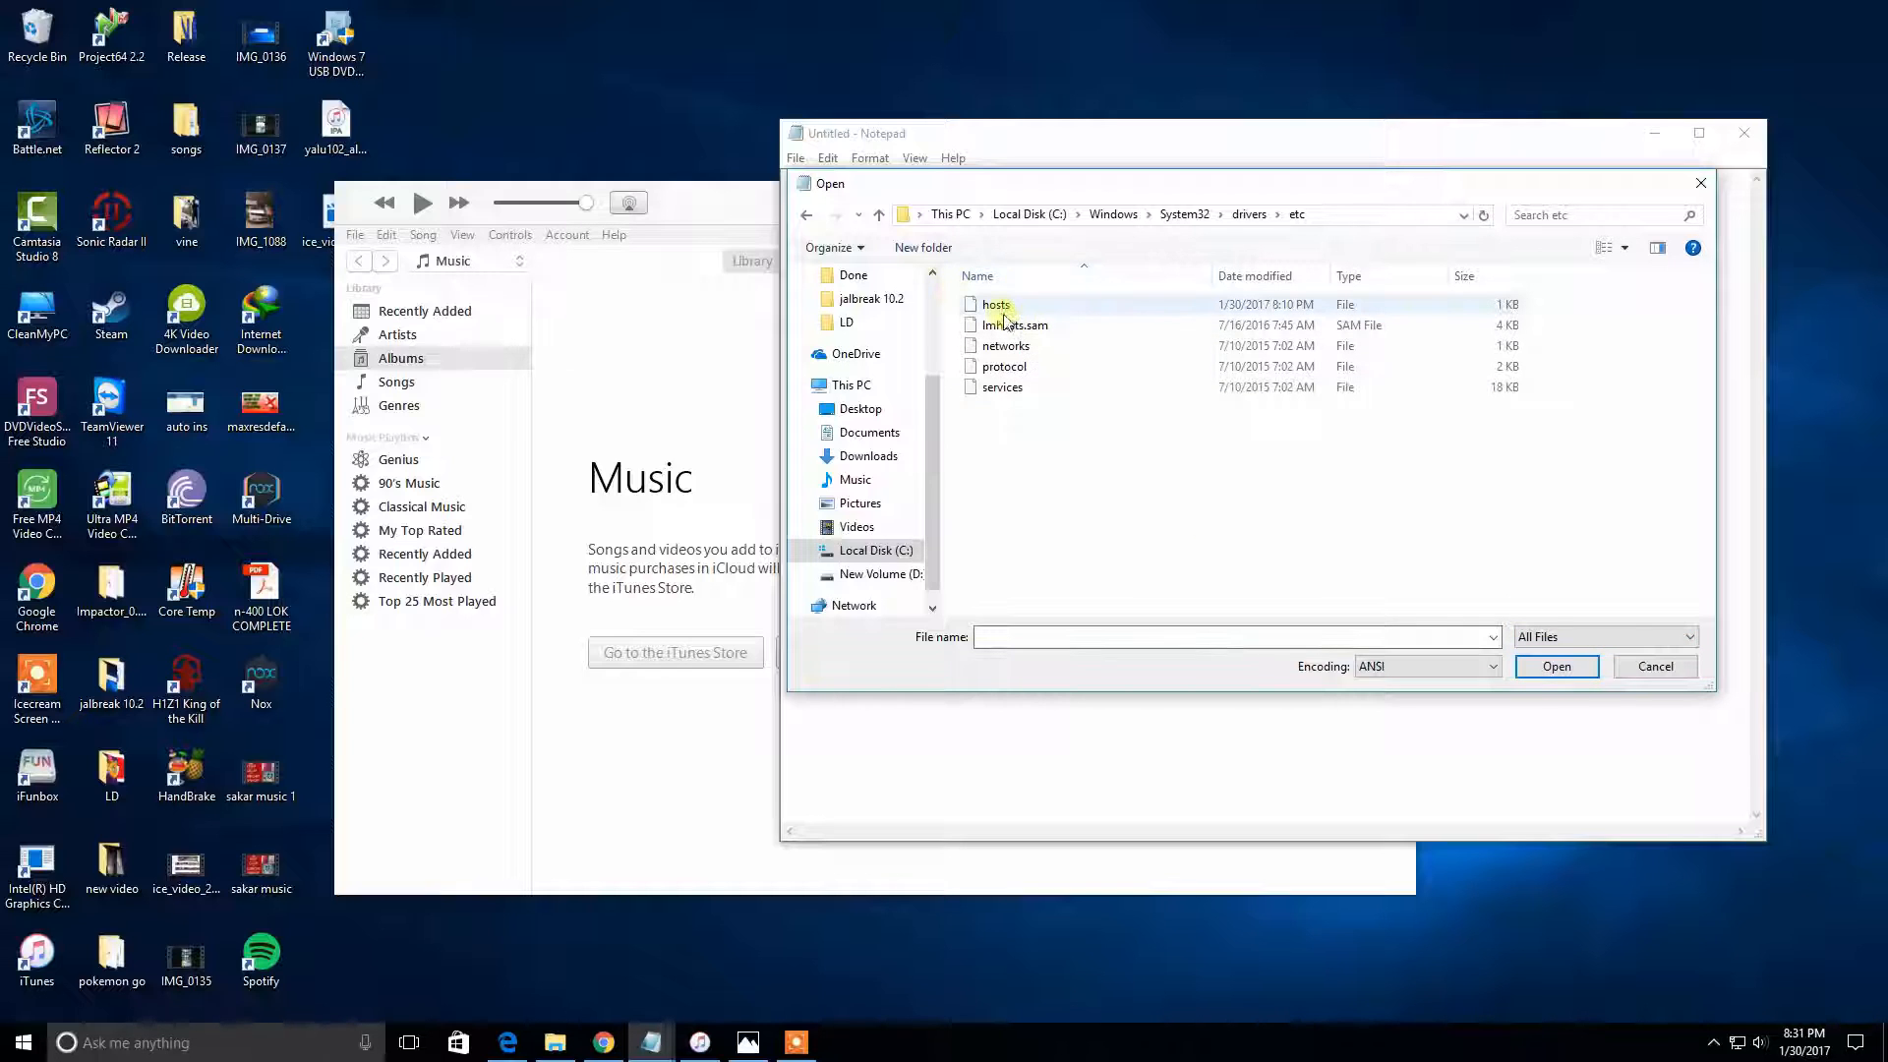
mouse_move(1012, 316)
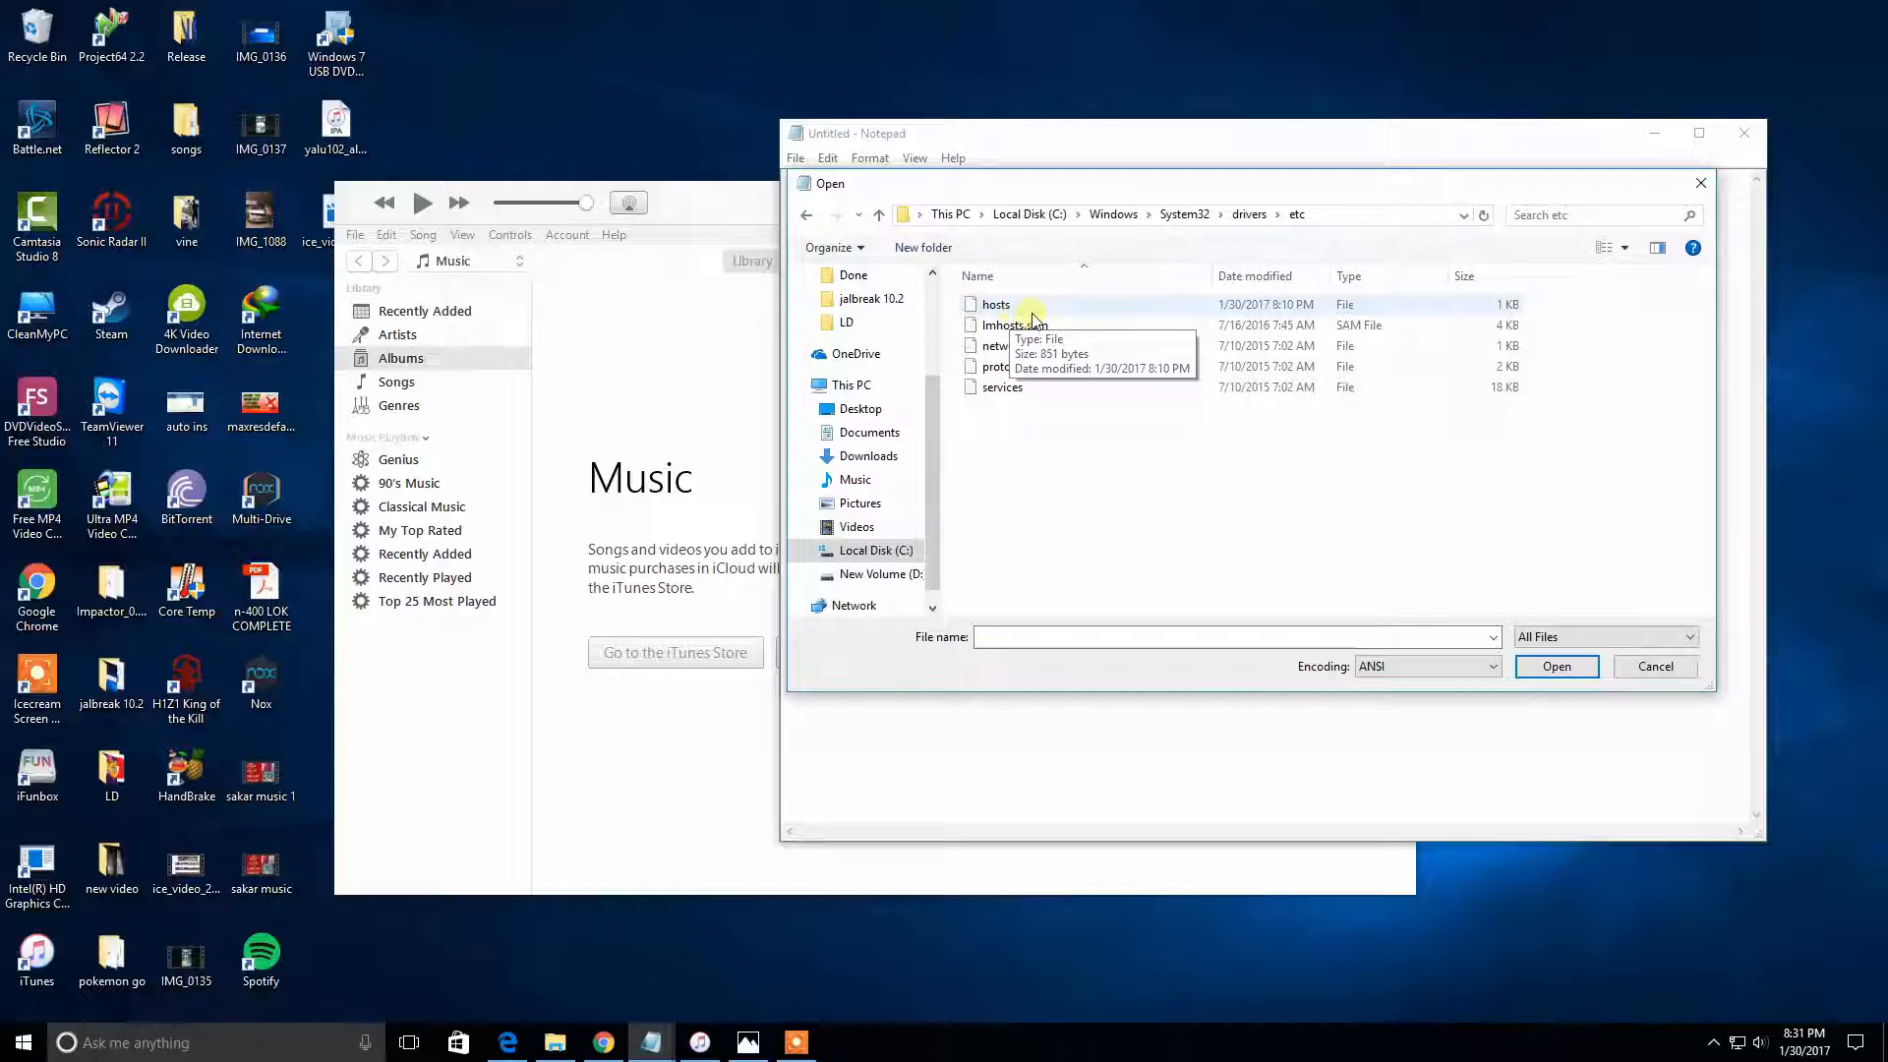
left_click(996, 304)
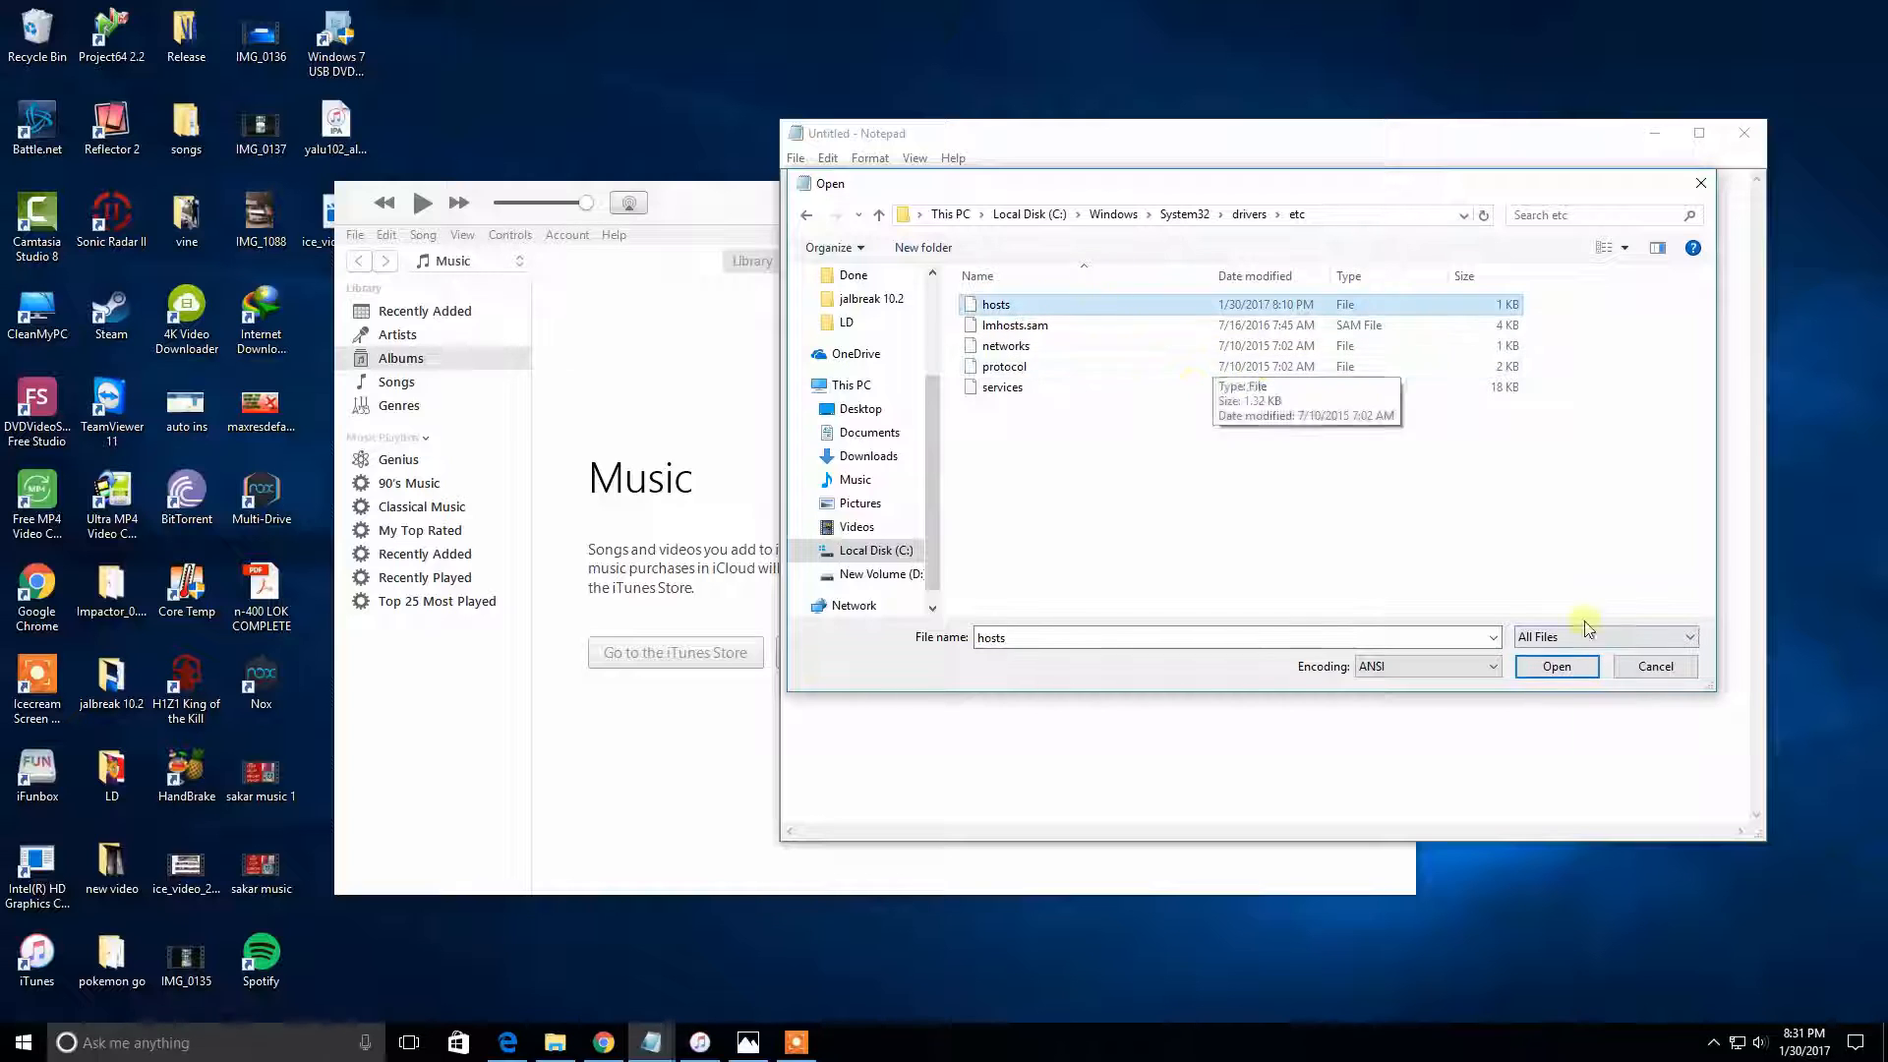
Open hosts and delete the '74.208.105.171 gs.apple.com' line, then start saving.
left_click(1555, 666)
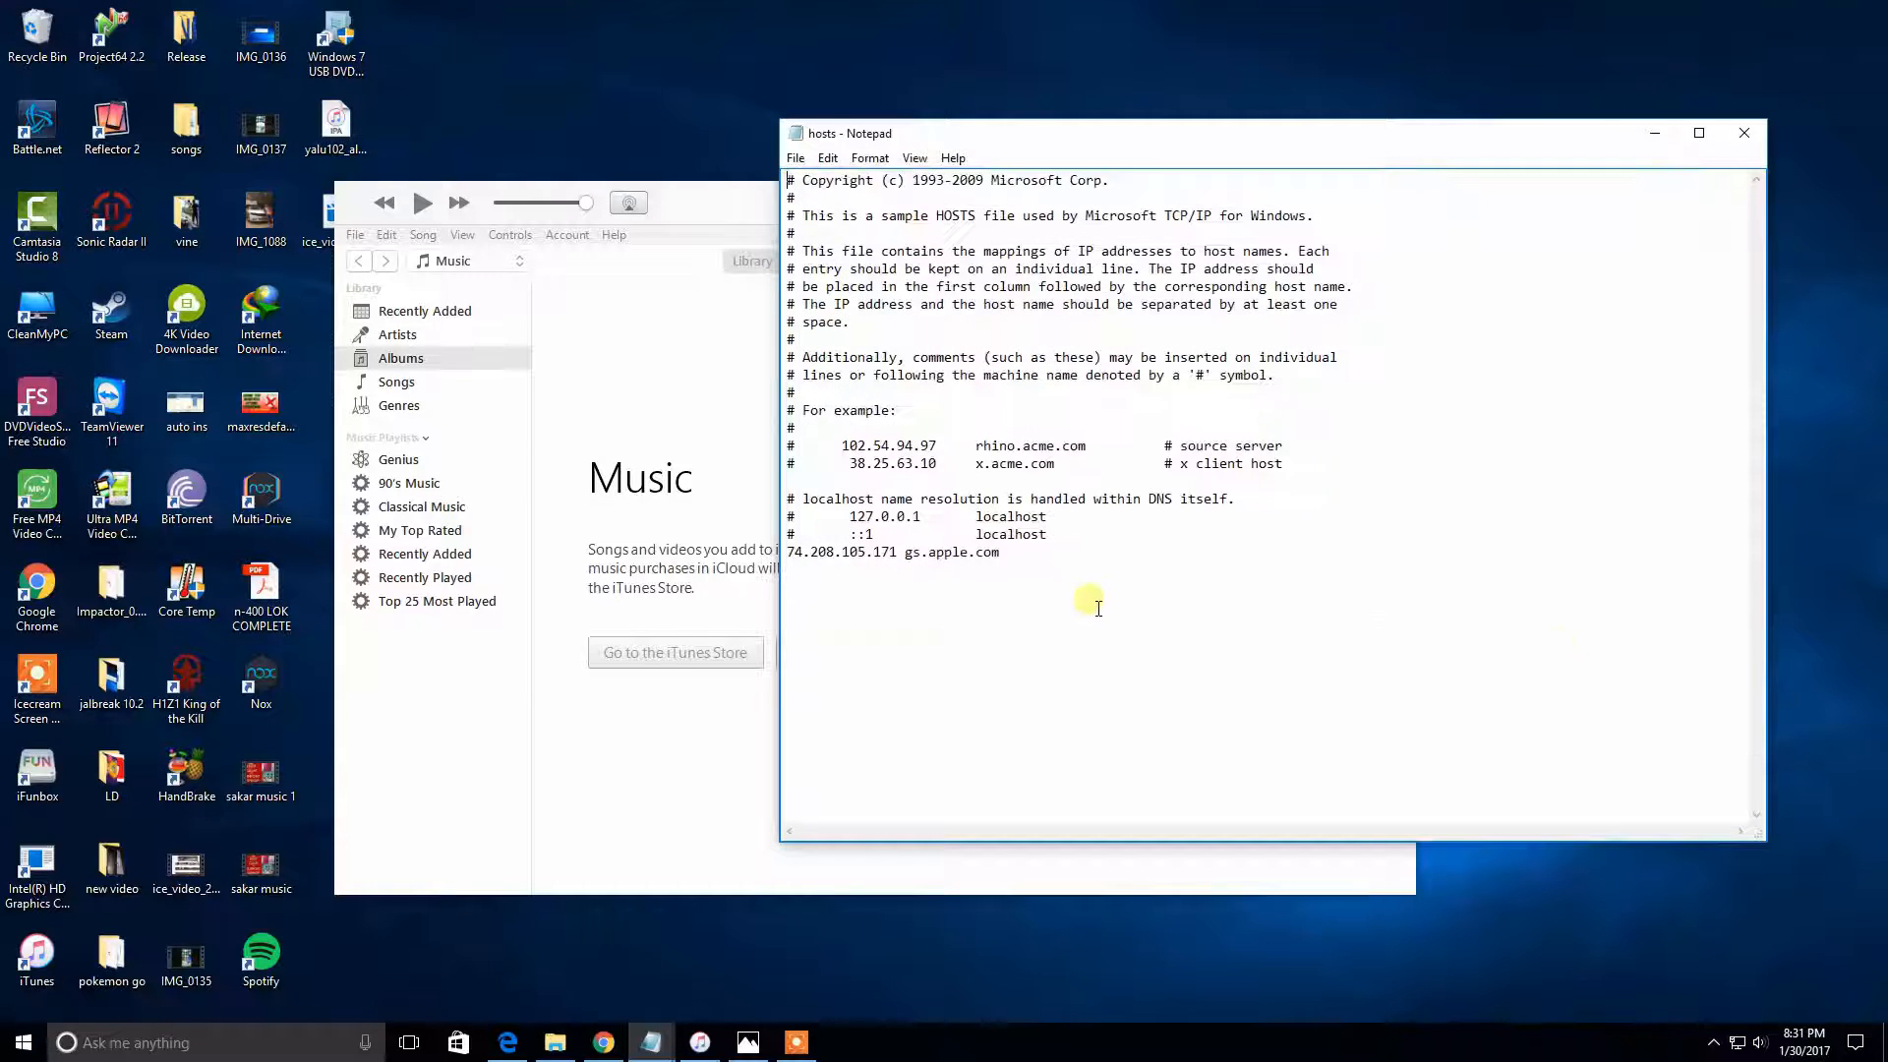
mouse_move(1114, 367)
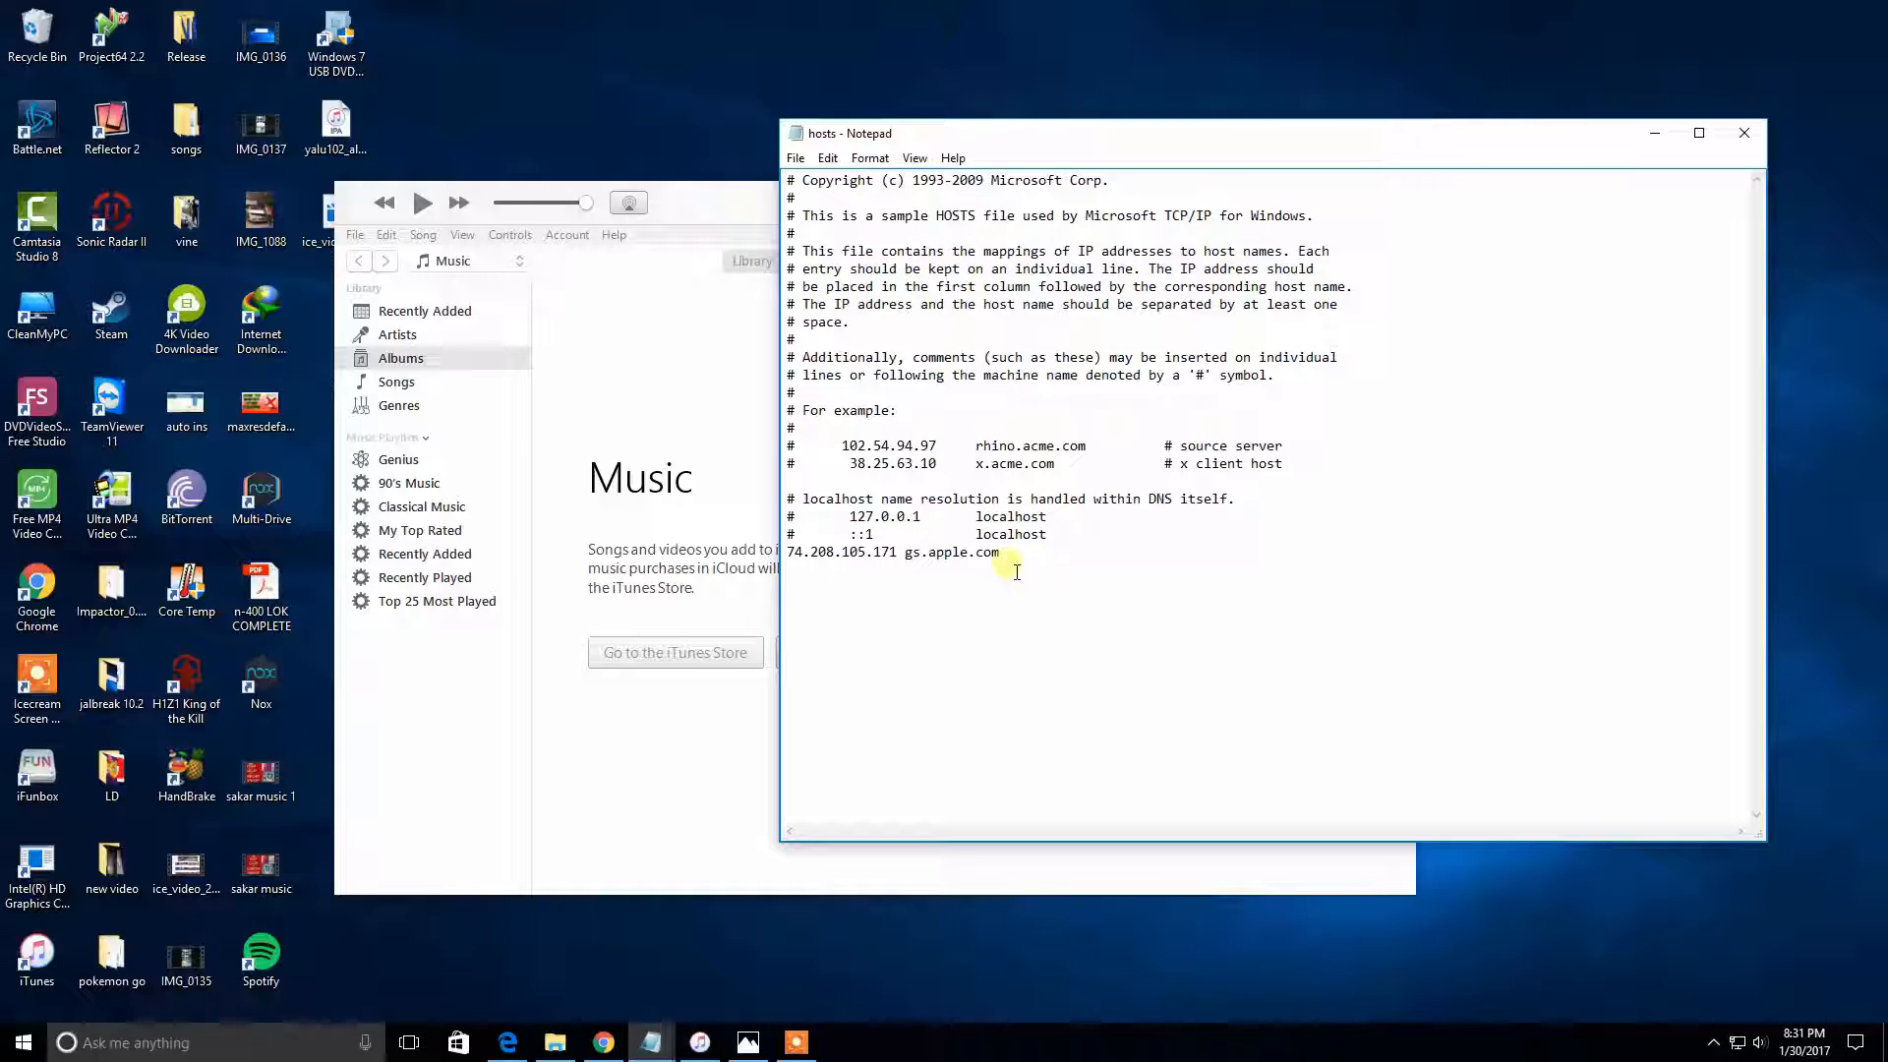
mouse_move(842, 566)
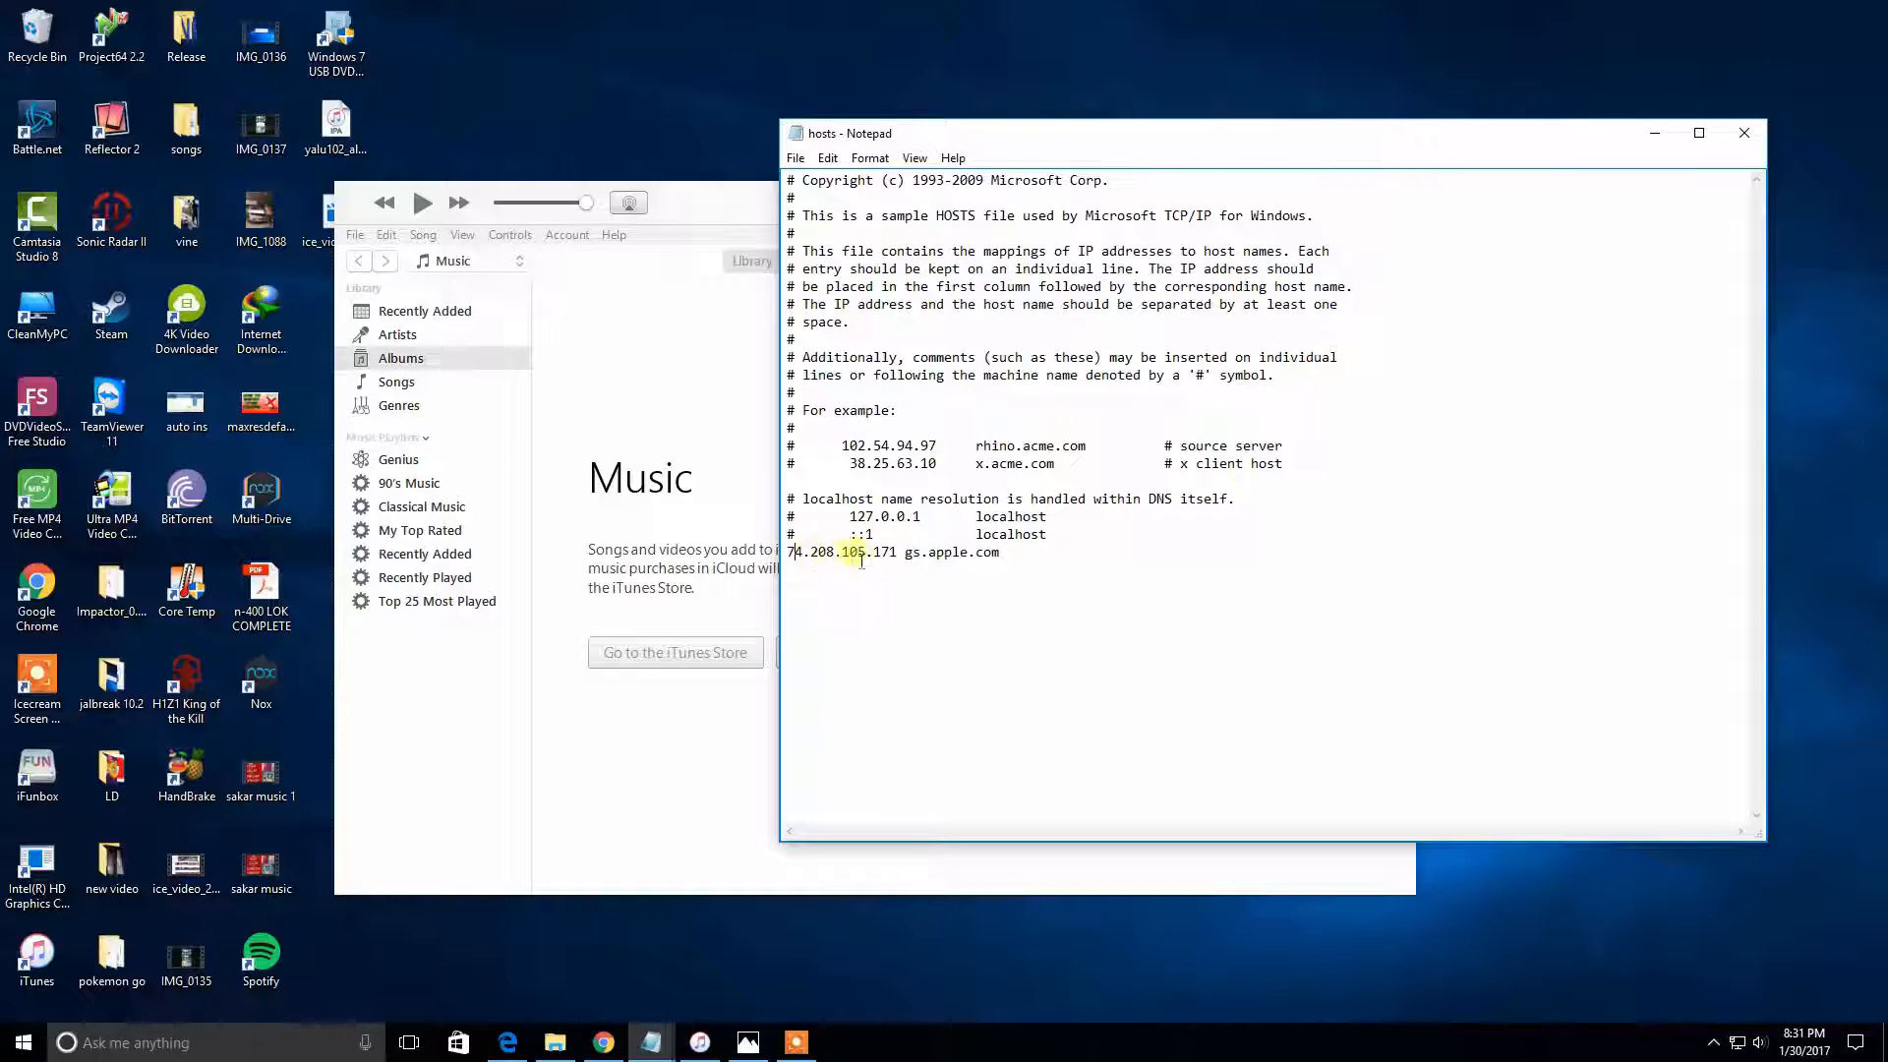
left_click(1015, 551)
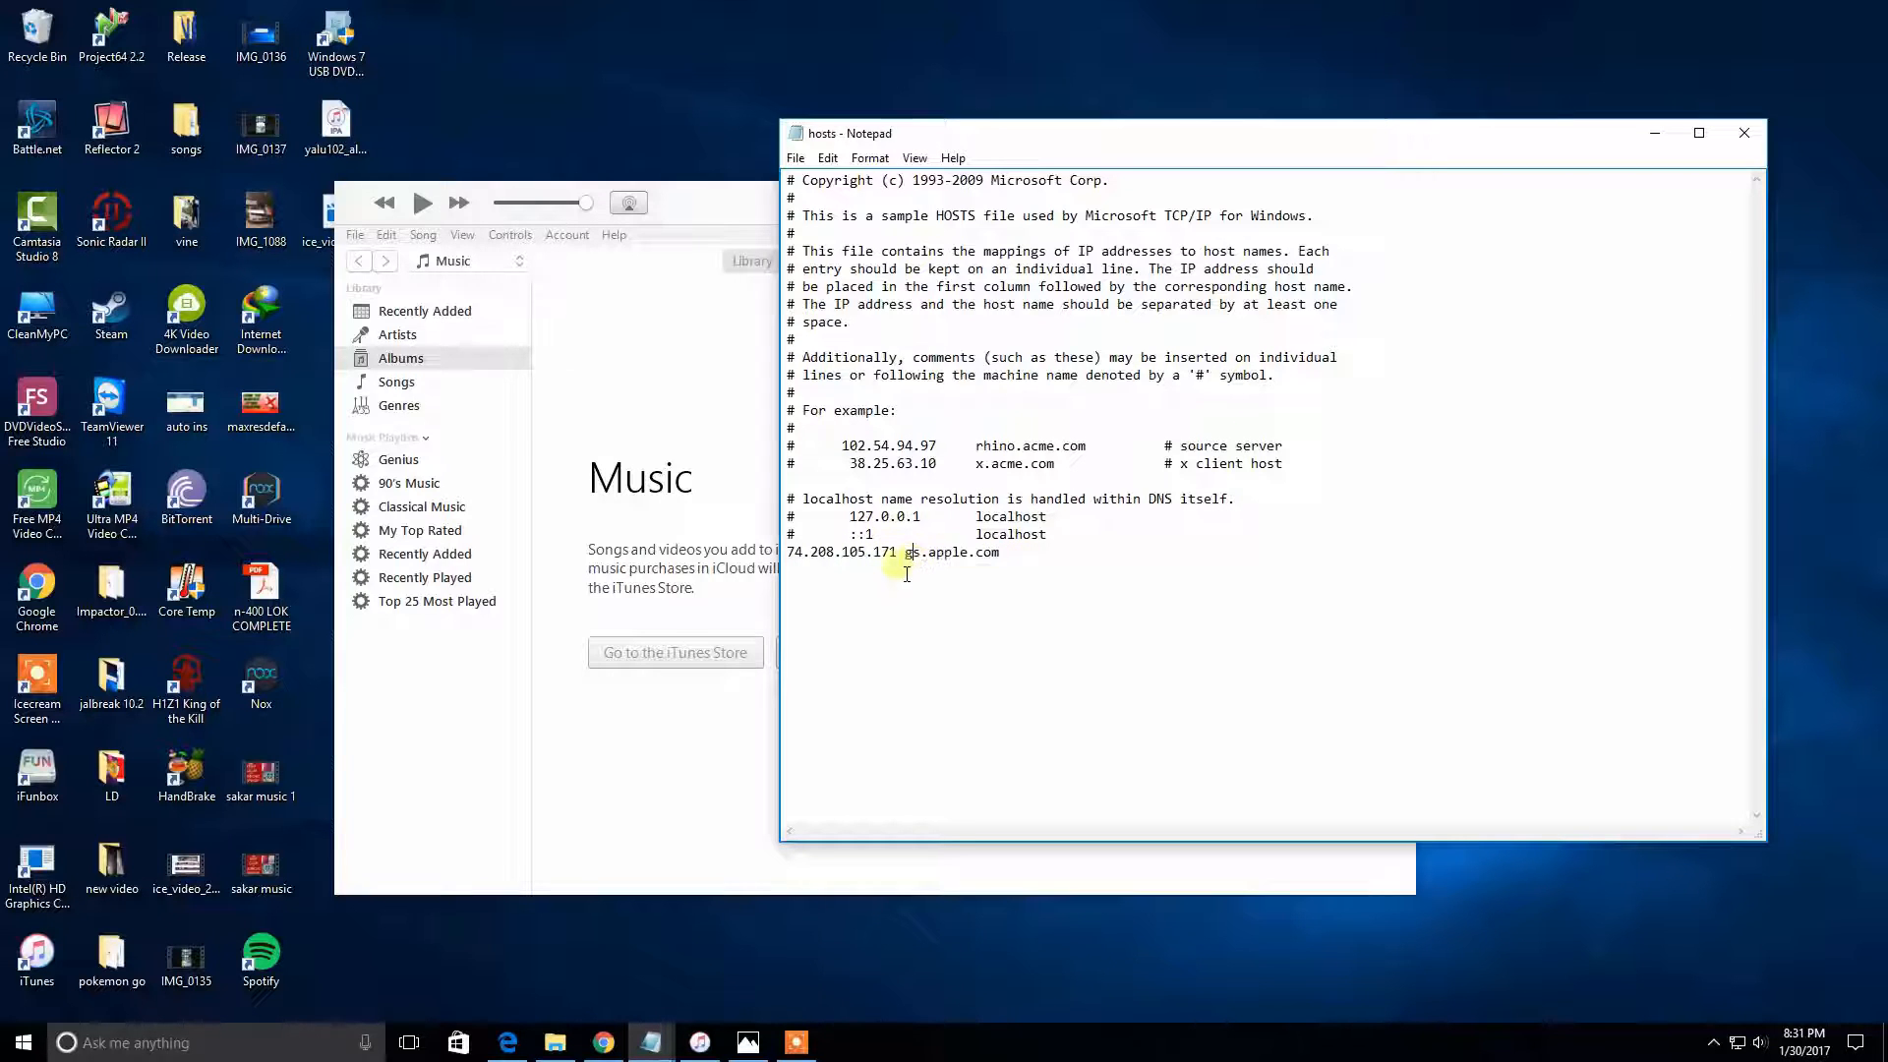
triple_click(891, 551)
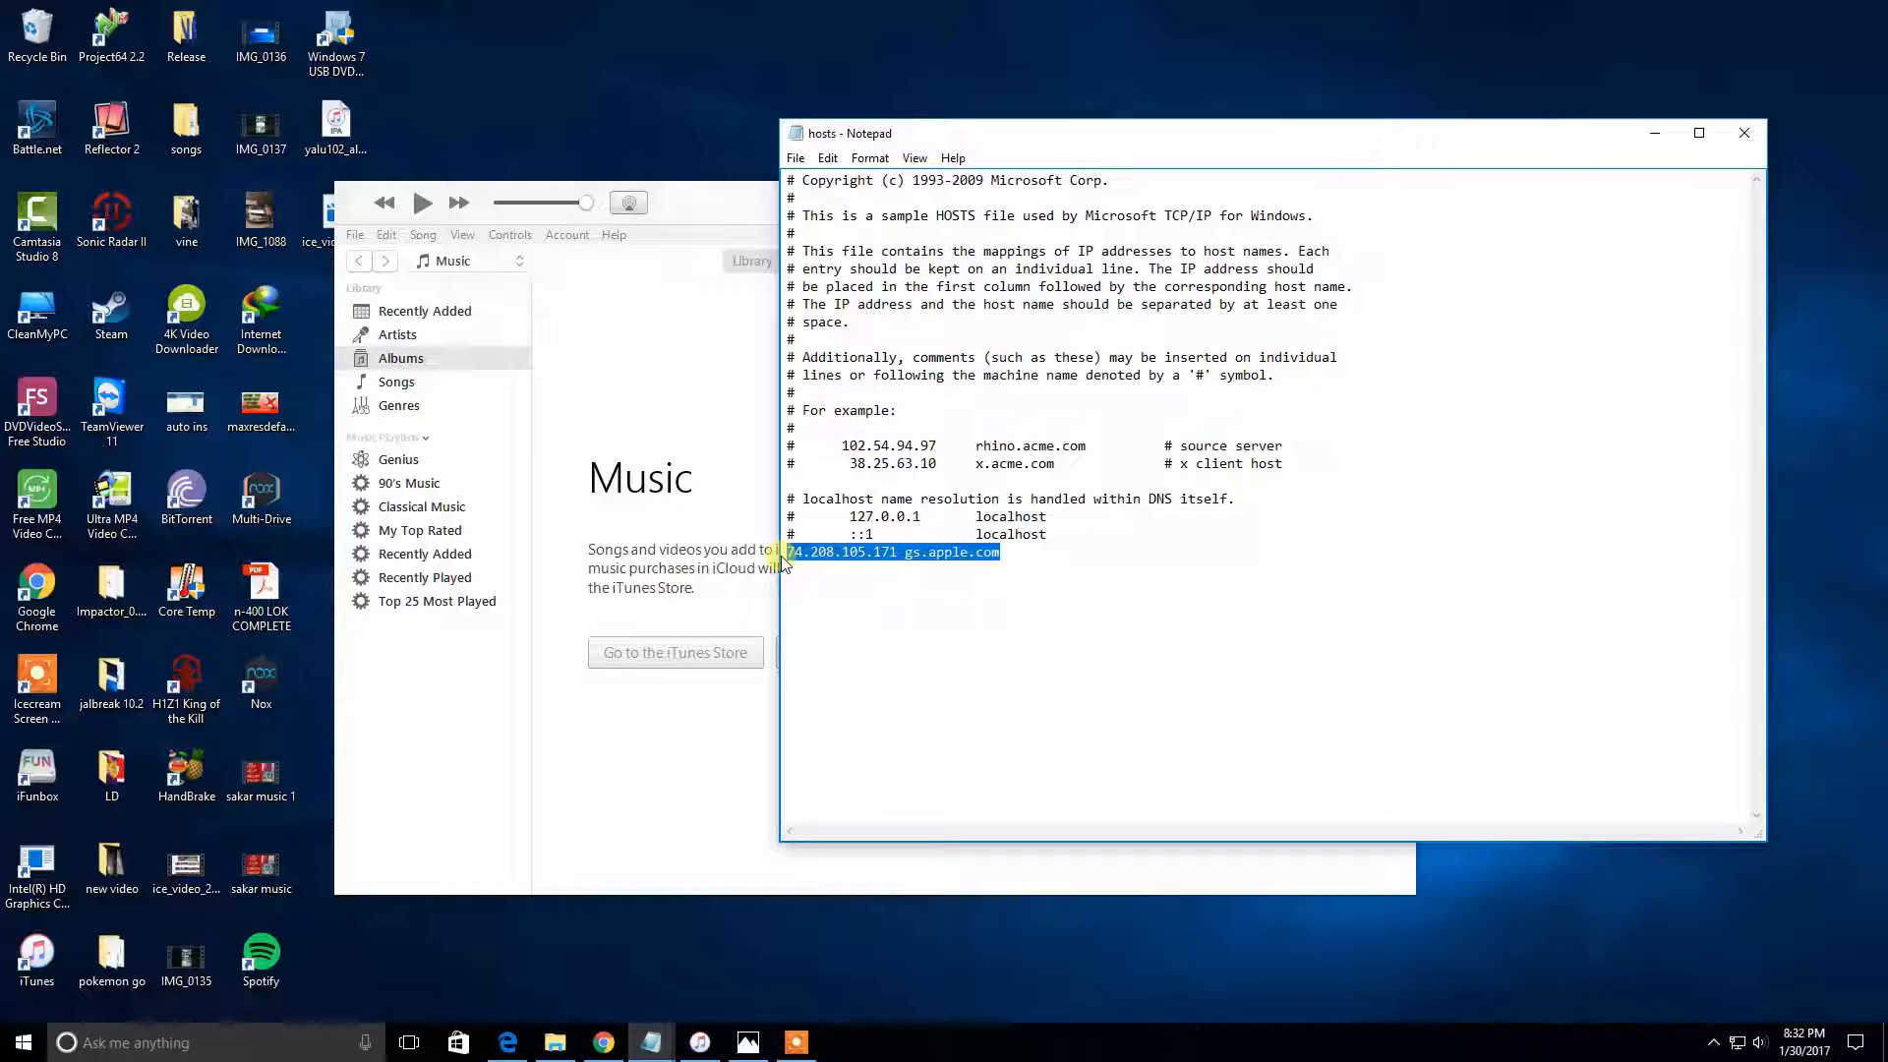
key("Delete")
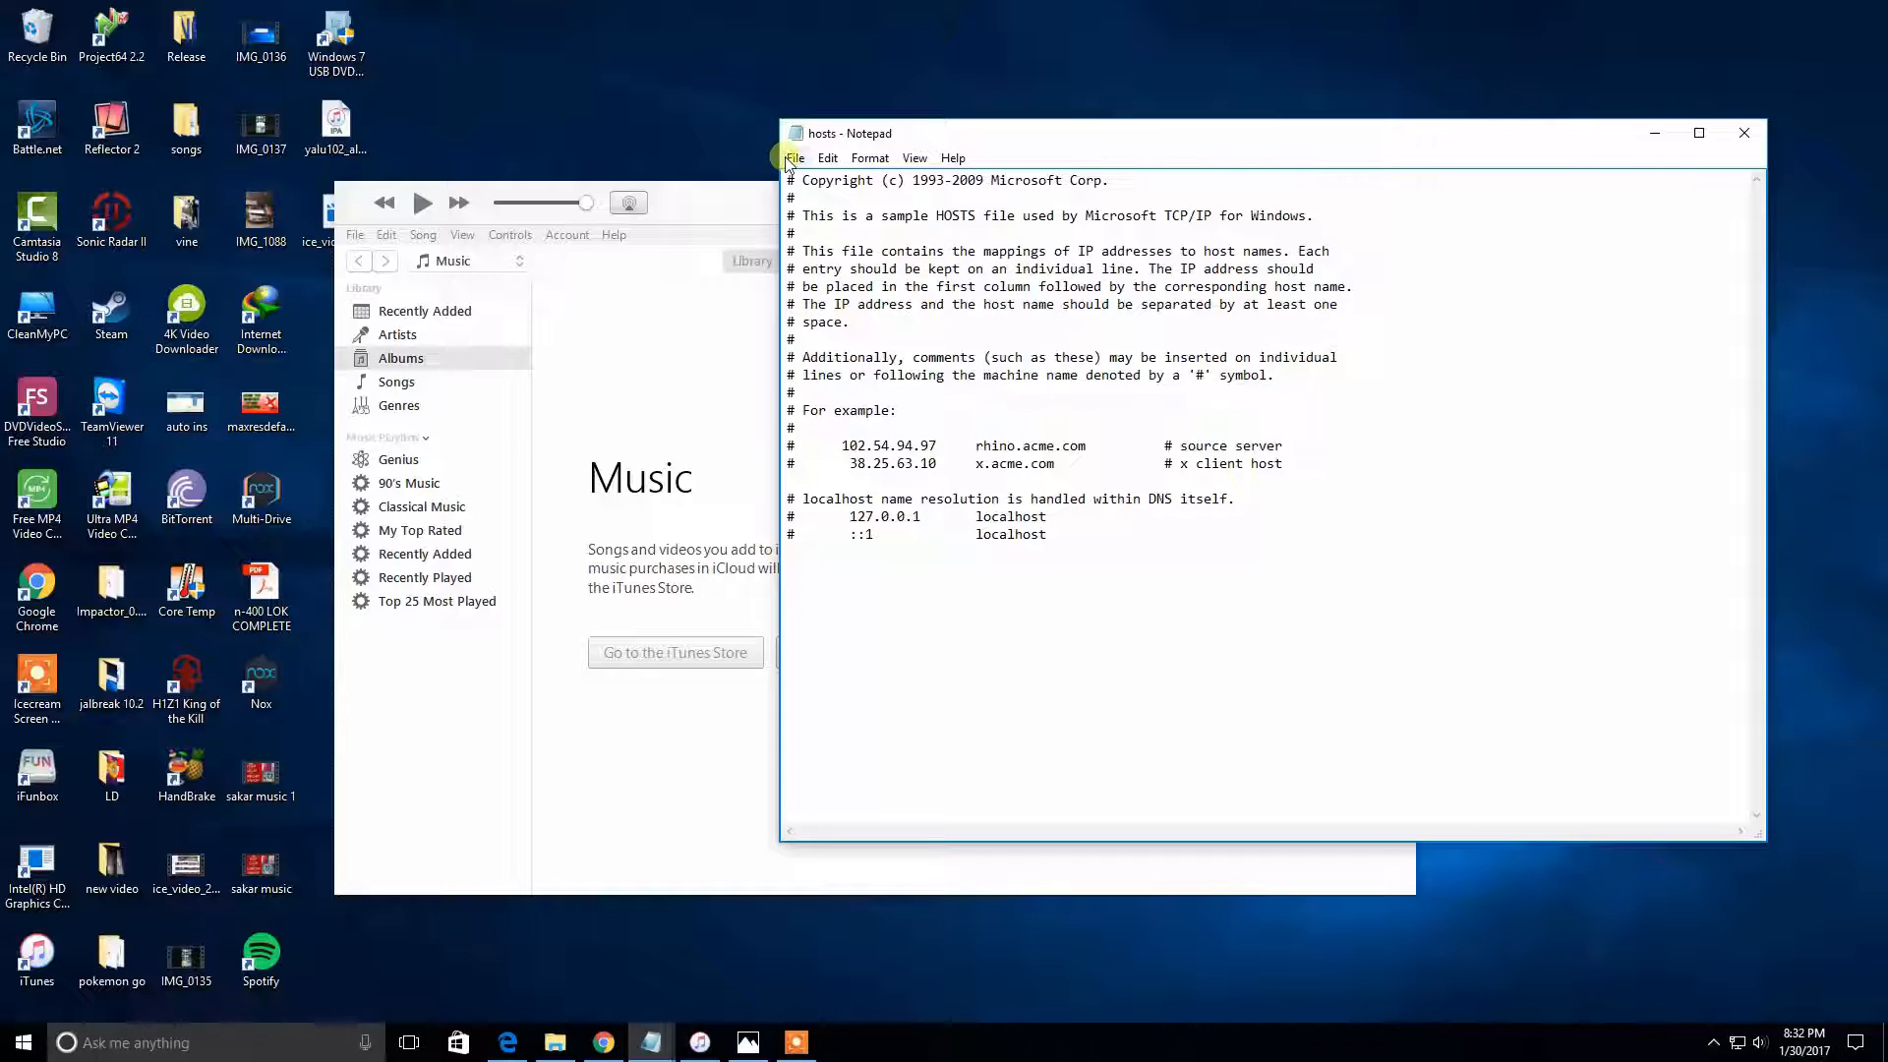
left_click(795, 158)
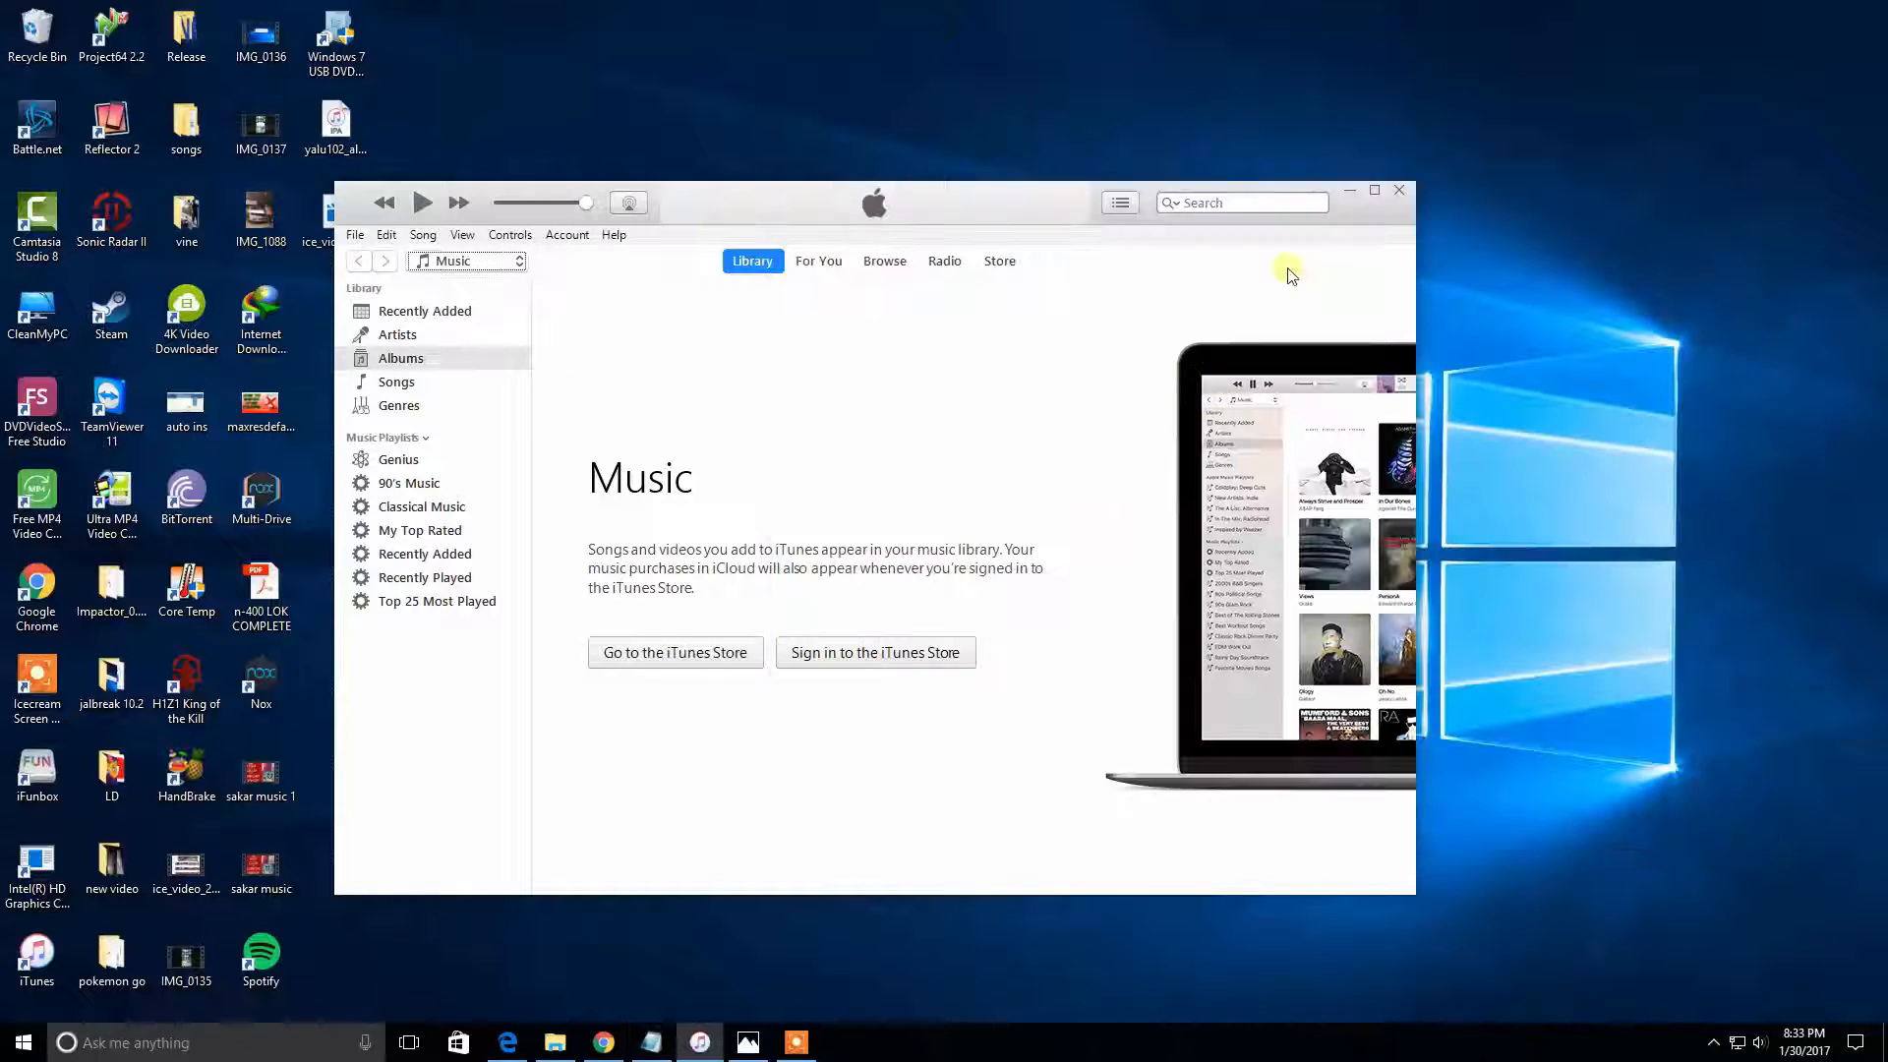
mouse_move(849, 1001)
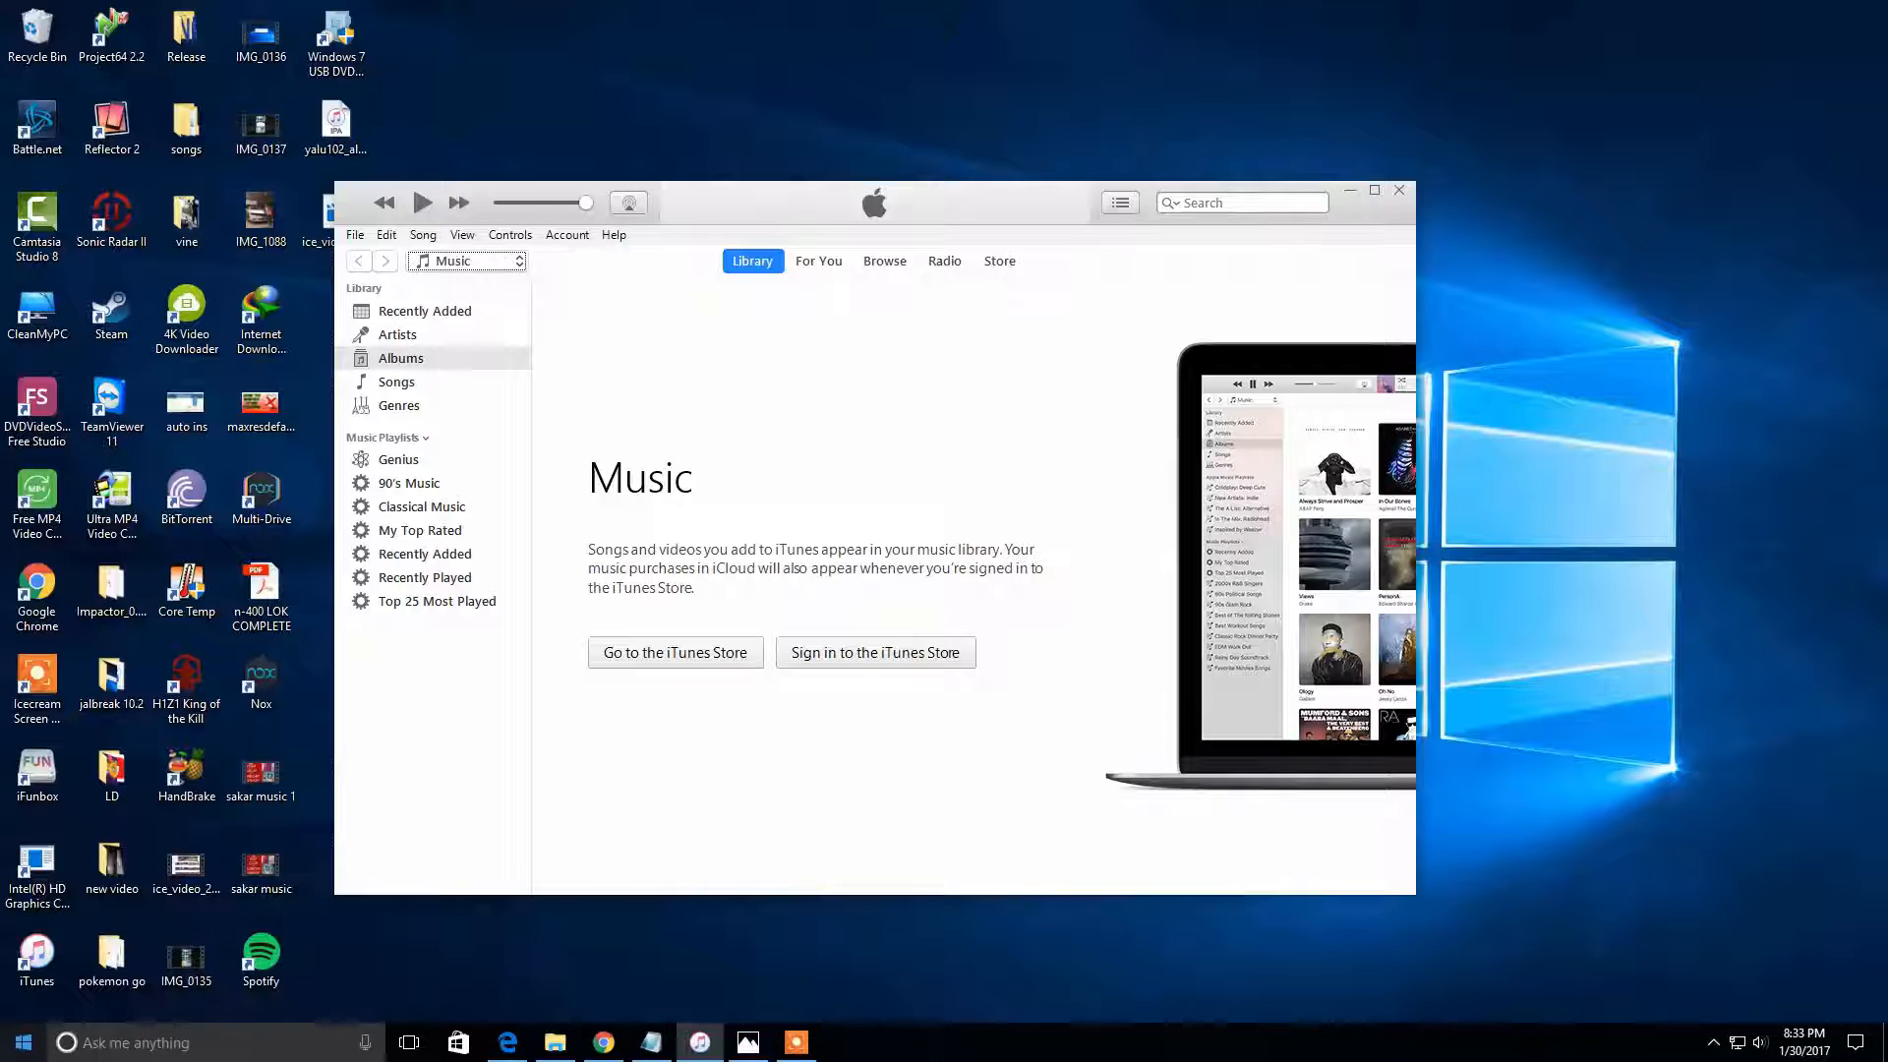
Reopen the Start menu to reach the Sleep, Shut down and Restart power options.
left_click(21, 1041)
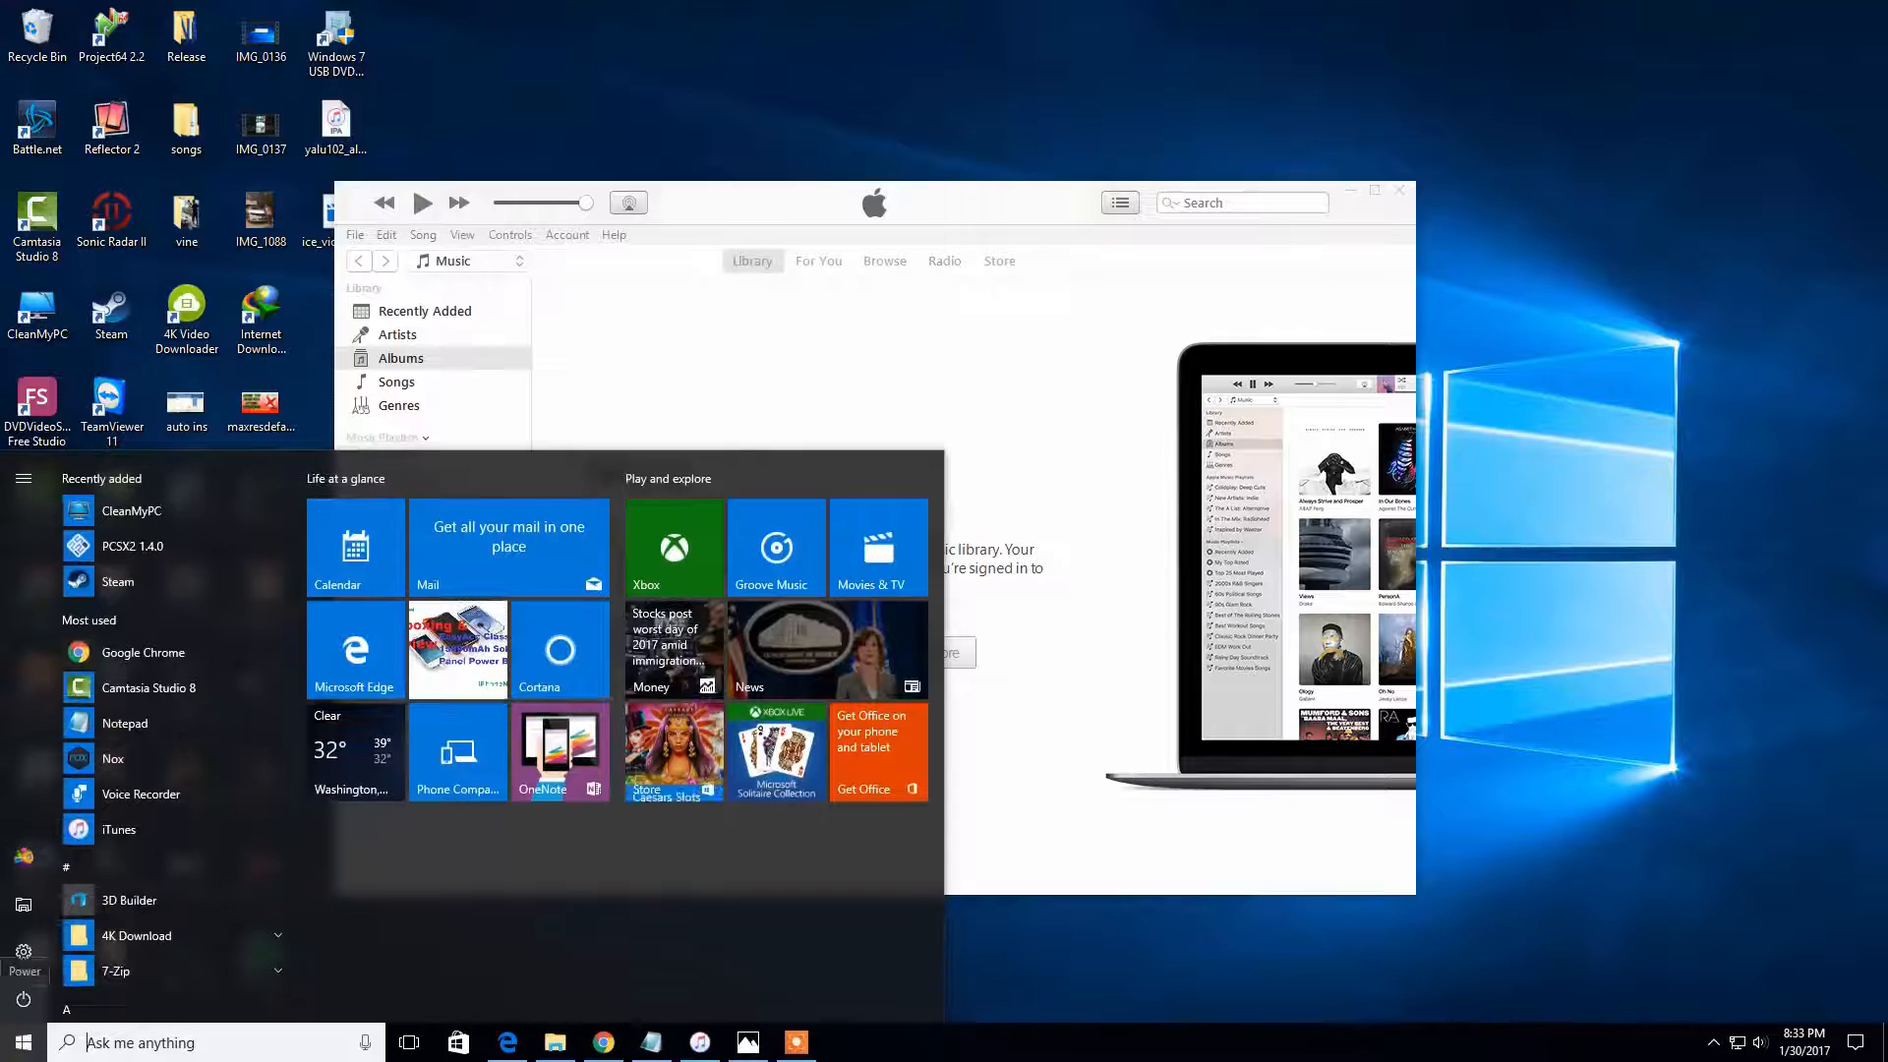
left_click(17, 1041)
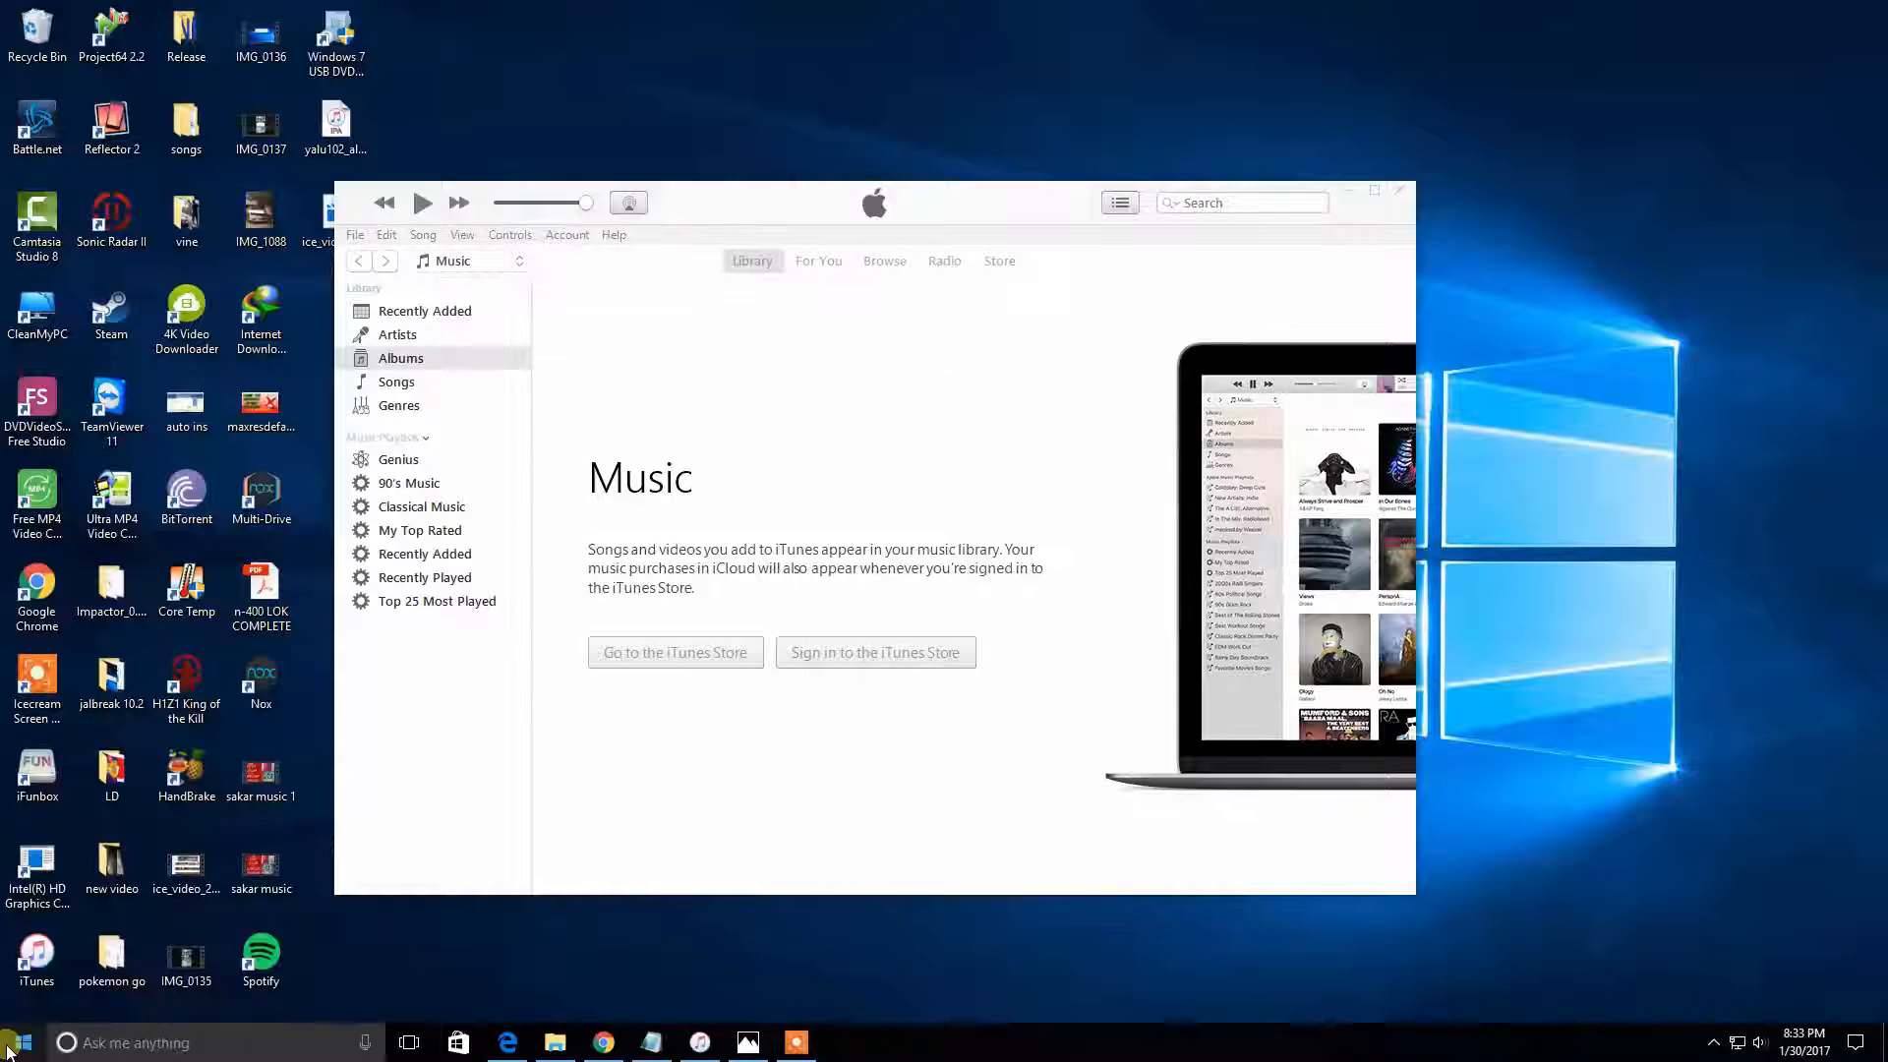
left_click(18, 1041)
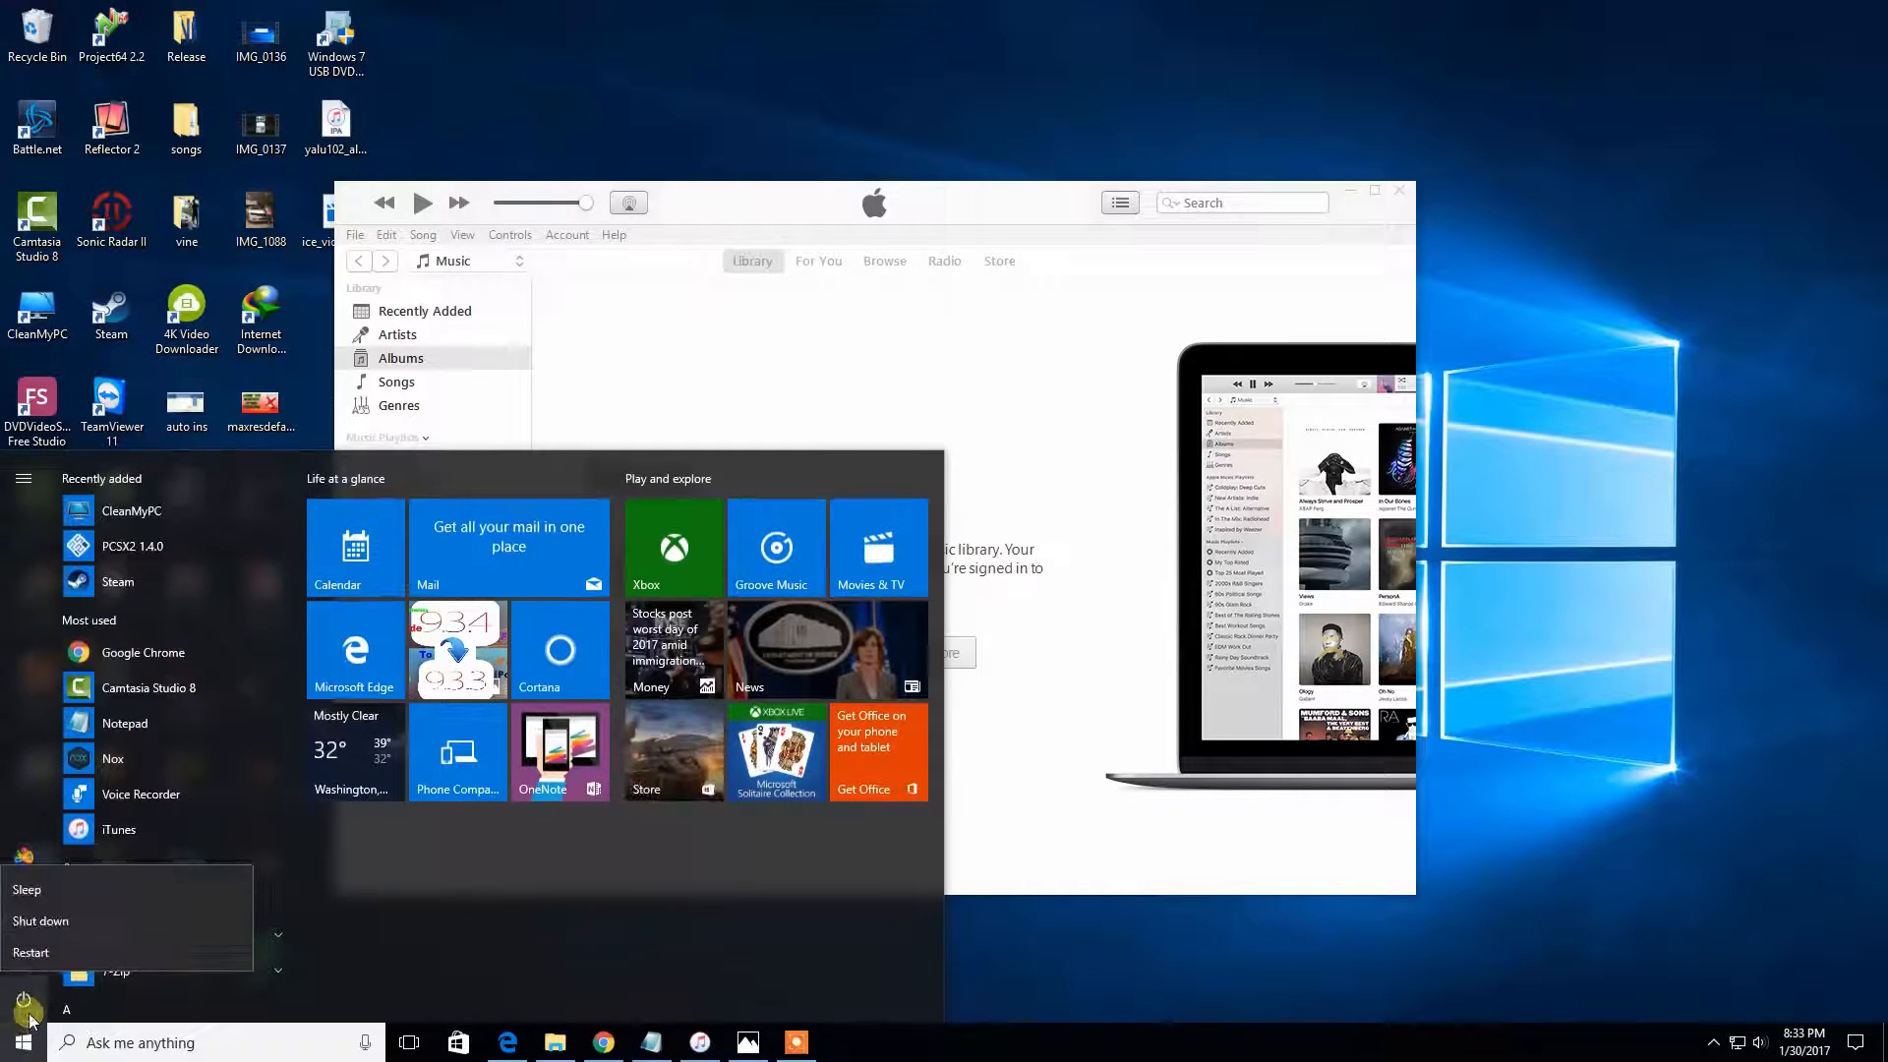
mouse_move(48, 924)
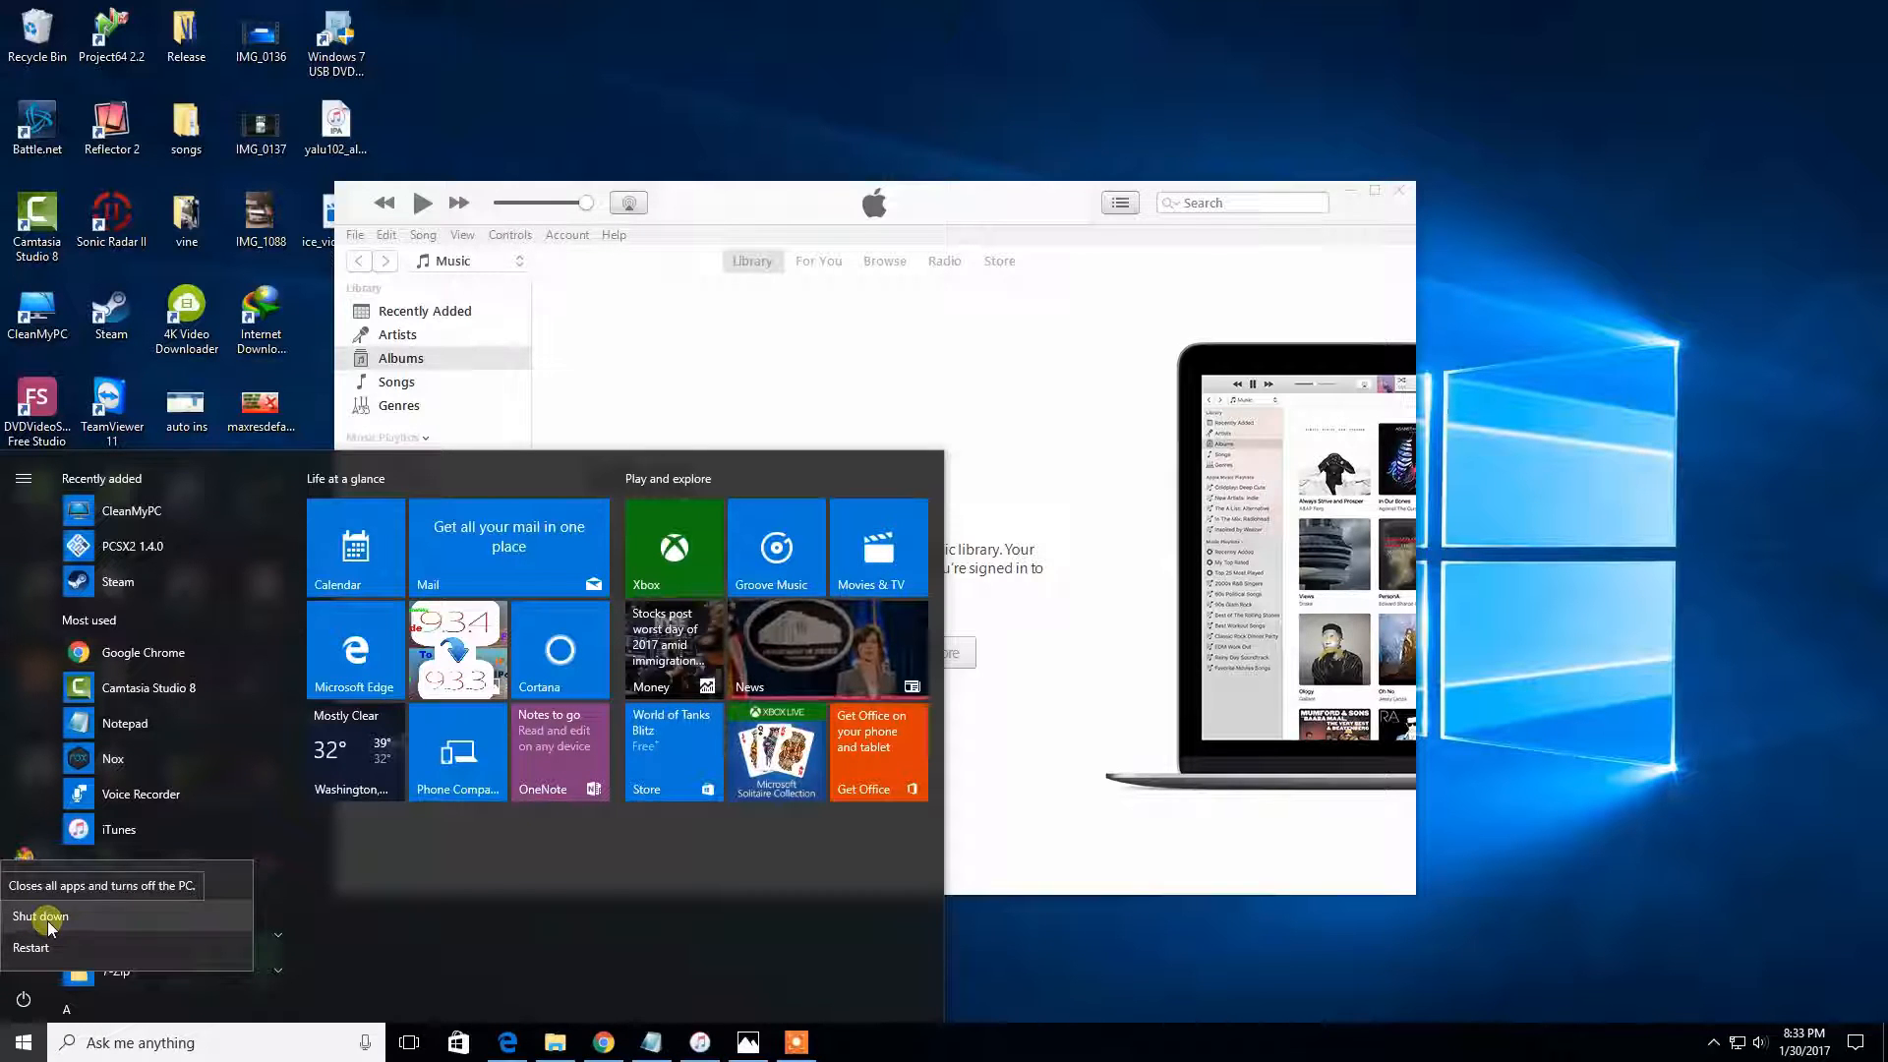
mouse_move(153, 934)
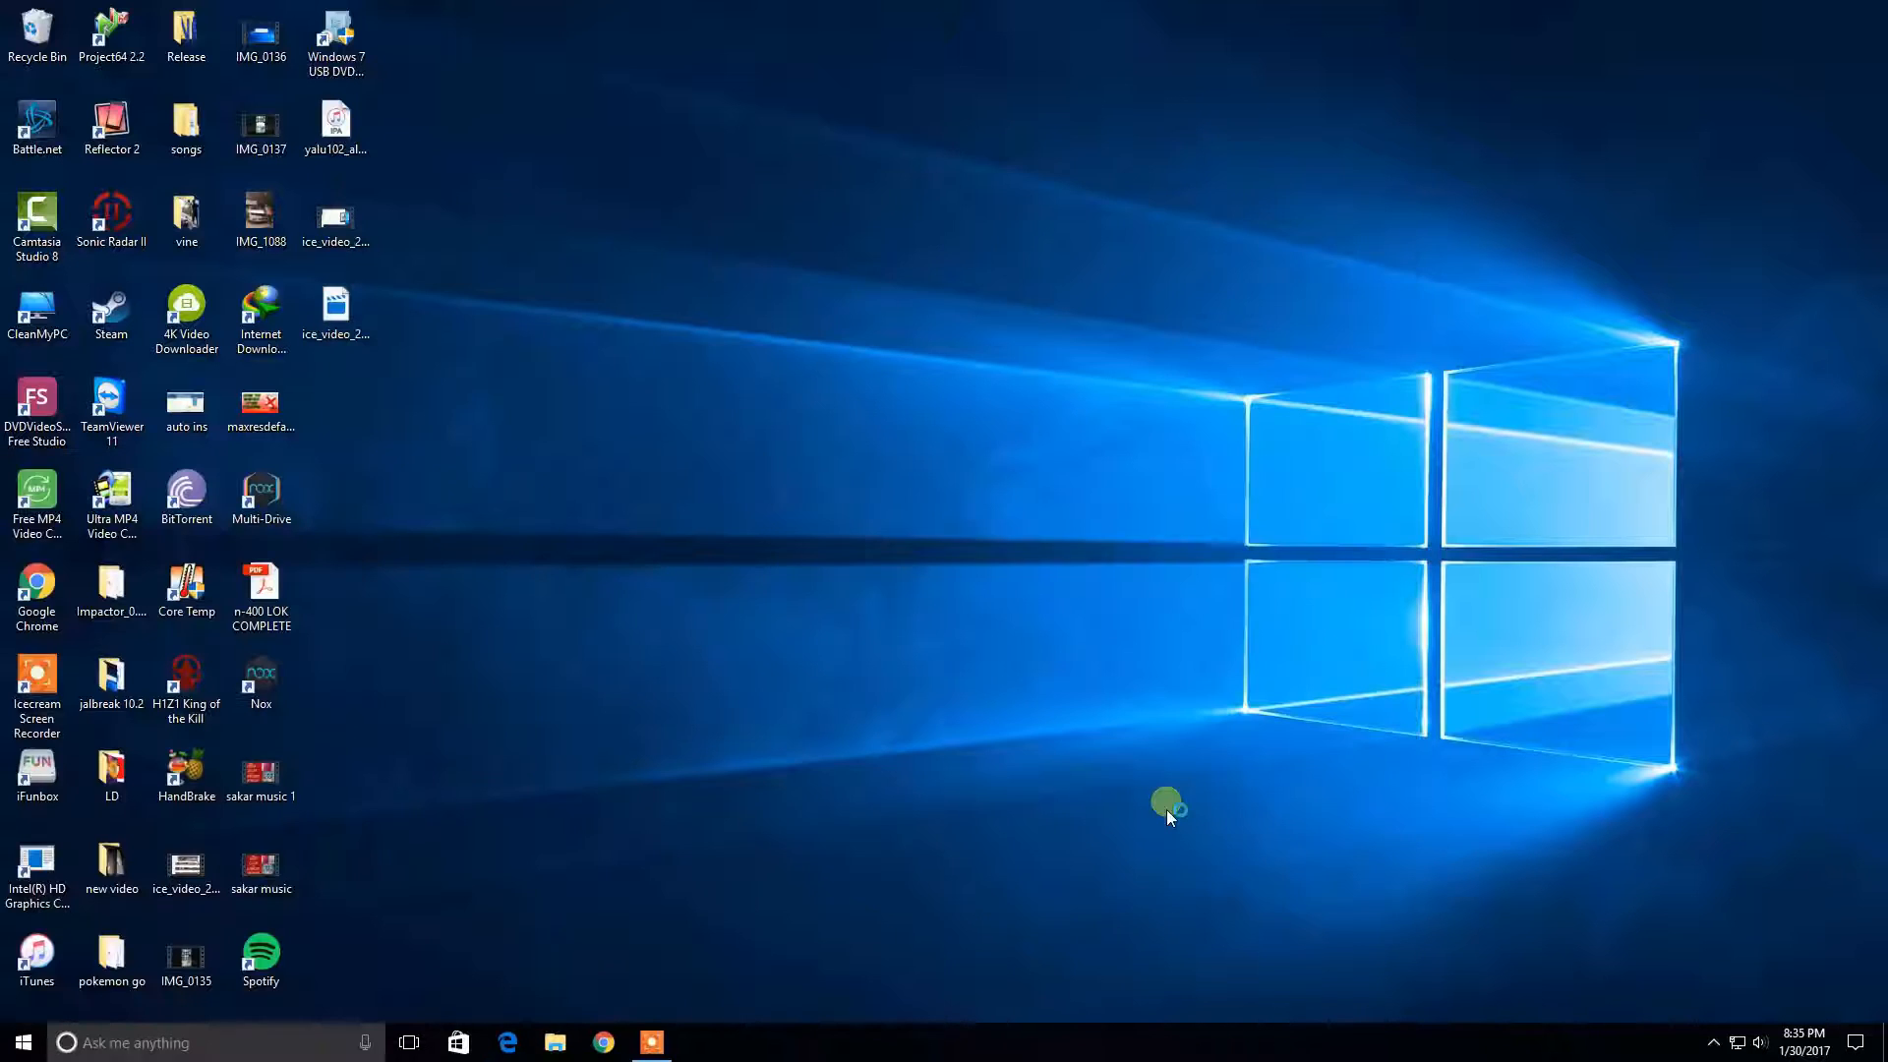
mouse_move(1063, 800)
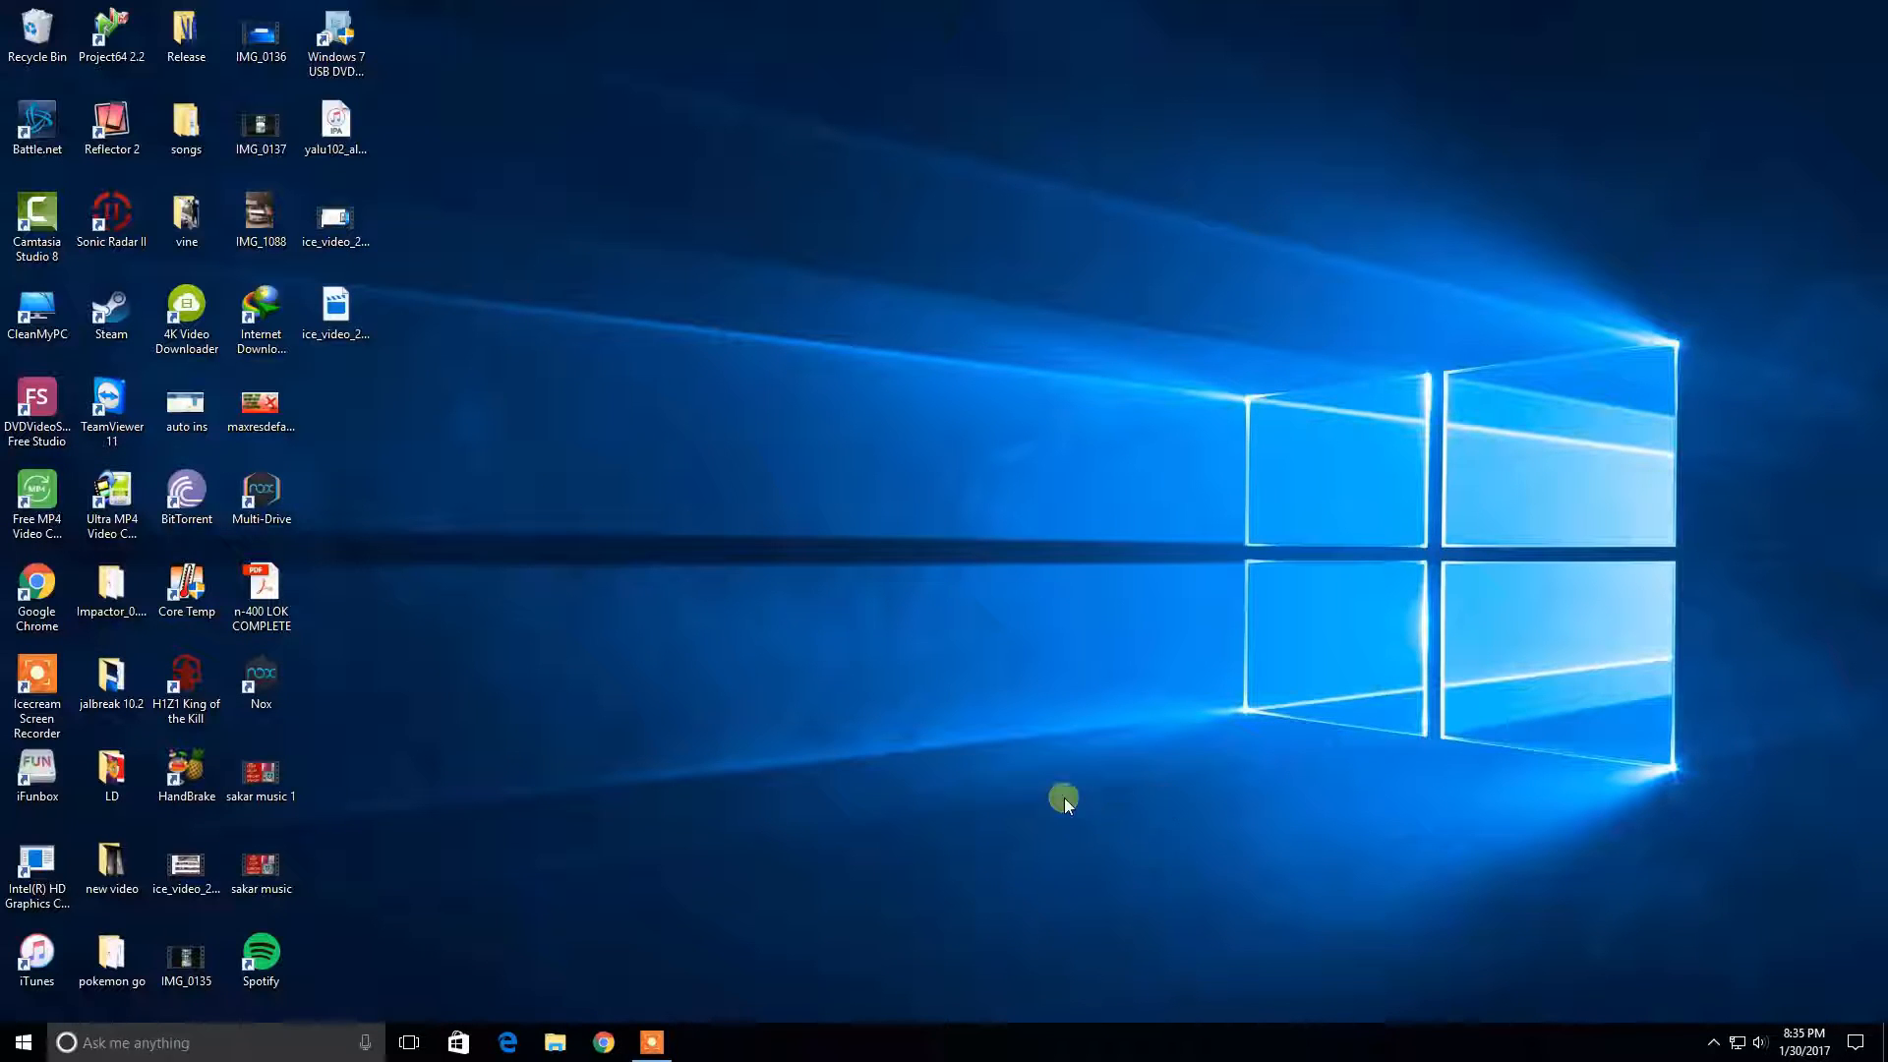
mouse_move(896, 795)
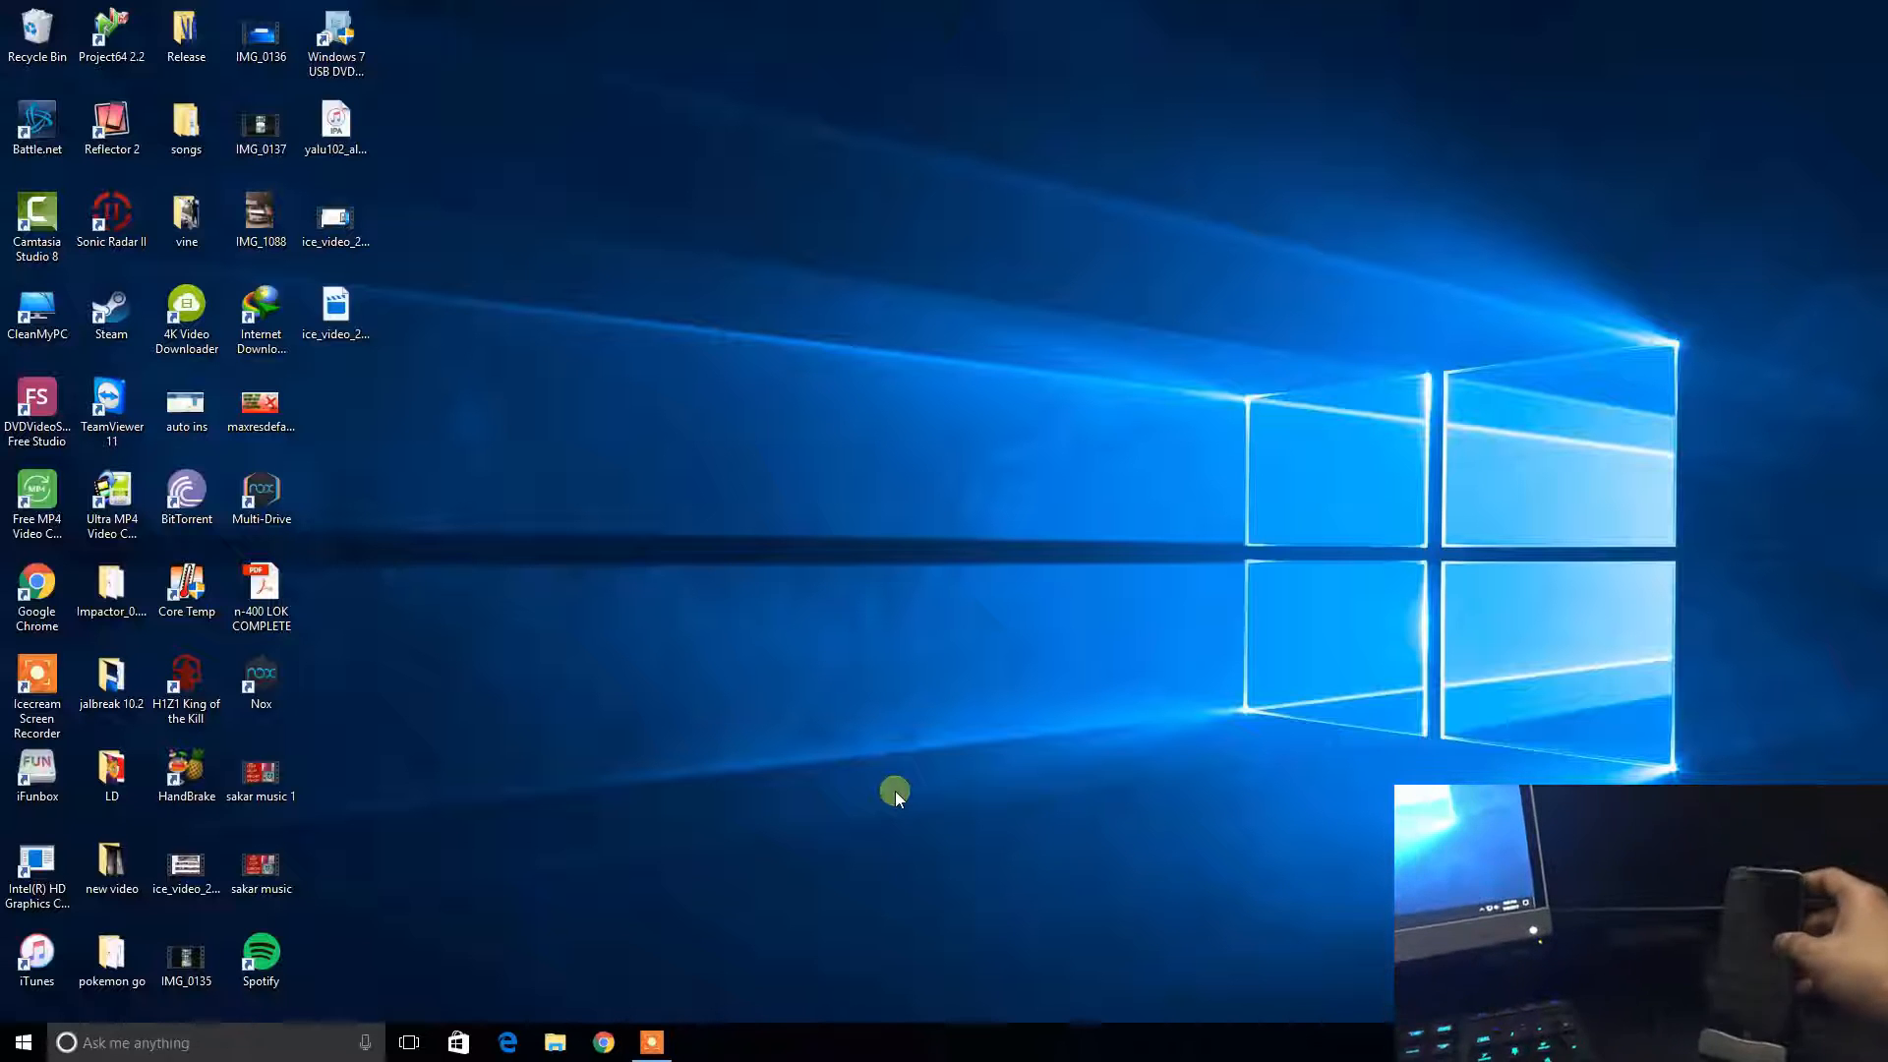
mouse_move(826, 803)
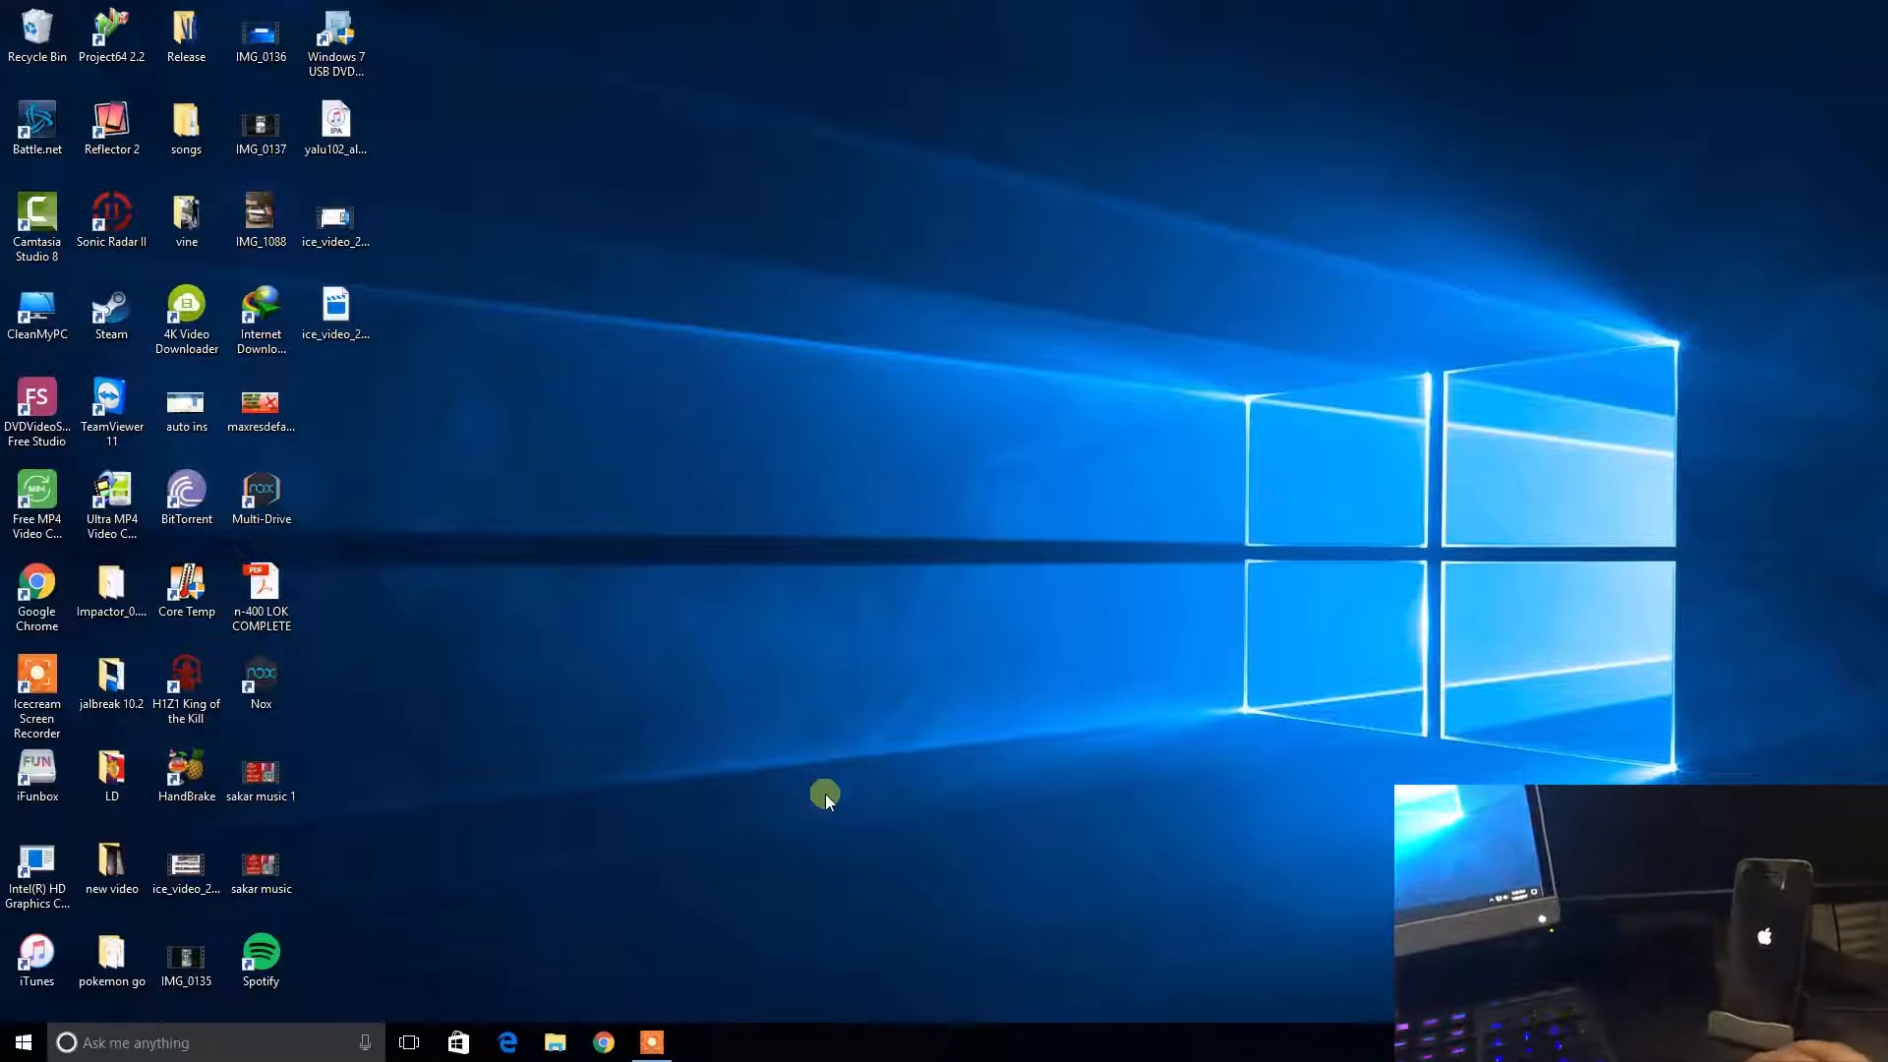
mouse_move(1009, 740)
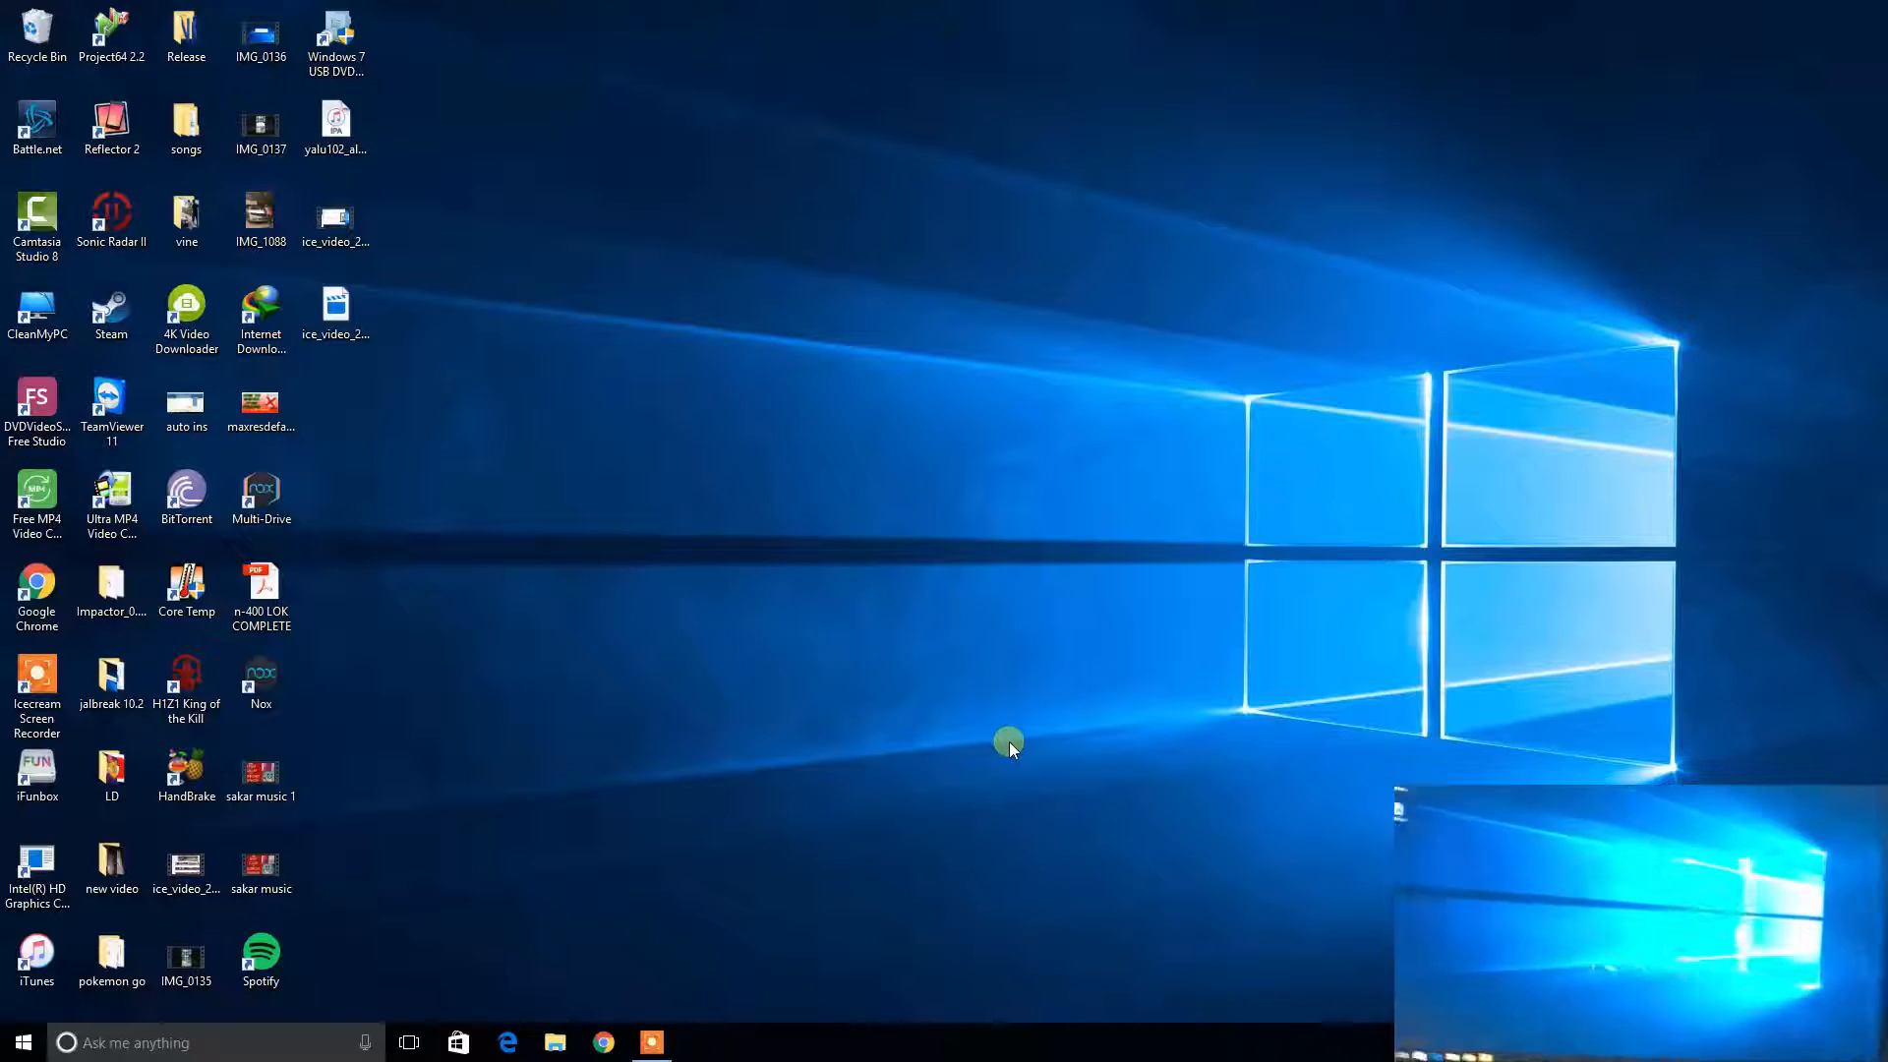
mouse_move(924, 828)
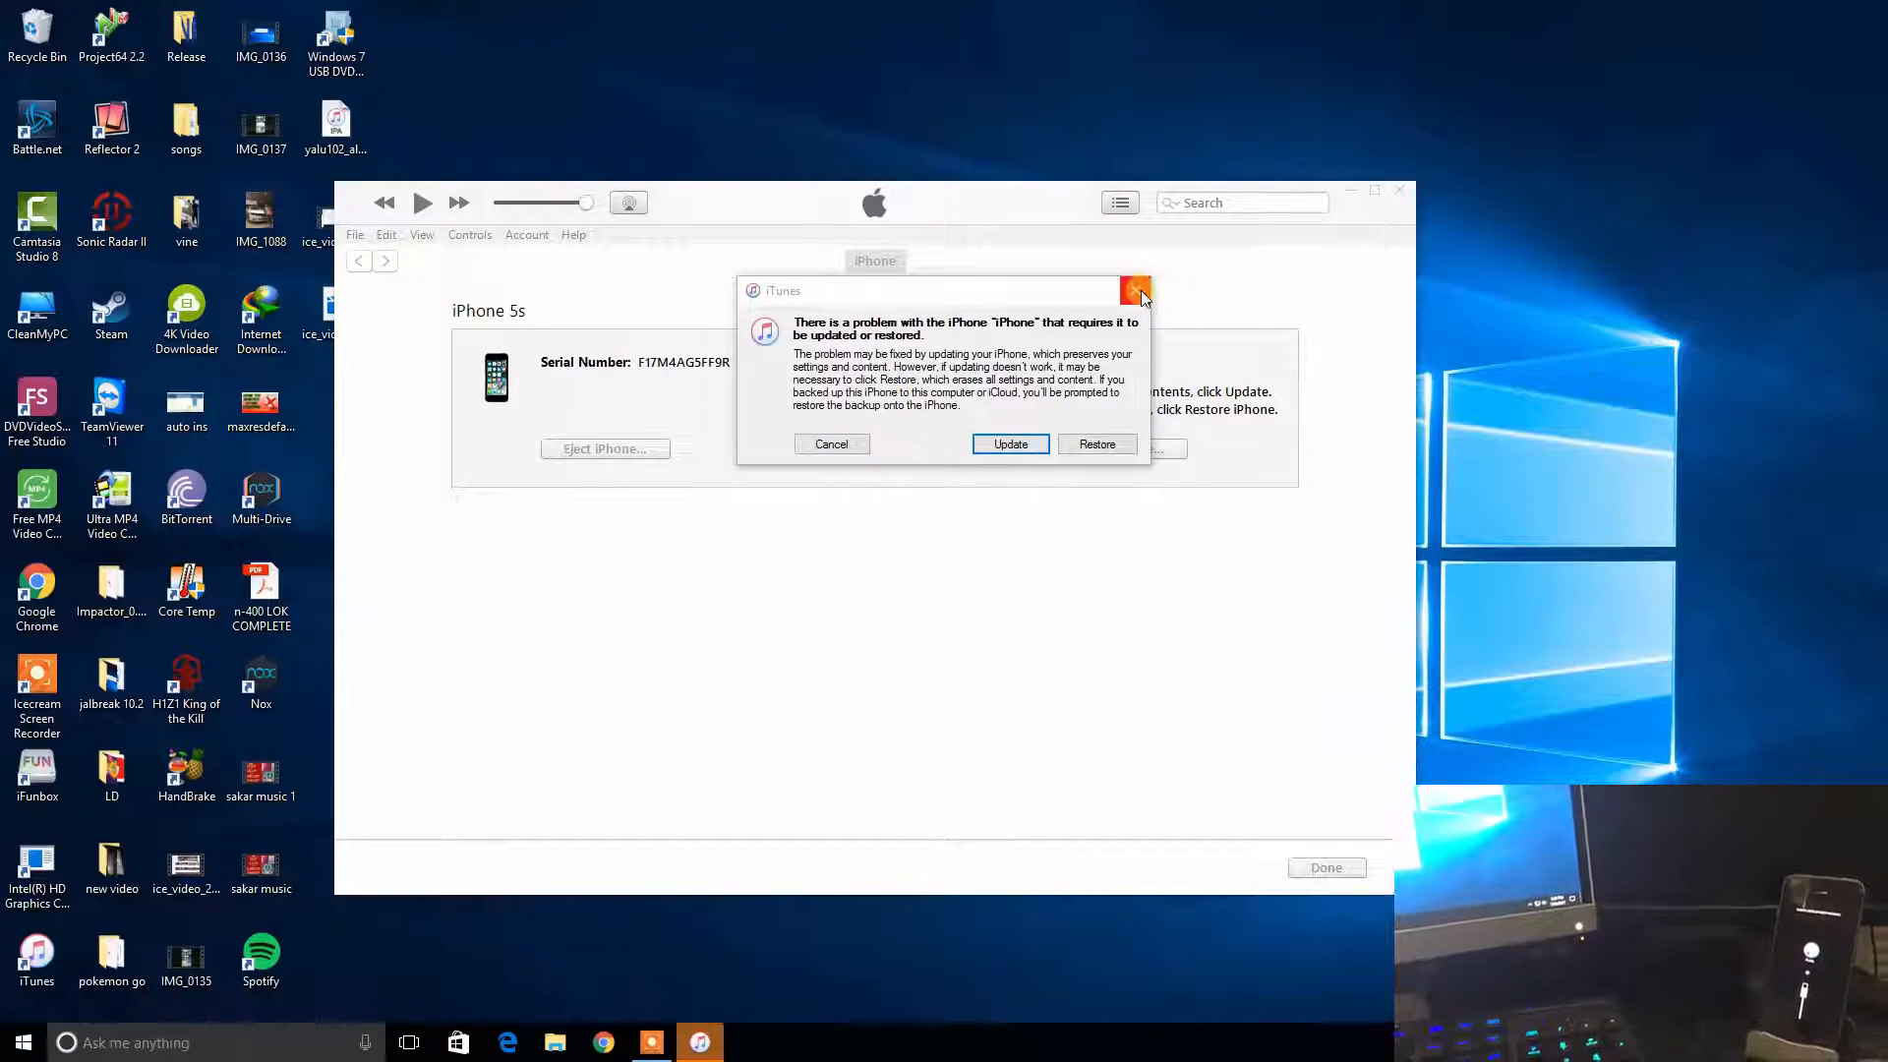
Cancel the alert, then confirm Restore and Update for the iPhone 5s.
left_click(1133, 293)
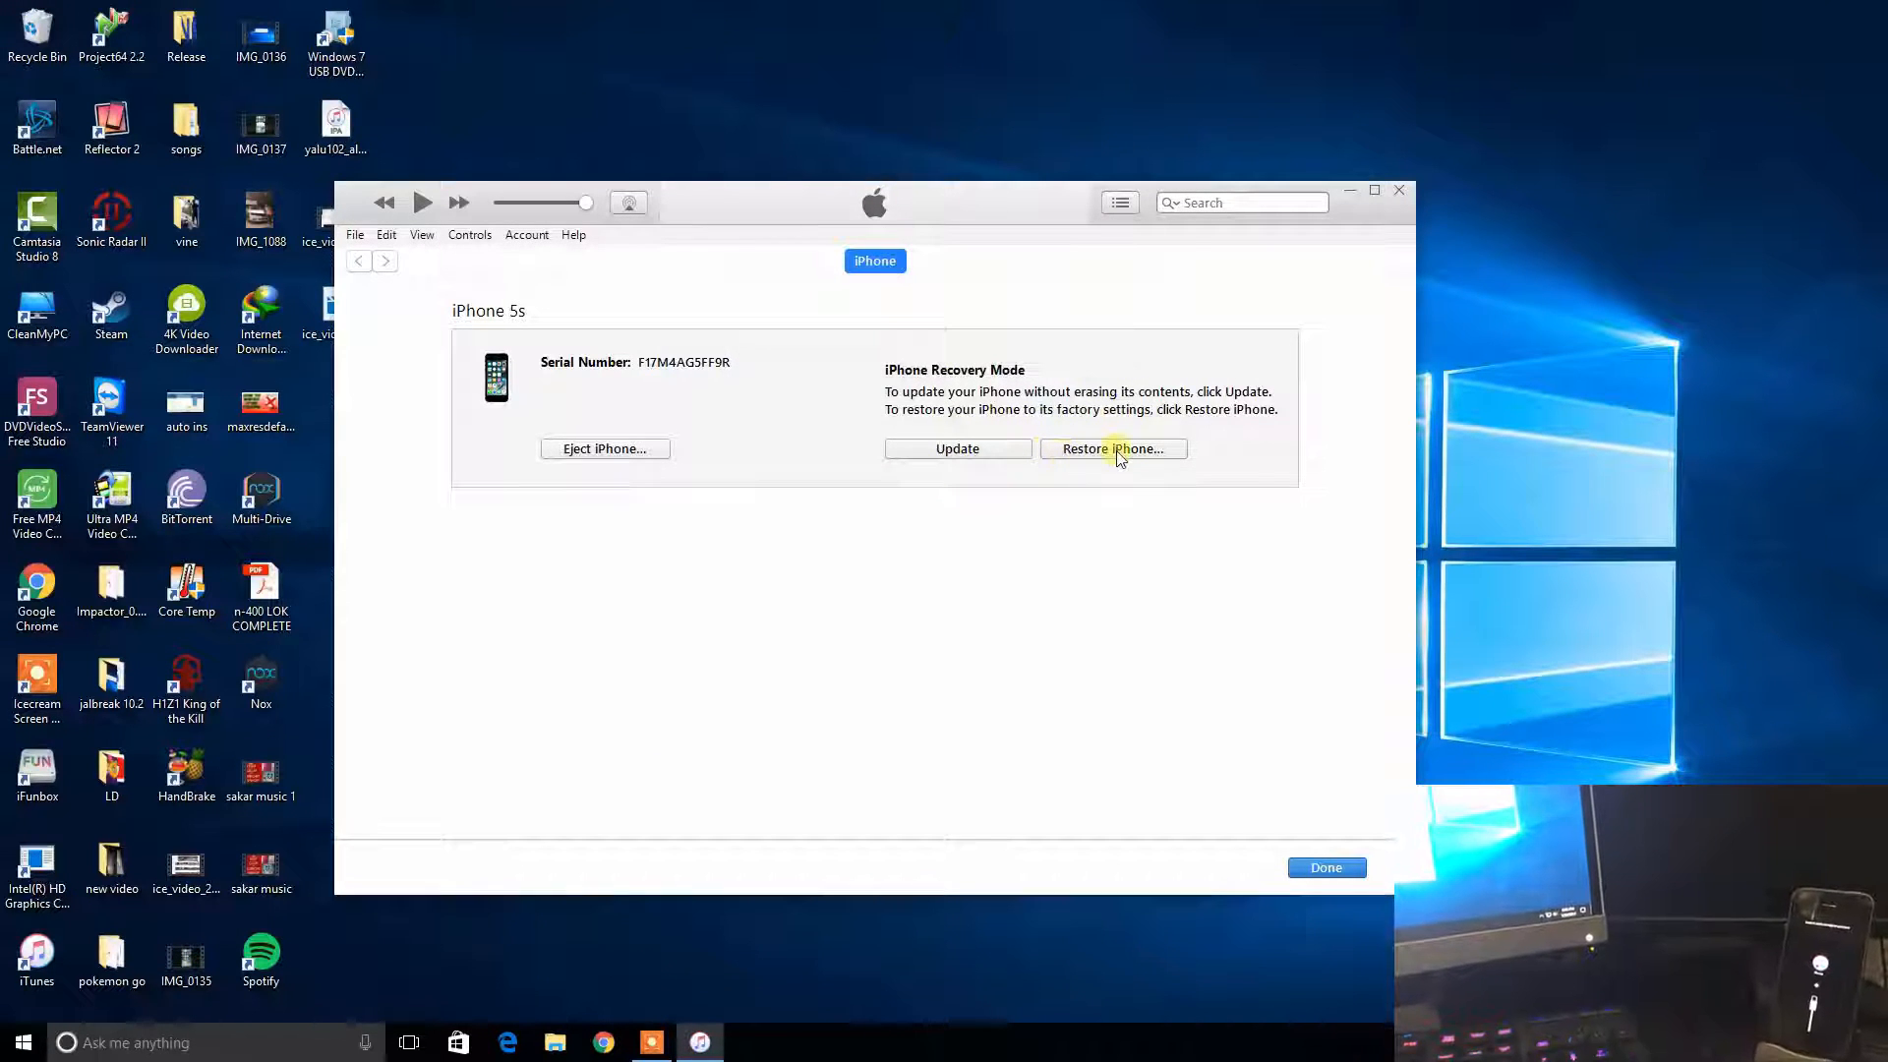
left_click(1112, 448)
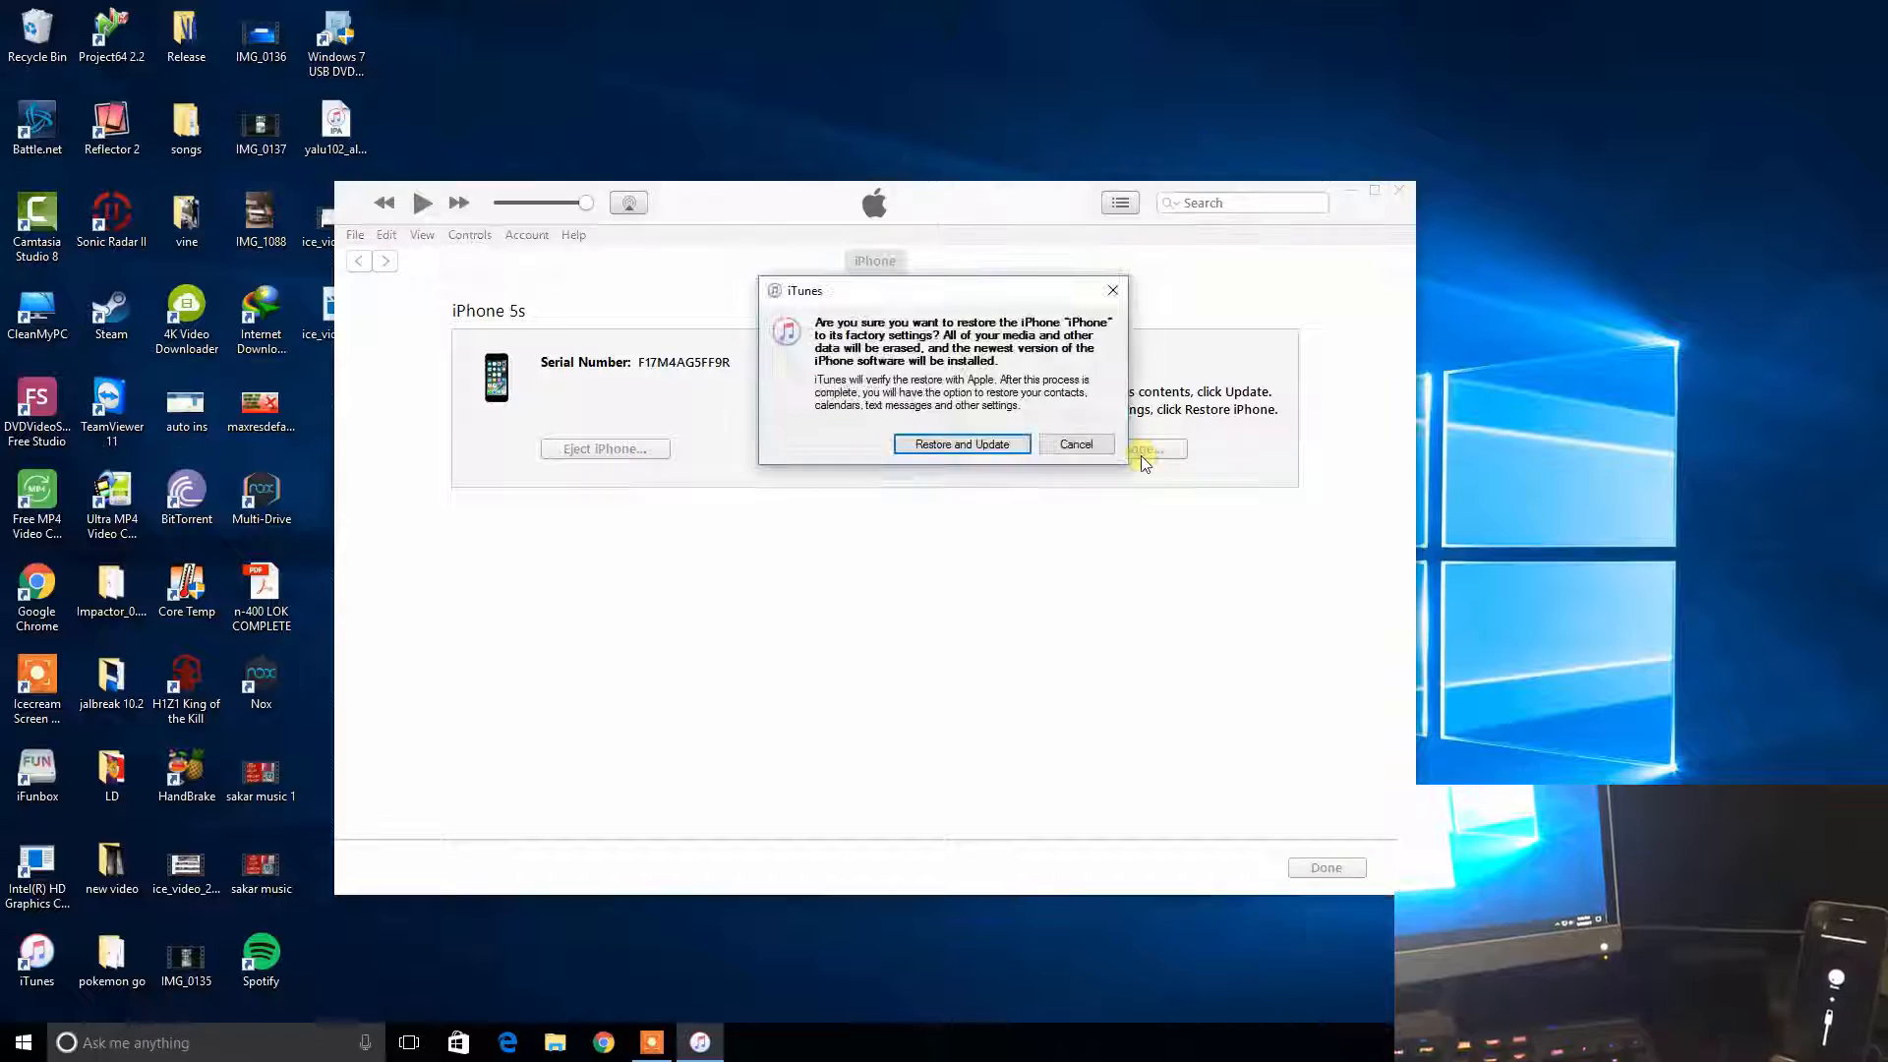
left_click(961, 443)
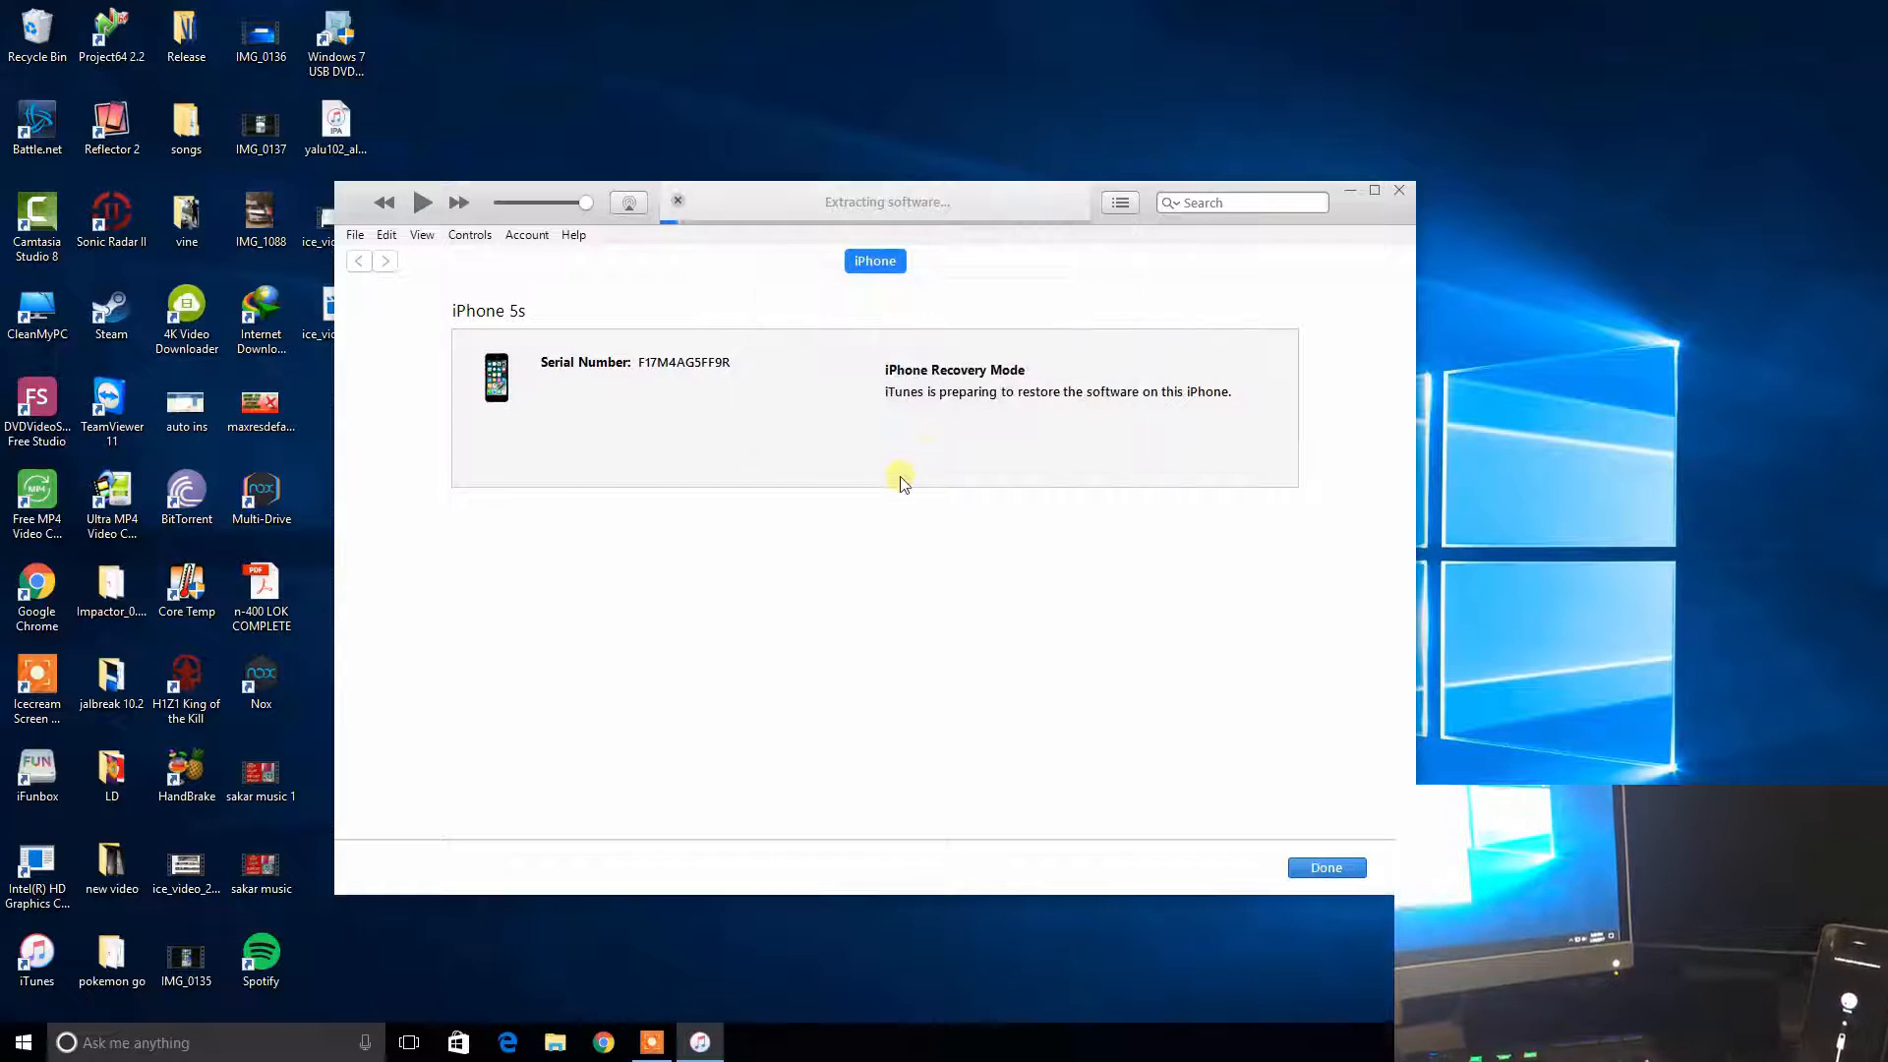